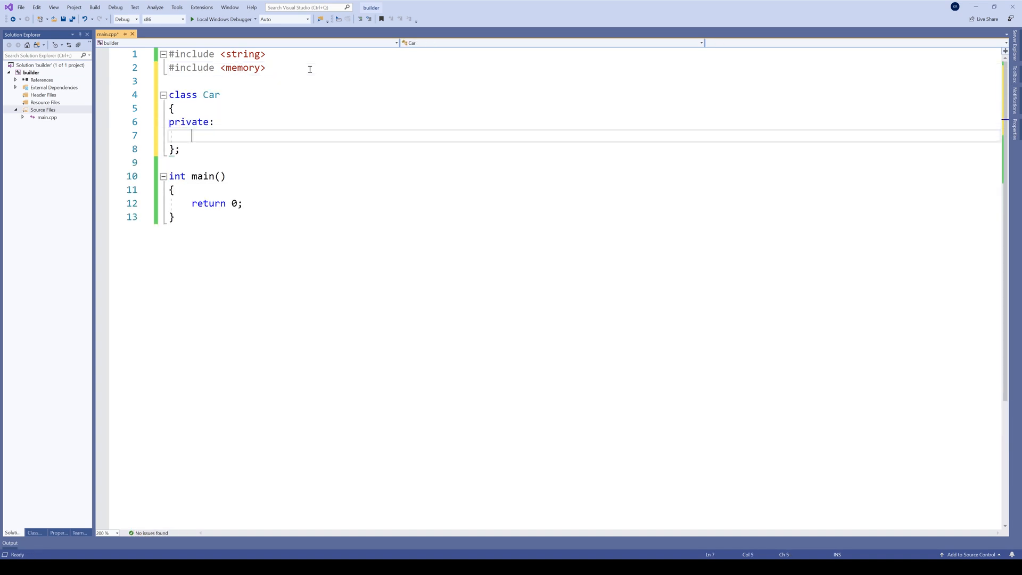
Declare private members float mWeight, float mWidth, int mDoorCount and std::string mColor in Car
{"action": "type", "text": "float"}
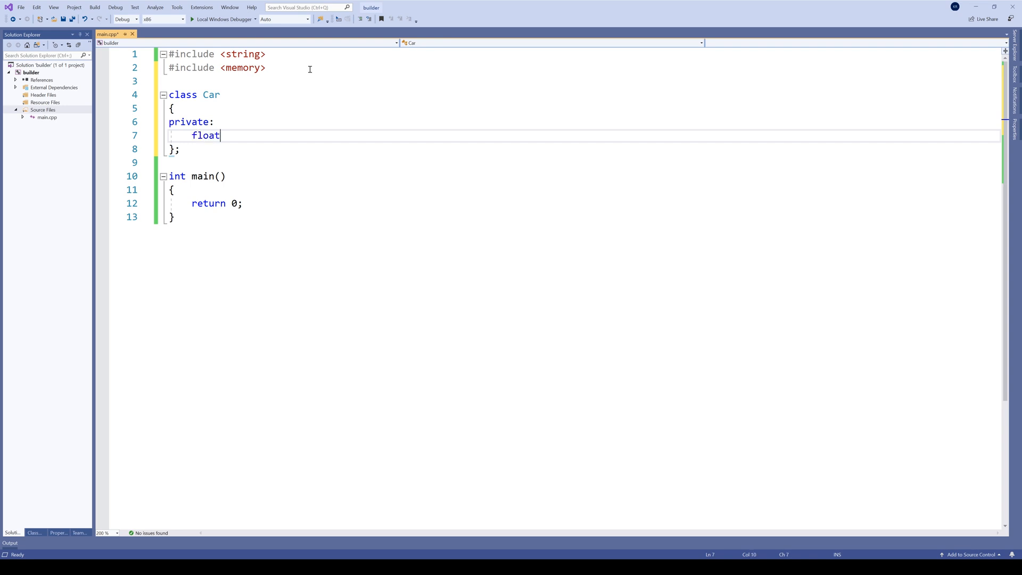
{"action": "type", "text": "mW"}
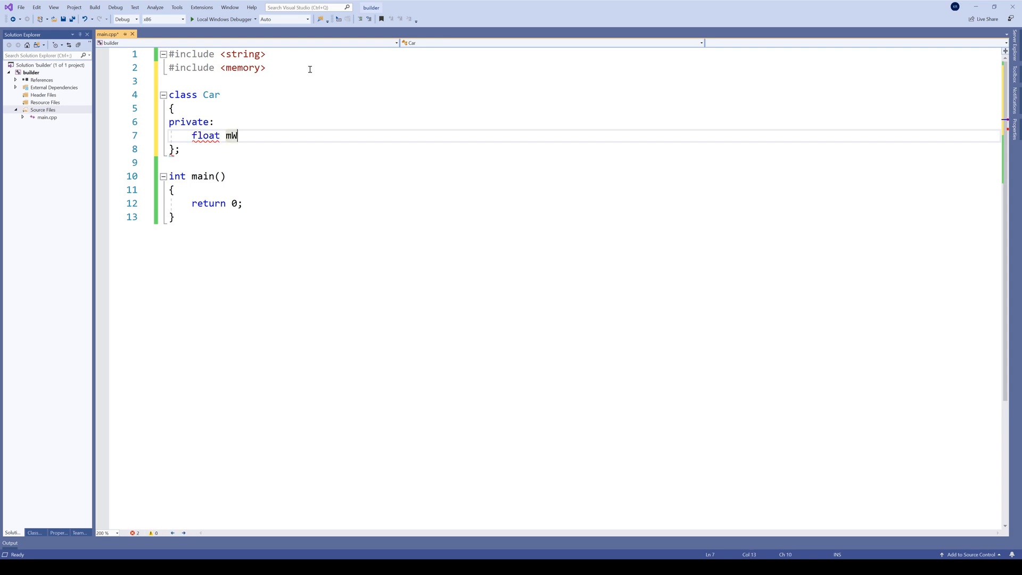
{"action": "type", "text": "eight = 0;"}
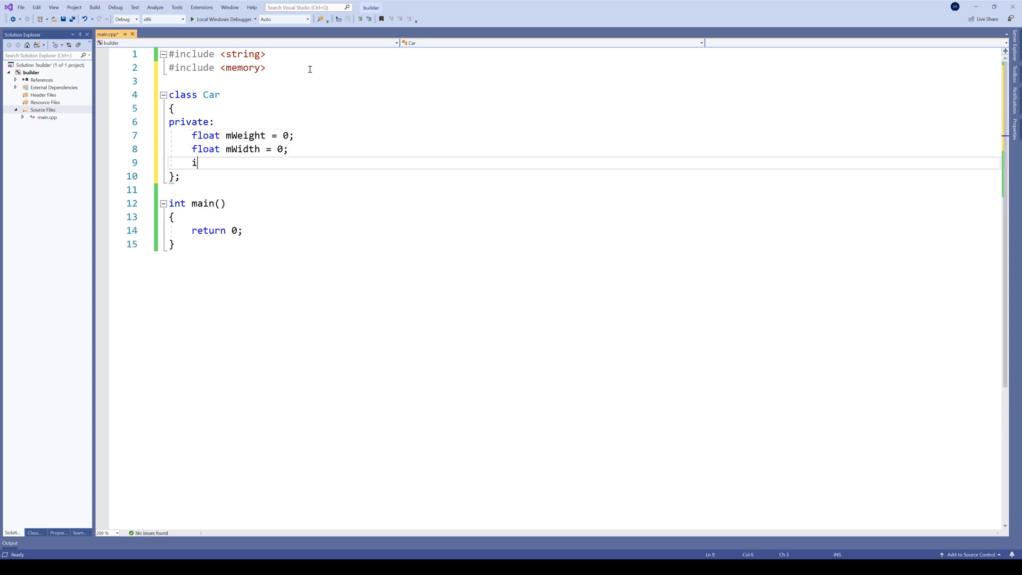
{"action": "type", "text": "nt mDoorCount = 0;"}
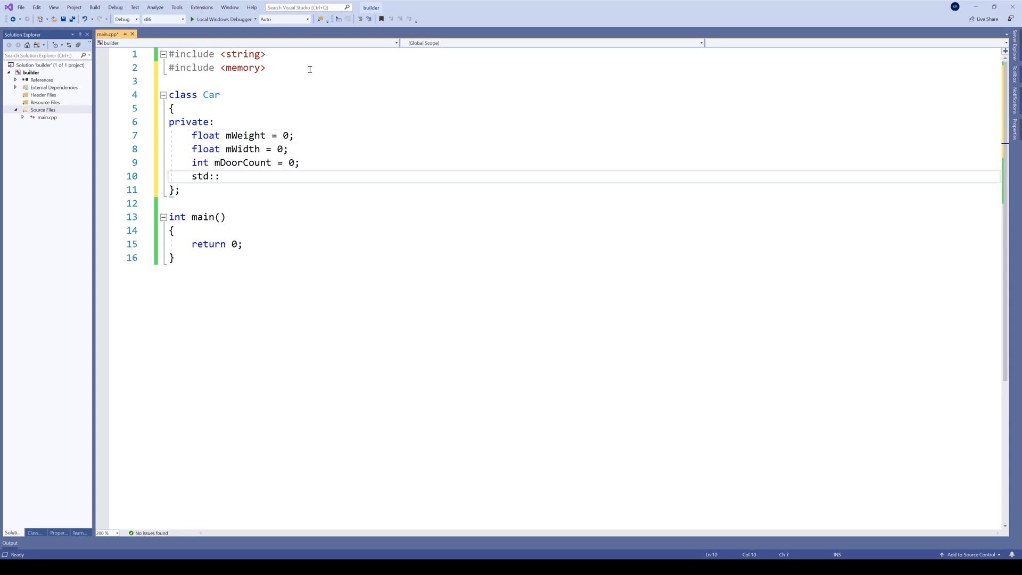
{"action": "type", "text": "string mColor;"}
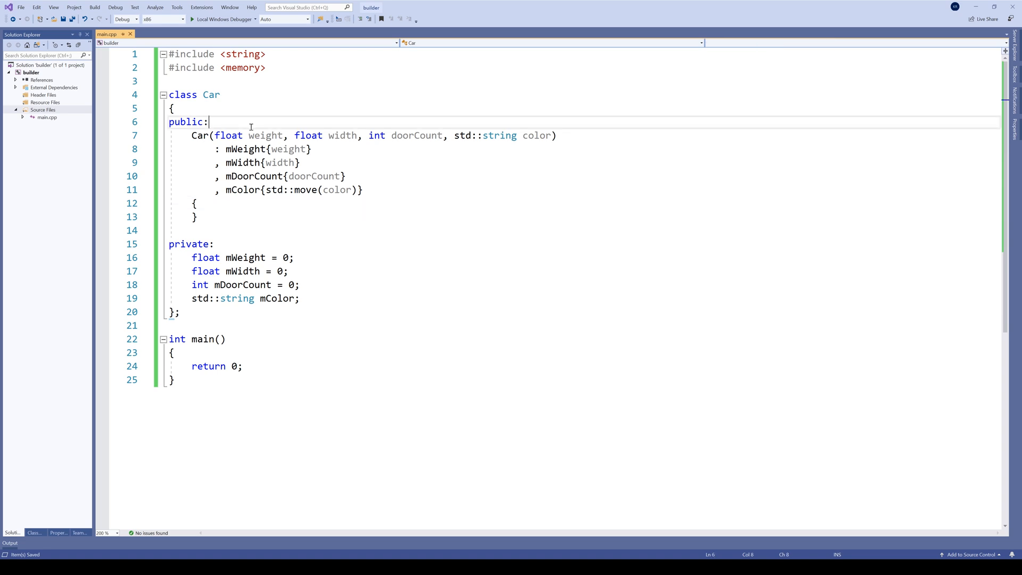
Write nested class Builder final with private defaults weight 2, width 4, 4 doors, colour "black"
{"action": "type", "text": "class Builder final"}
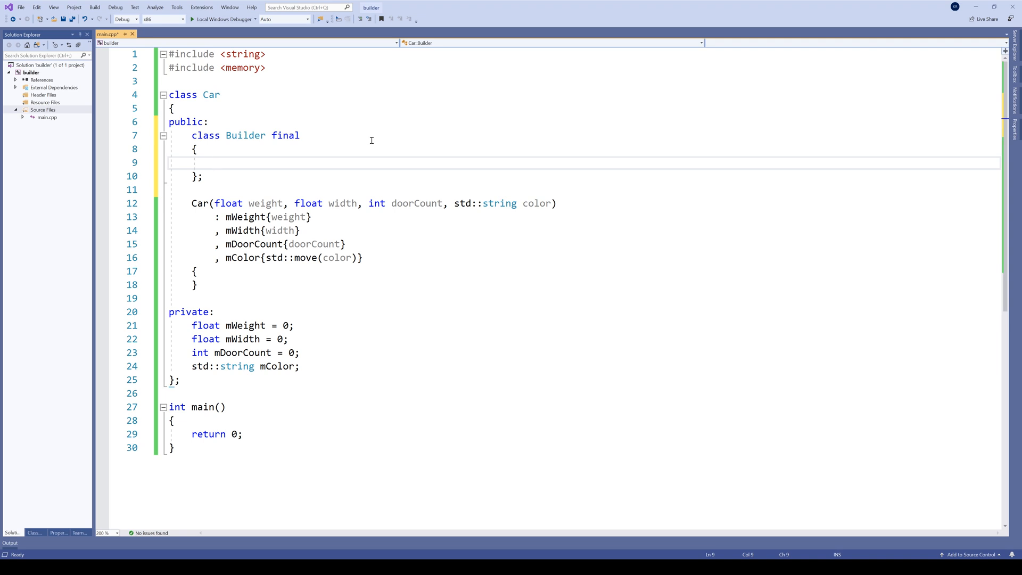
{"action": "left_click", "coordinate": [215, 162]}
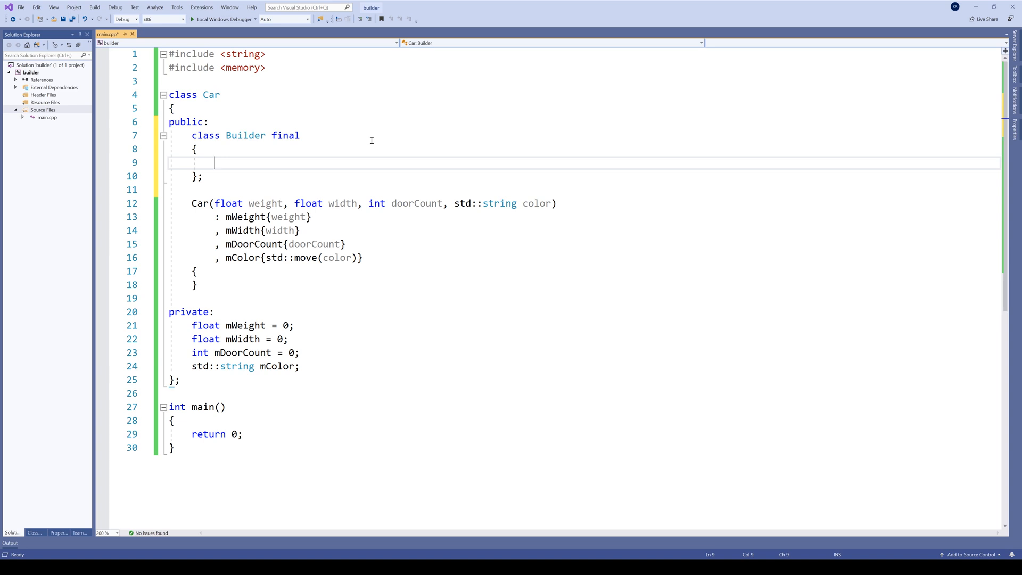
{"action": "type", "text": "private:"}
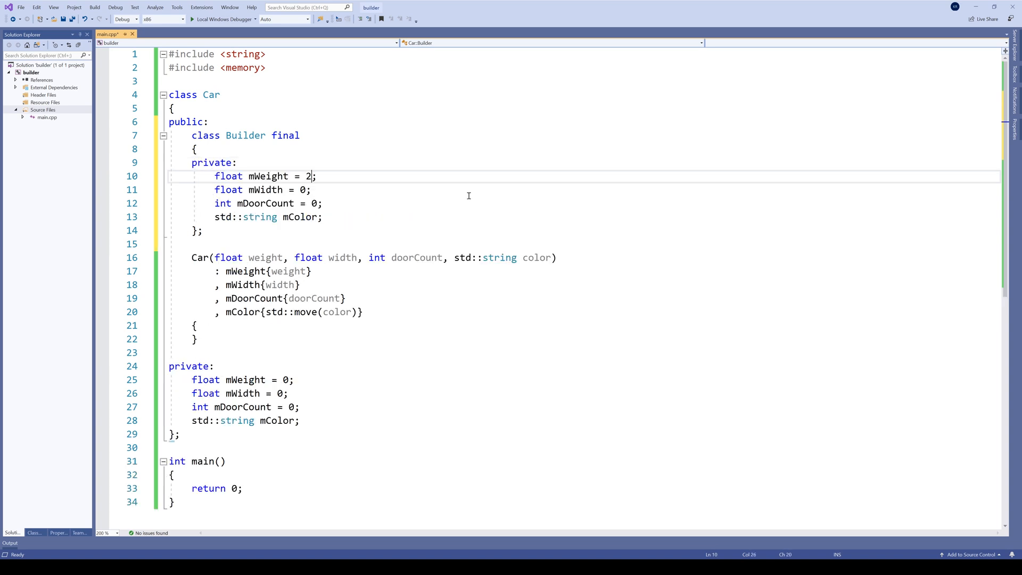
{"action": "left_click", "coordinate": [332, 189]}
{"action": "type", "text": " = "}
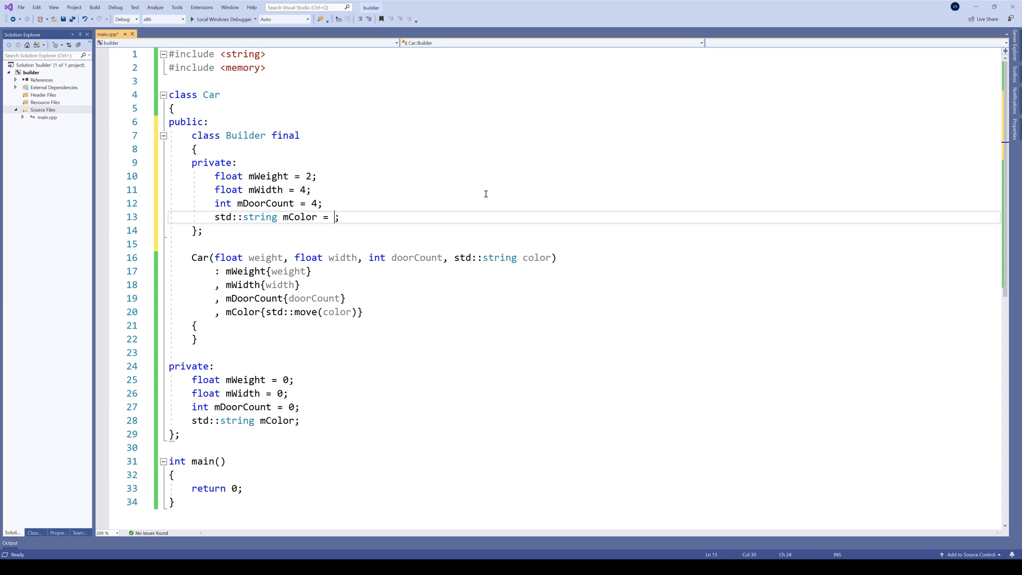
{"action": "type", "text": "\"black\""}
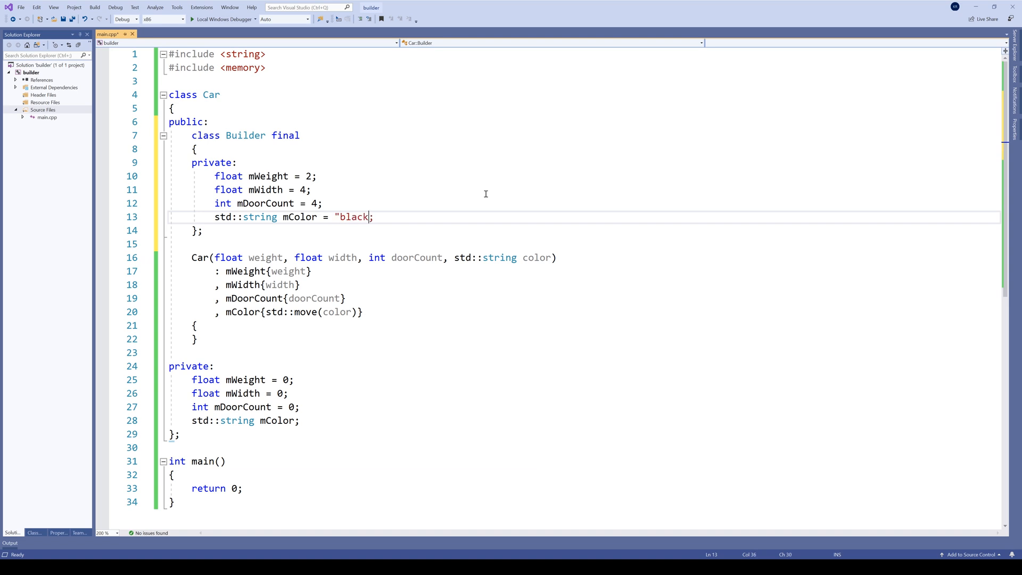
{"action": "type", "text": "\""}
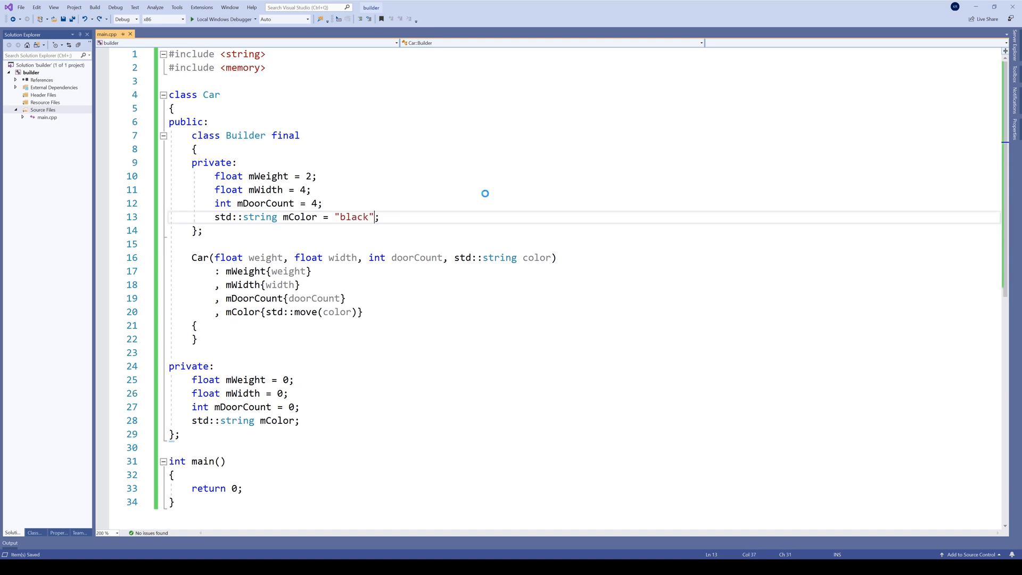
{"action": "mouse_move", "coordinate": [484, 189]}
{"action": "type", "text": "public:"}
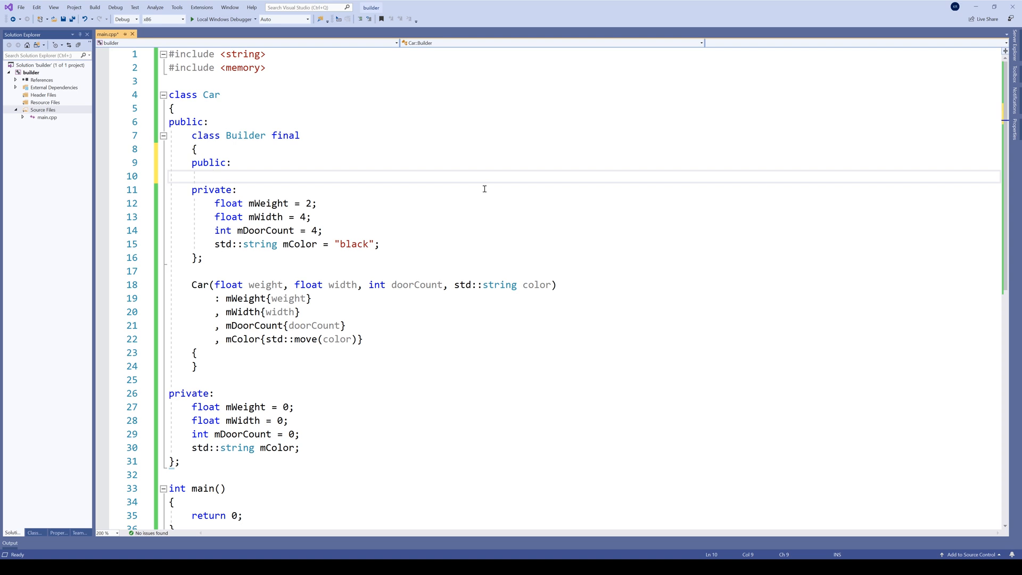
Add using CarPtr = std::unique_ptr<Car> and const create() returning make_unique<Car> from the builder fields
{"action": "type", "text": "using Ca"}
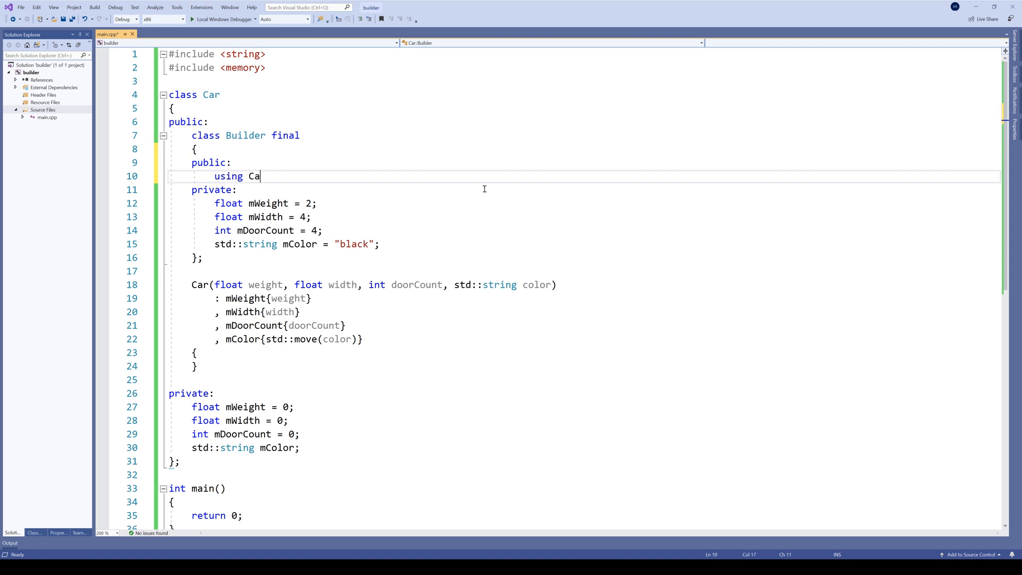
{"action": "type", "text": "rPtr = std::unique_ptr<Car>;"}
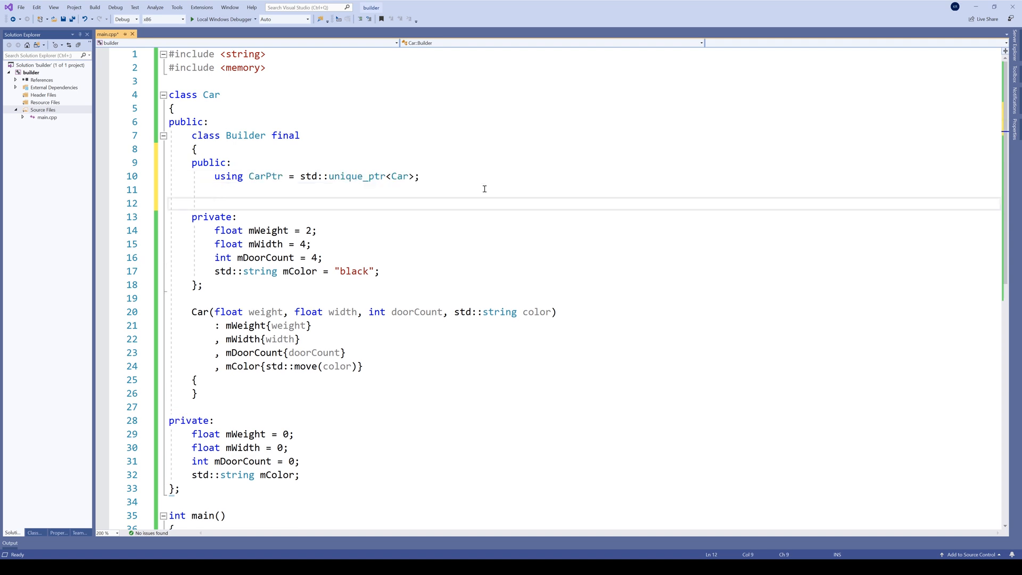
{"action": "type", "text": "CarPtr"}
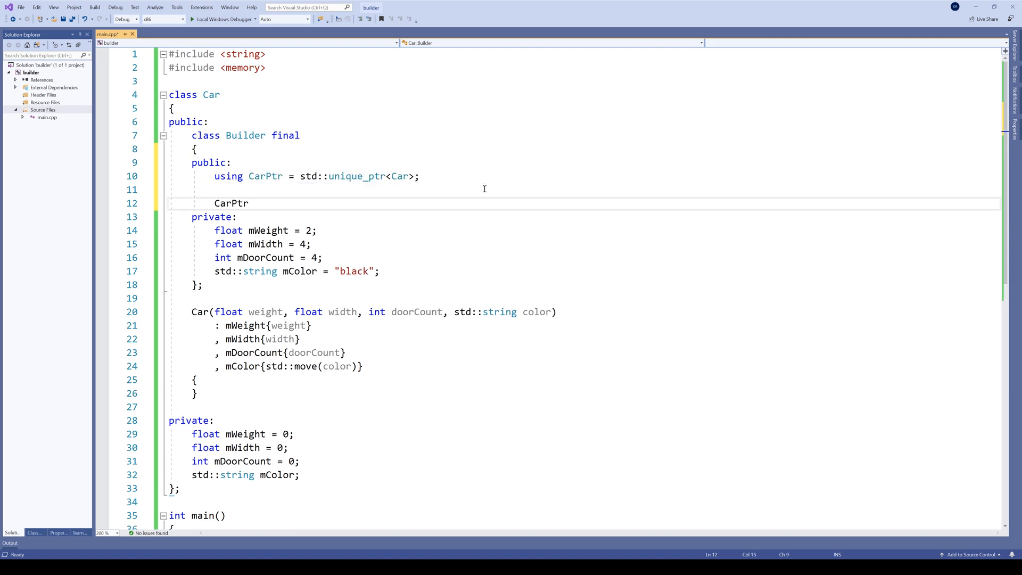
{"action": "type", "text": "create() const"}
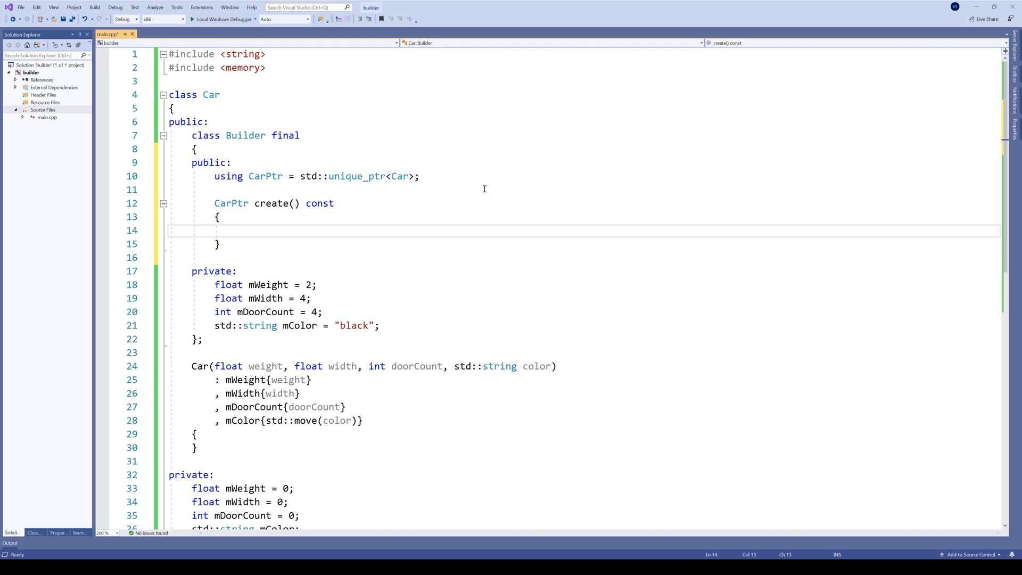
{"action": "type", "text": "return std::"}
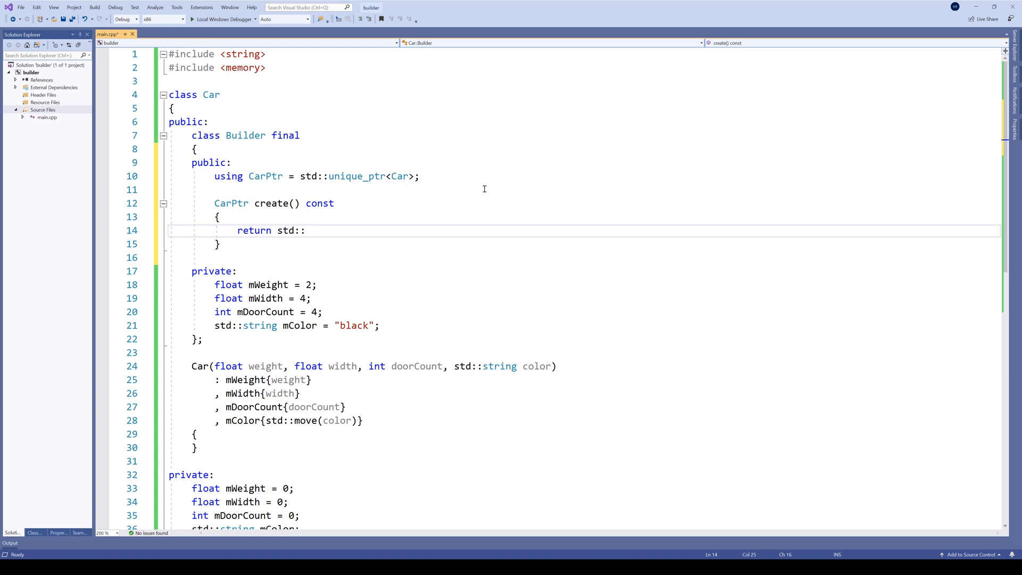
{"action": "type", "text": "make_unique<Car>(mWeight, mWidth, mDoorCount, mColor);"}
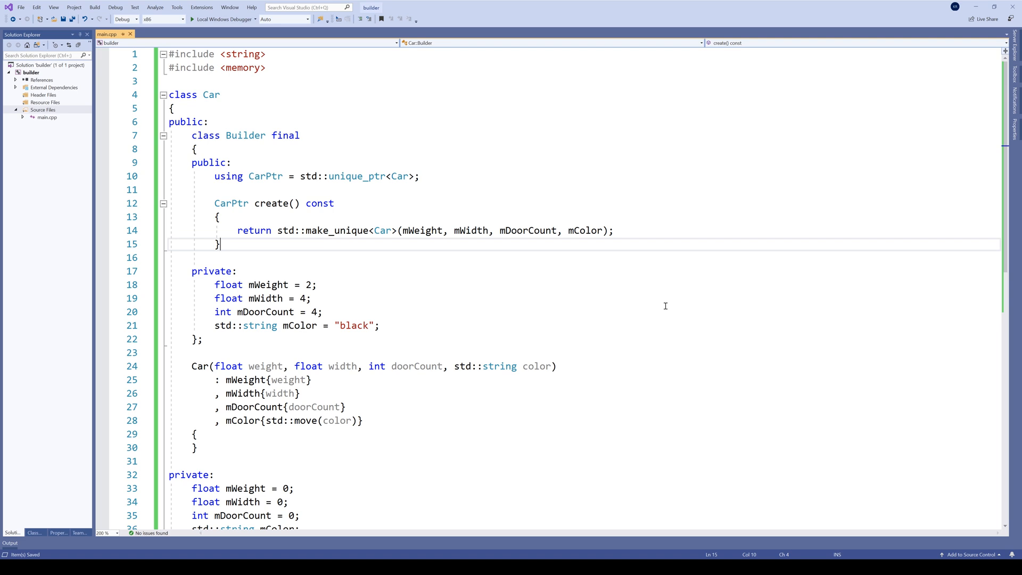
{"action": "key", "text": "Enter"}
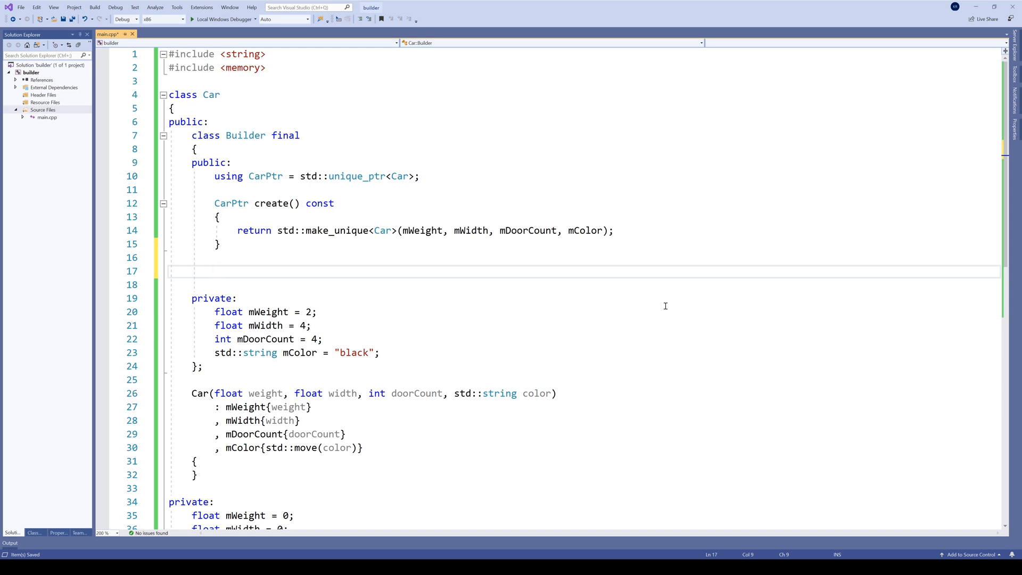
Write Builder& setWeight(float value) noexcept assigning mWeight and returning *this
{"action": "type", "text": "Builder"}
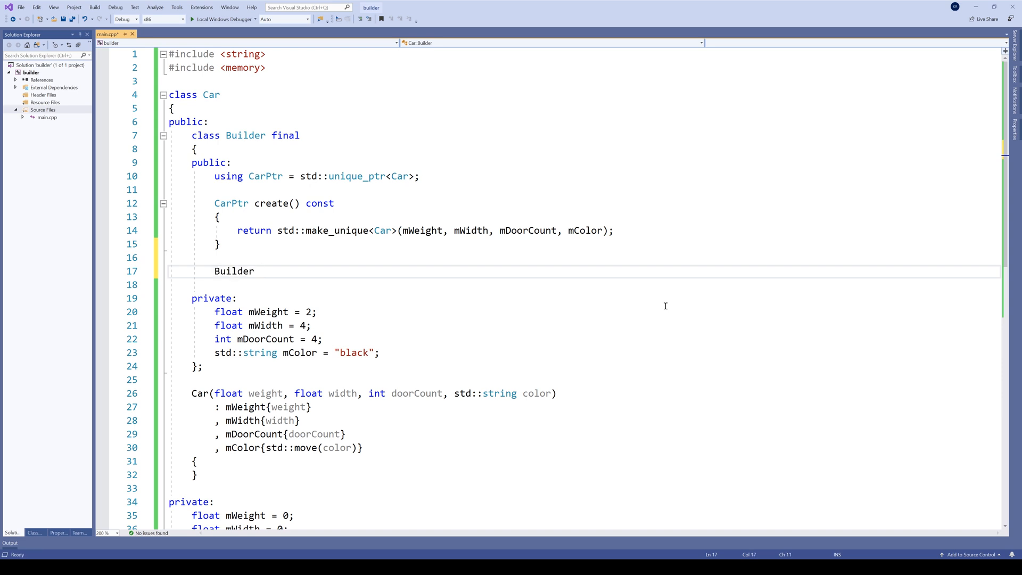
{"action": "type", "text": "&set"}
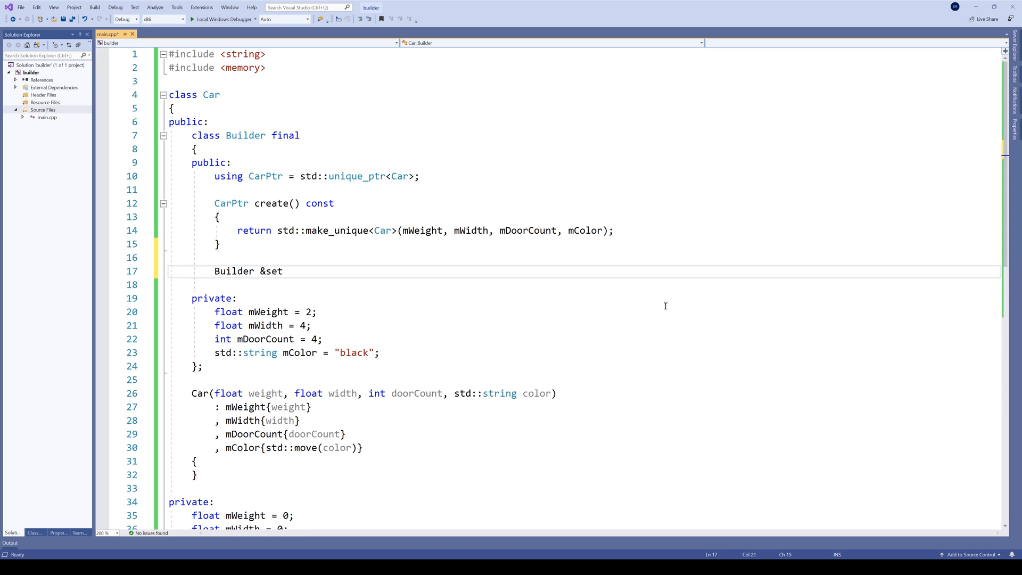
{"action": "type", "text": "Weight(float value"}
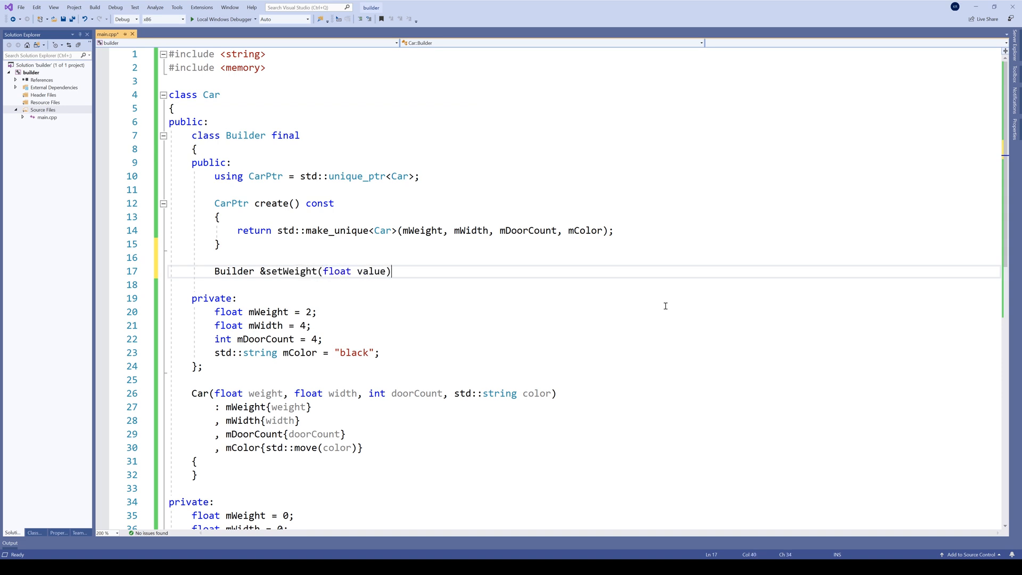
{"action": "type", "text": "noexcept"}
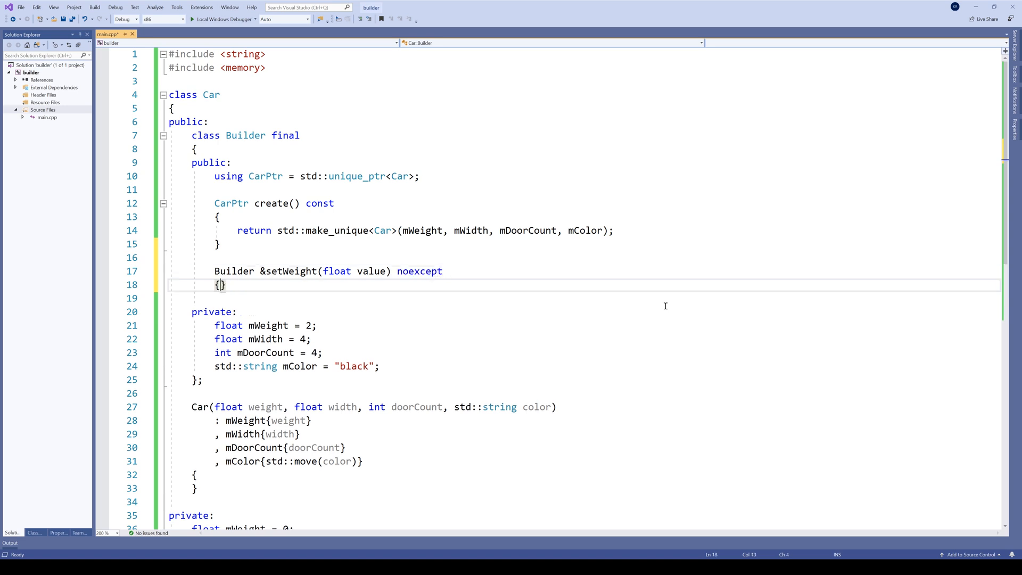
{"action": "type", "text": "mWeight"}
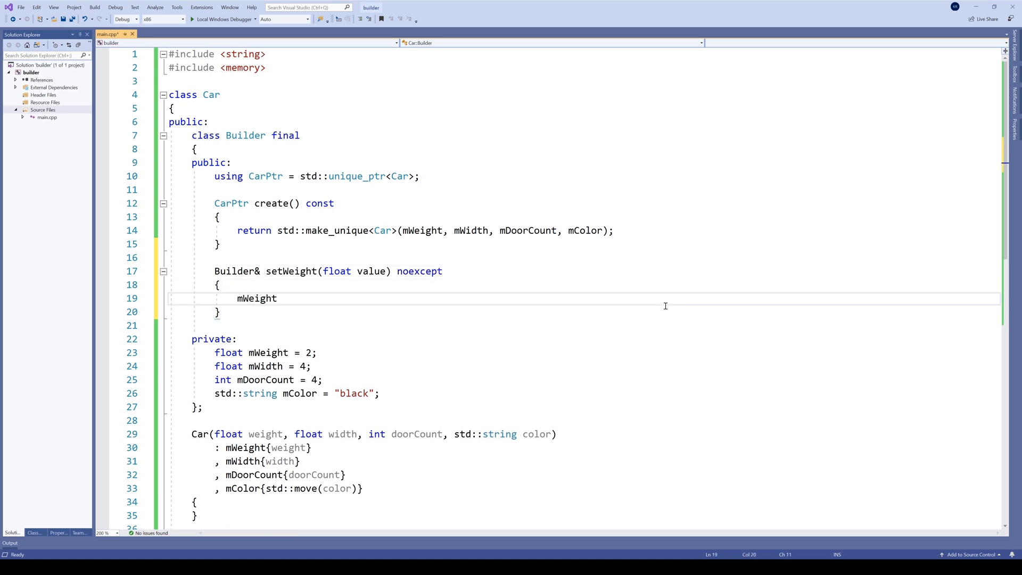
{"action": "type", "text": "= val"}
{"action": "type", "text": "auto"}
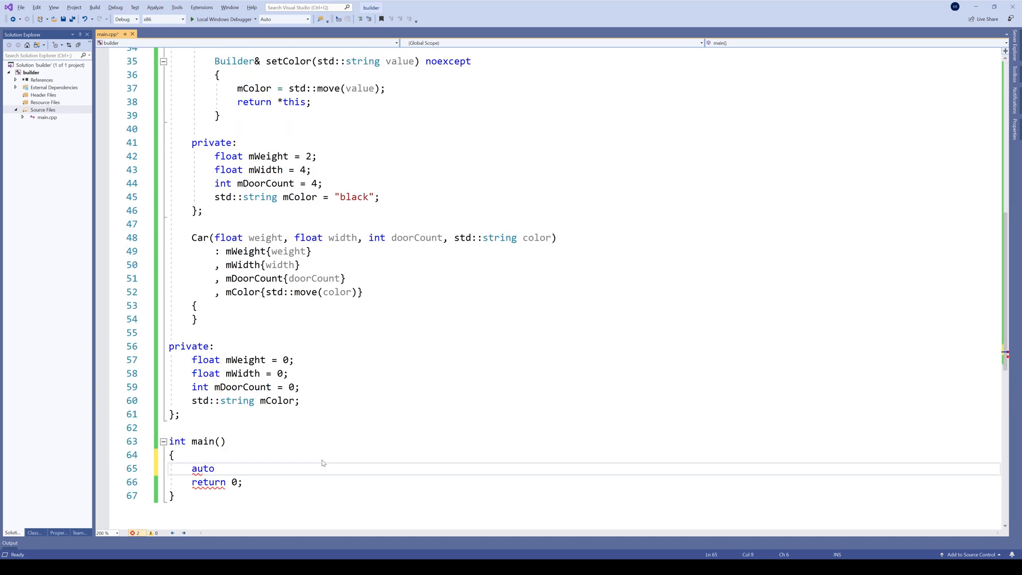
Start auto car = Car::Builder{} chained with setColor("blue") in main
{"action": "type", "text": "car"}
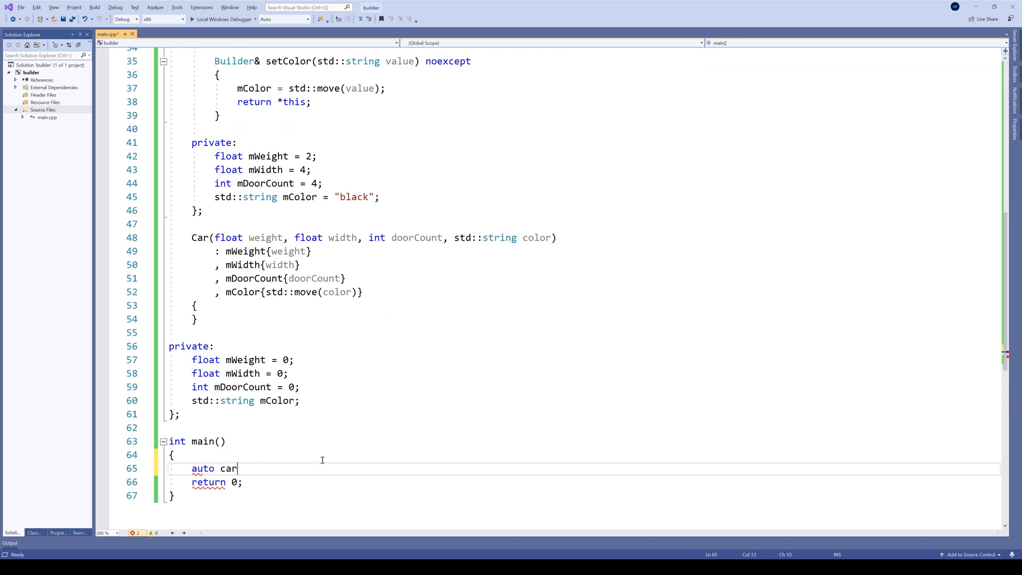
{"action": "type", "text": "= C"}
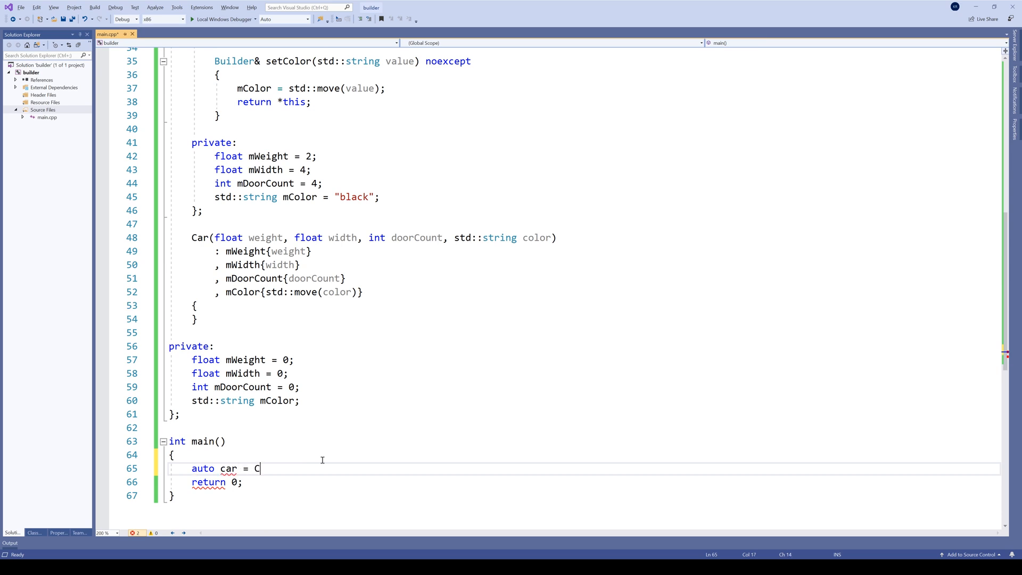
{"action": "type", "text": "ar::Builder"}
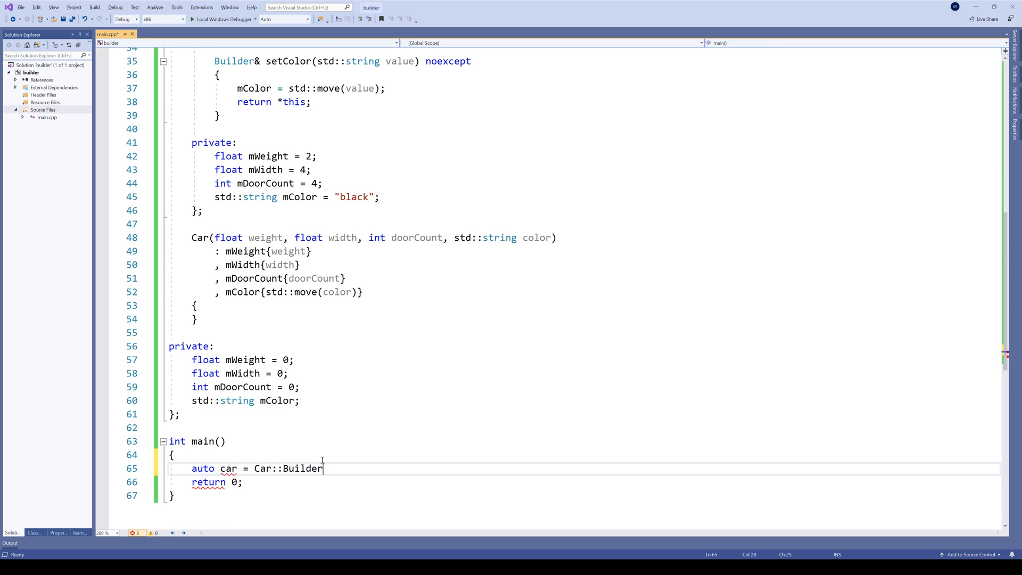
{"action": "type", "text": "{}"}
{"action": "type", "text": "."}
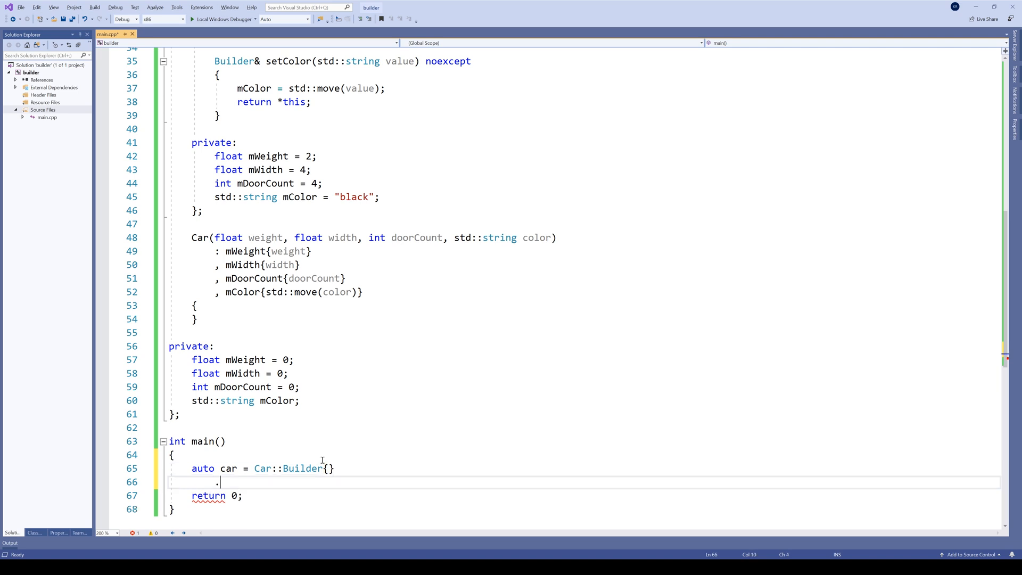
{"action": "type", "text": "setColor"}
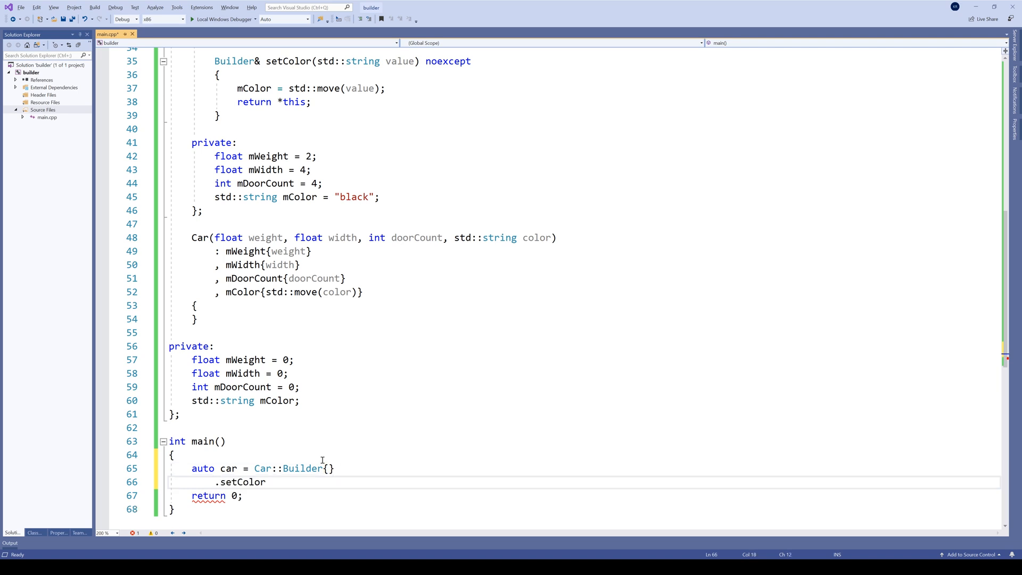
{"action": "type", "text": "(\"b\")"}
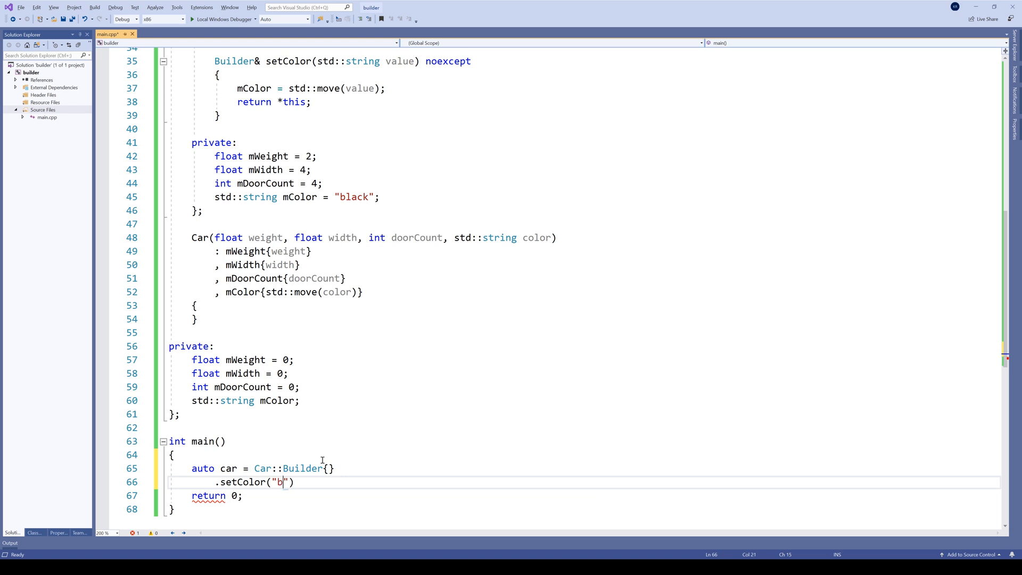
{"action": "type", "text": "lue"}
{"action": "type", "text": "."}
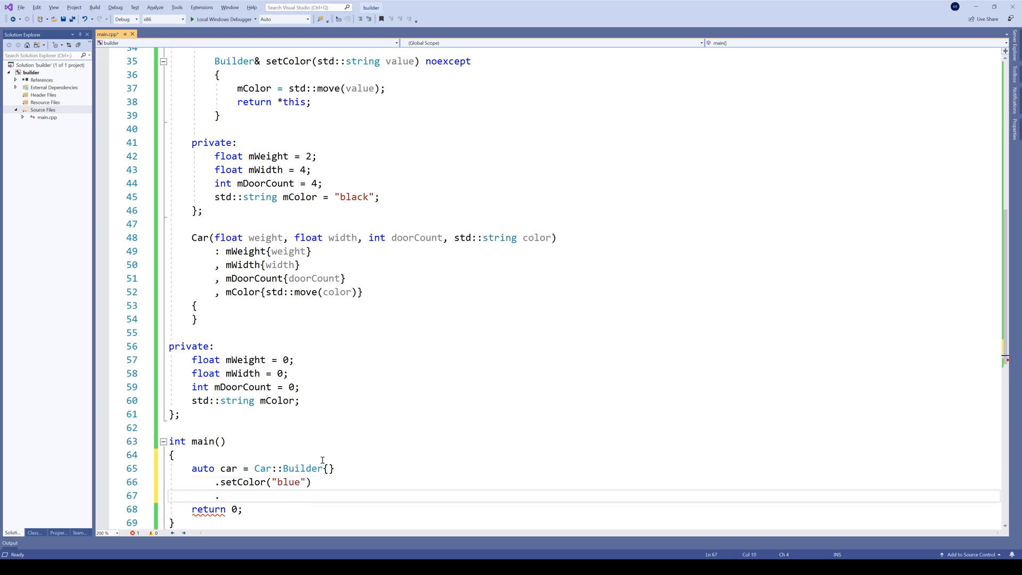
Chain setDoorCount(2) and setWidth(3.5f) onto the builder expression
{"action": "type", "text": "setDoorCount"}
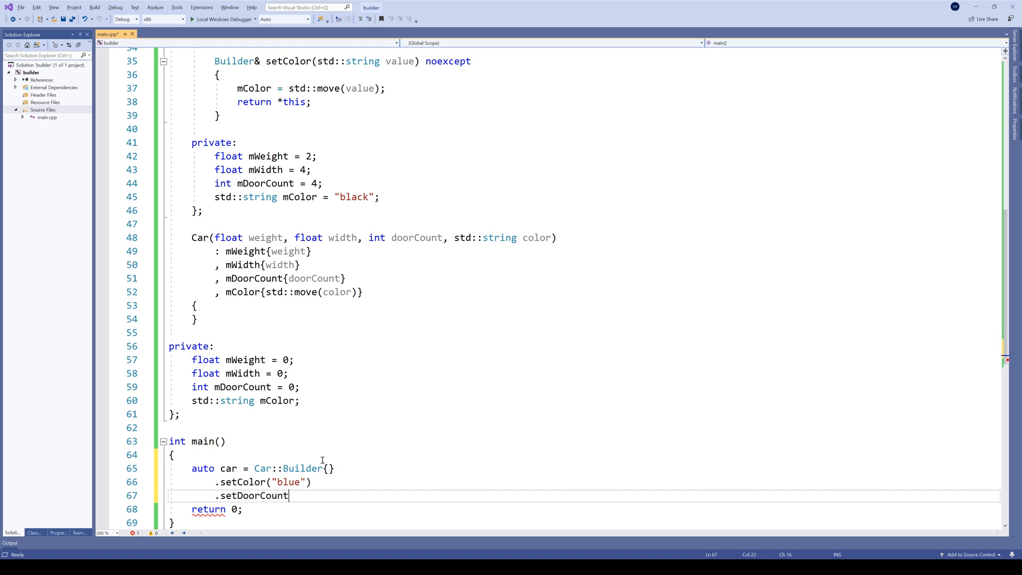
{"action": "type", "text": "(2"}
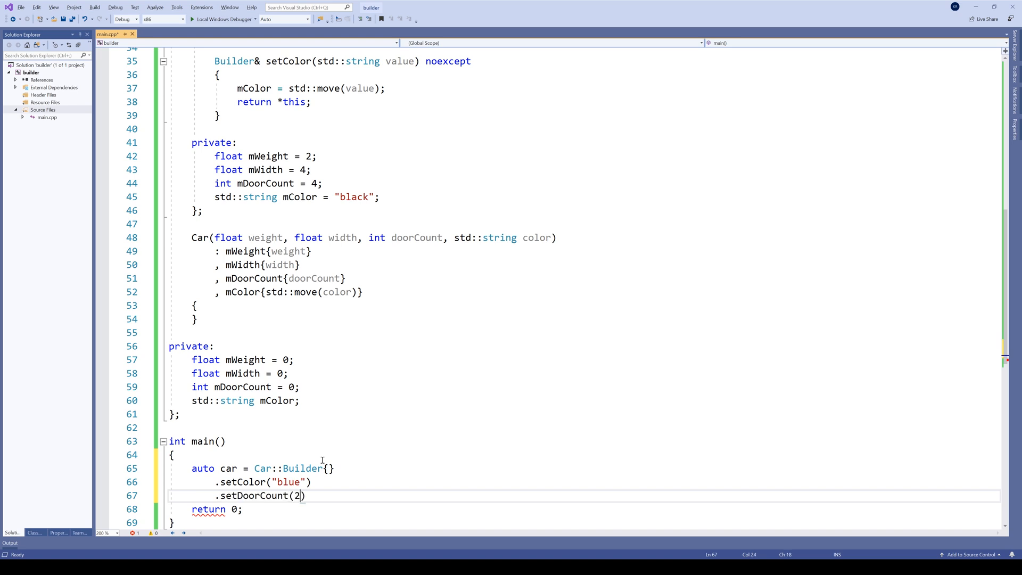
{"action": "key", "text": "Enter"}
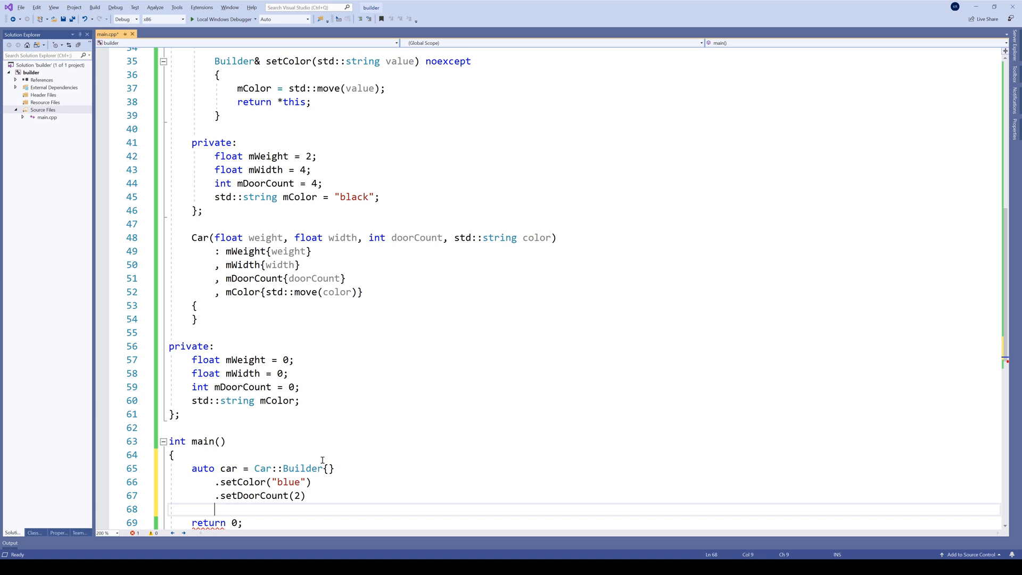
{"action": "type", "text": ".setWidth("}
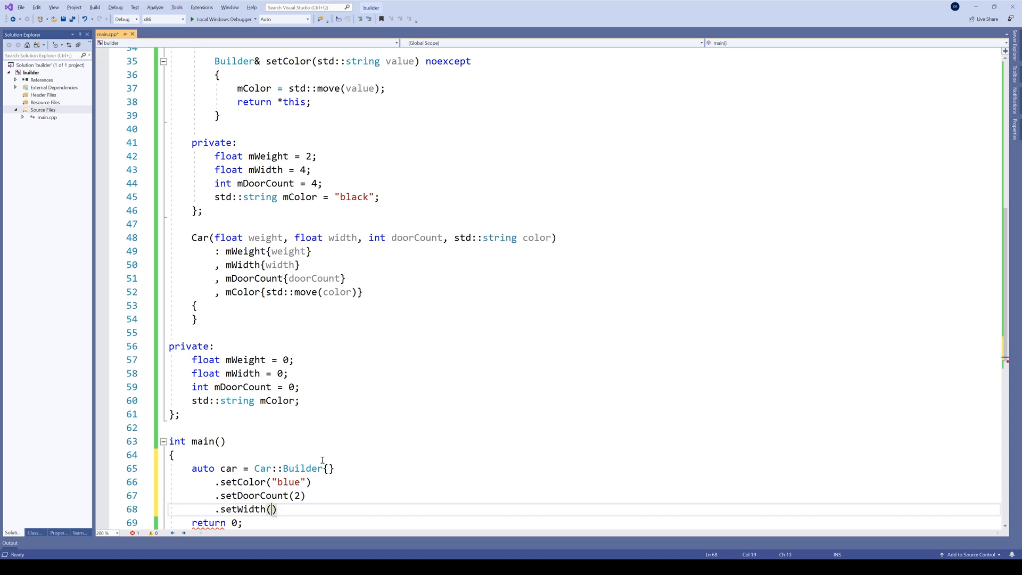
{"action": "type", "text": "3.5g"}
{"action": "type", "text": ".create();"}
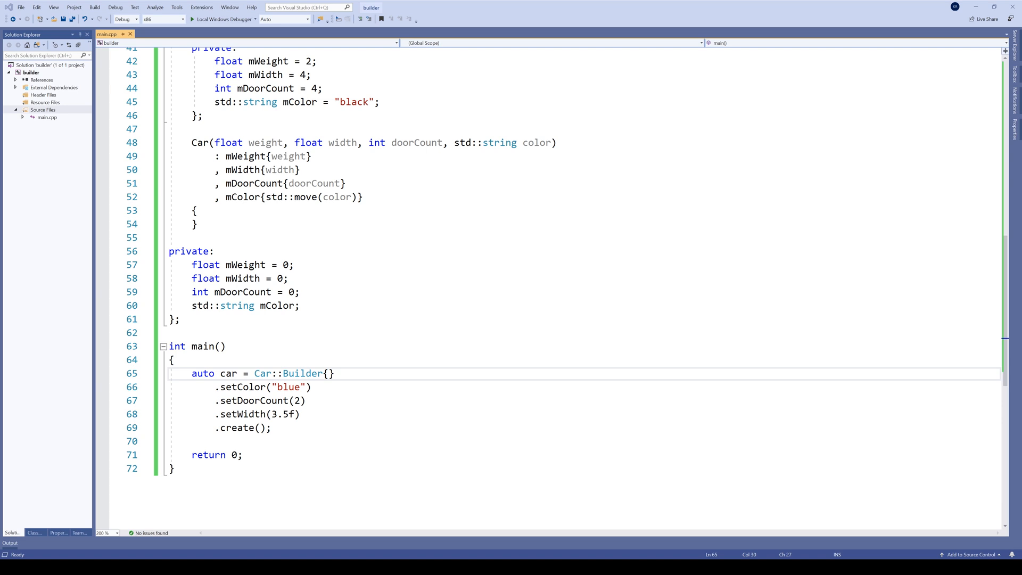
Scroll to the top of main.cpp and begin an enum inside Car
{"action": "scroll", "scroll_direction": "up", "scroll_amount": 3}
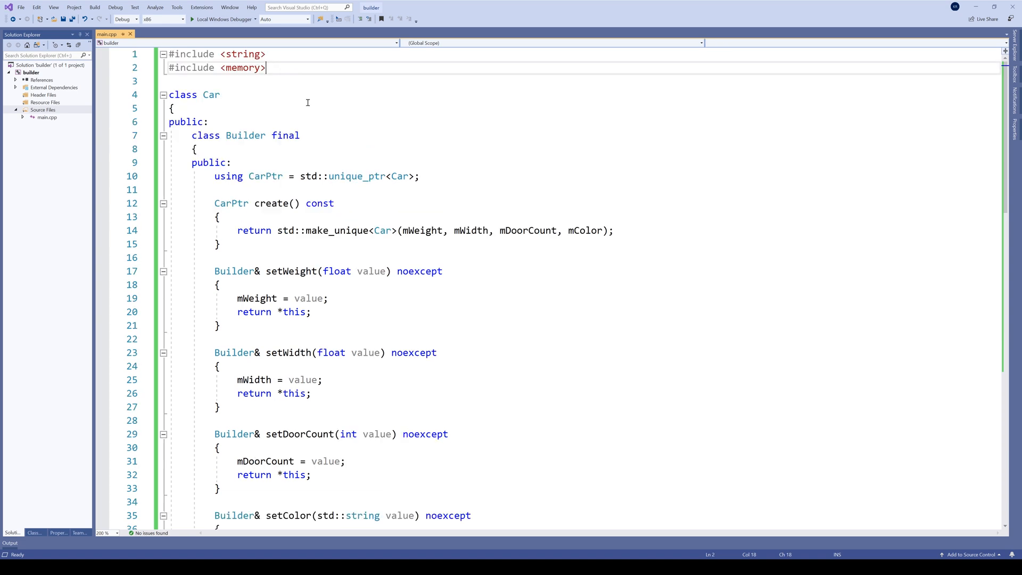
{"action": "type", "text": "enum class Type"}
{"action": "type", "text": "Famil"}
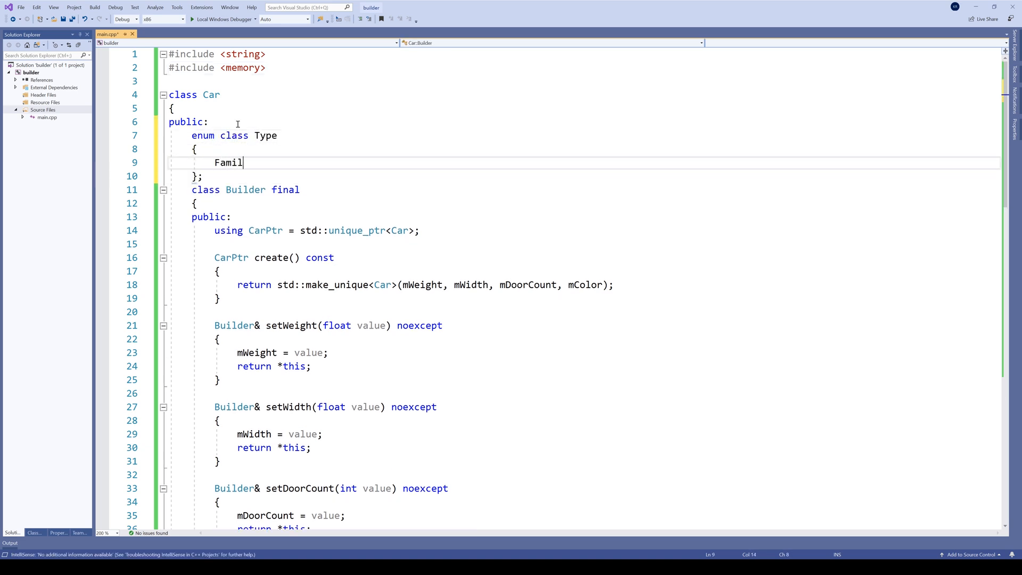
Define enum class Type { Family, Sports } and member Type mType = Type::Family
{"action": "type", "text": "y,"}
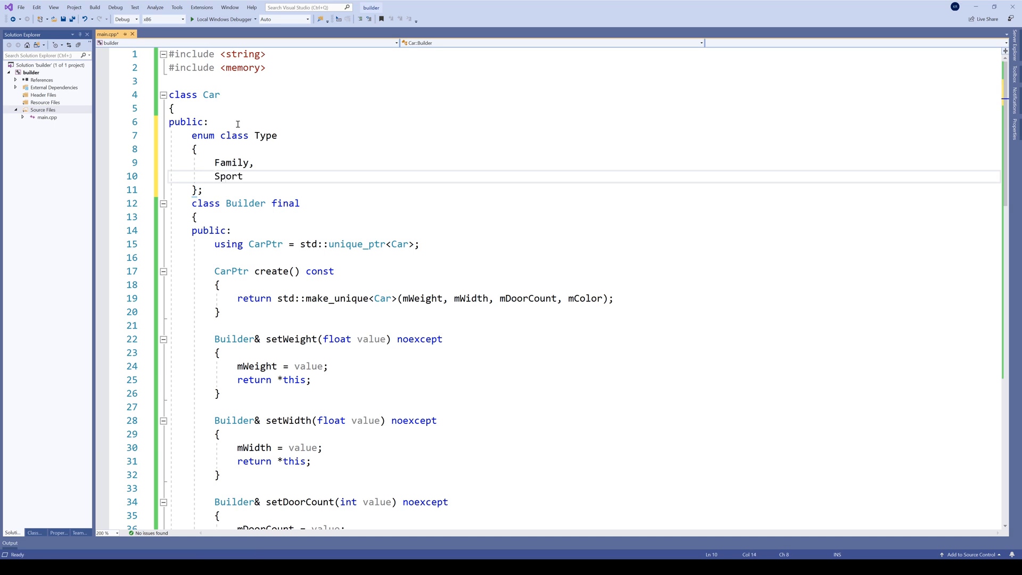
{"action": "type", "text": "s"}
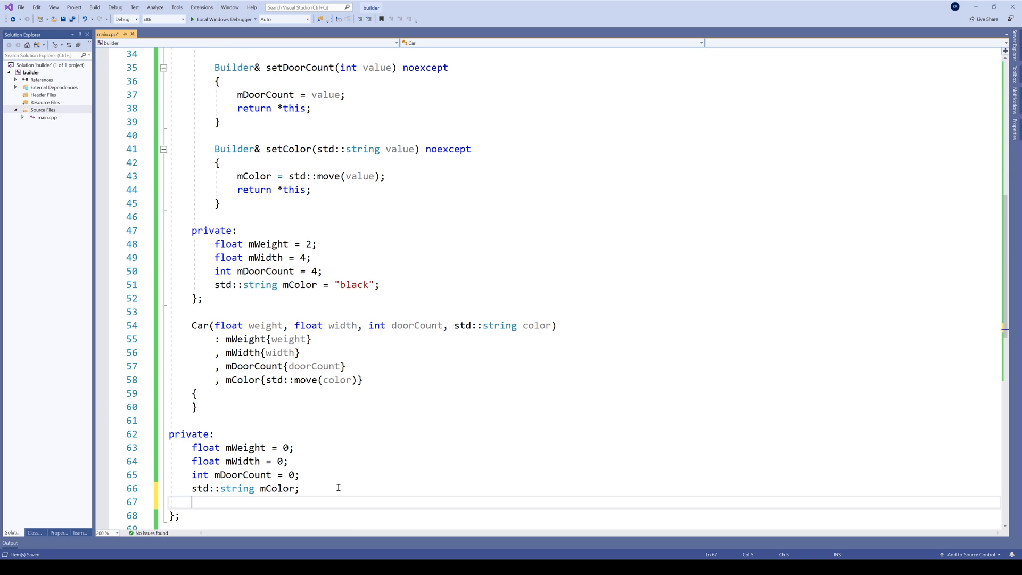
{"action": "type", "text": "Type mType"}
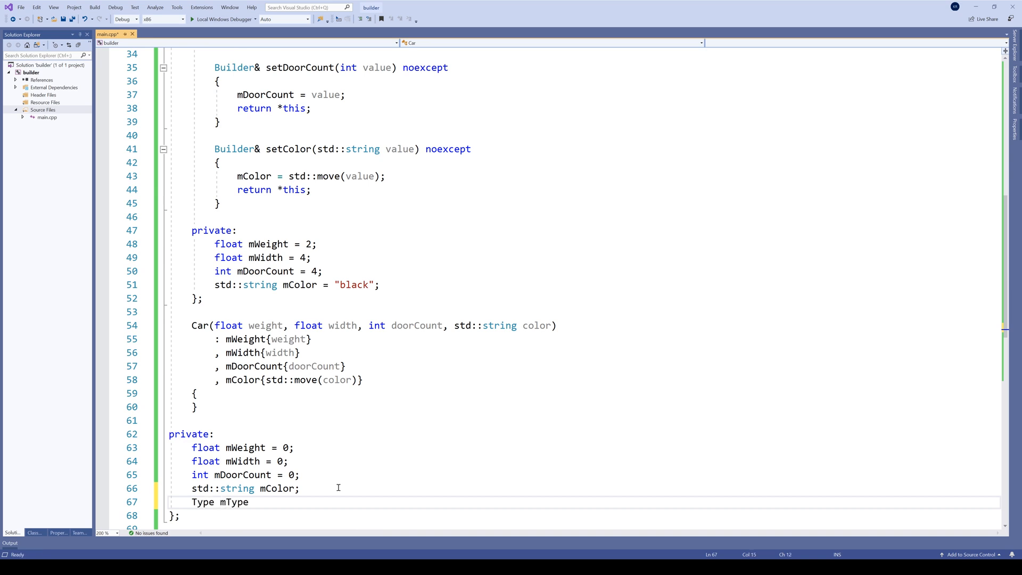
{"action": "type", "text": "= Type::"}
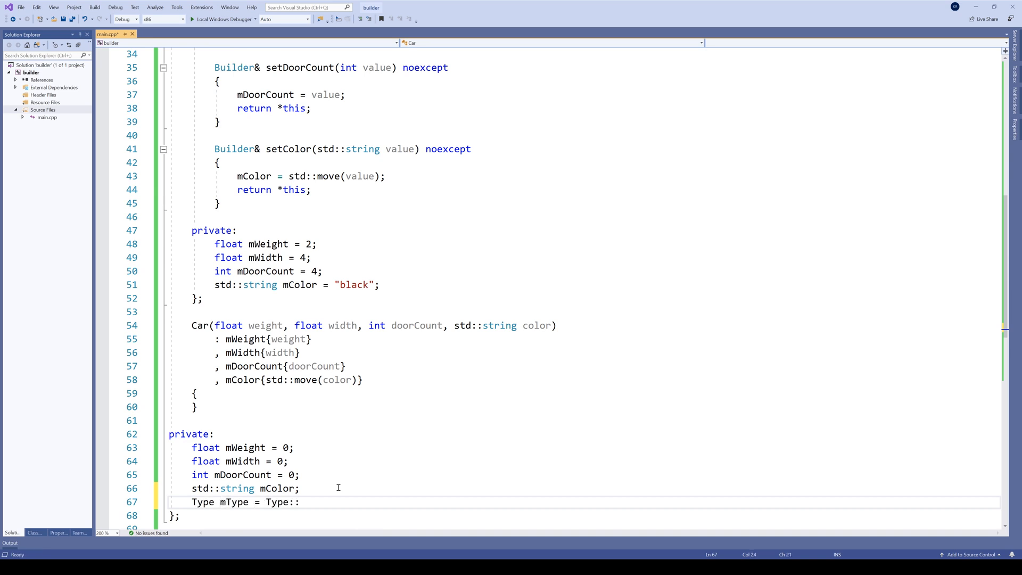
{"action": "type", "text": "Family;"}
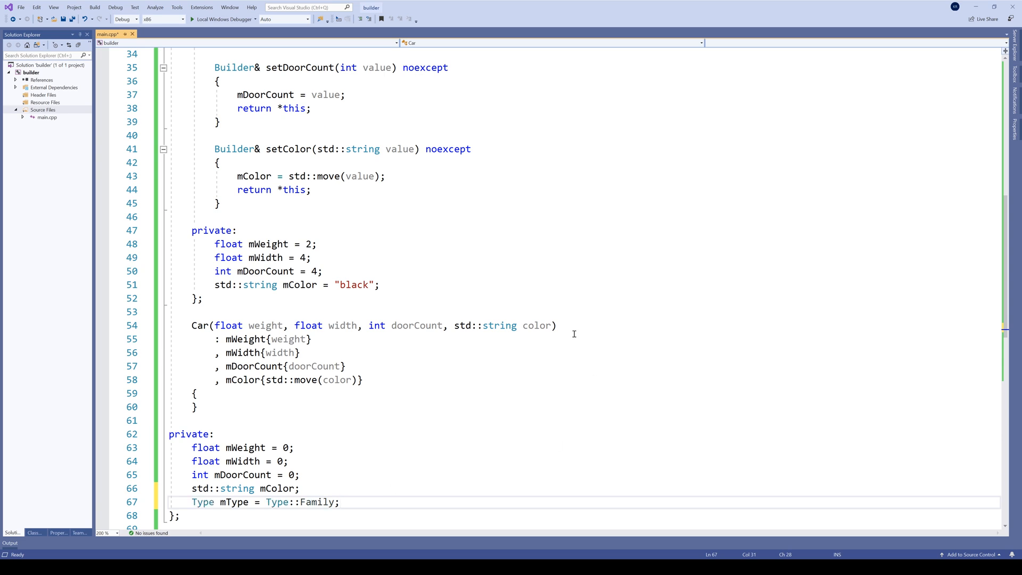
Append a Type type parameter to the Car constructor and move to below the includes
{"action": "type", "text": ", Type type"}
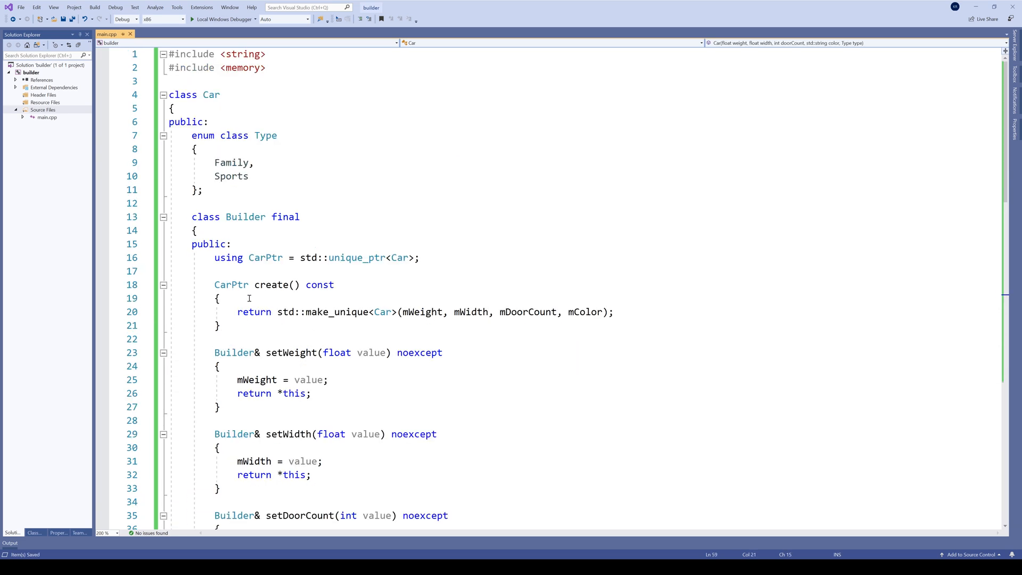
{"action": "double_click", "coordinate": [277, 284]}
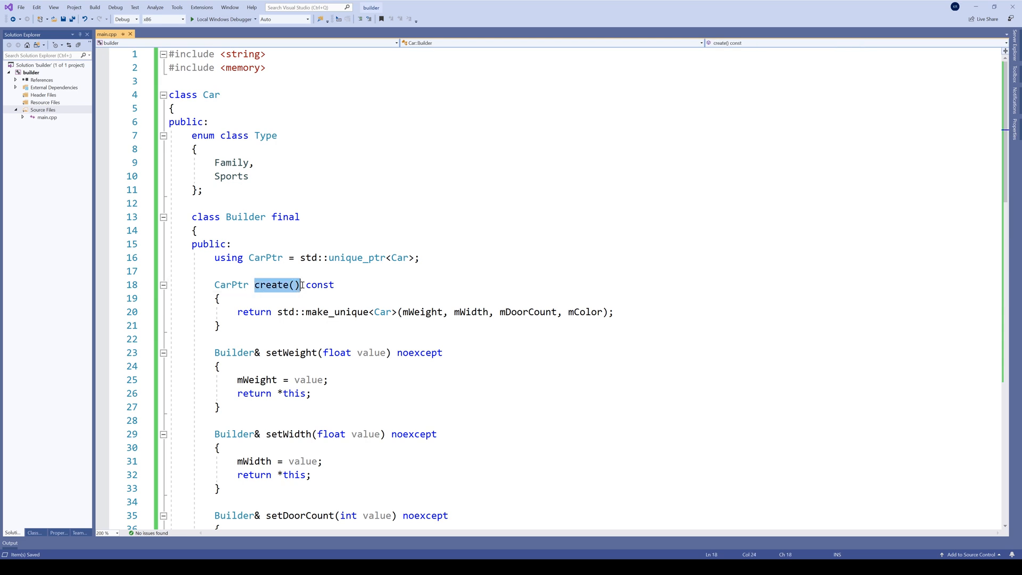
{"action": "left_click", "coordinate": [266, 68]}
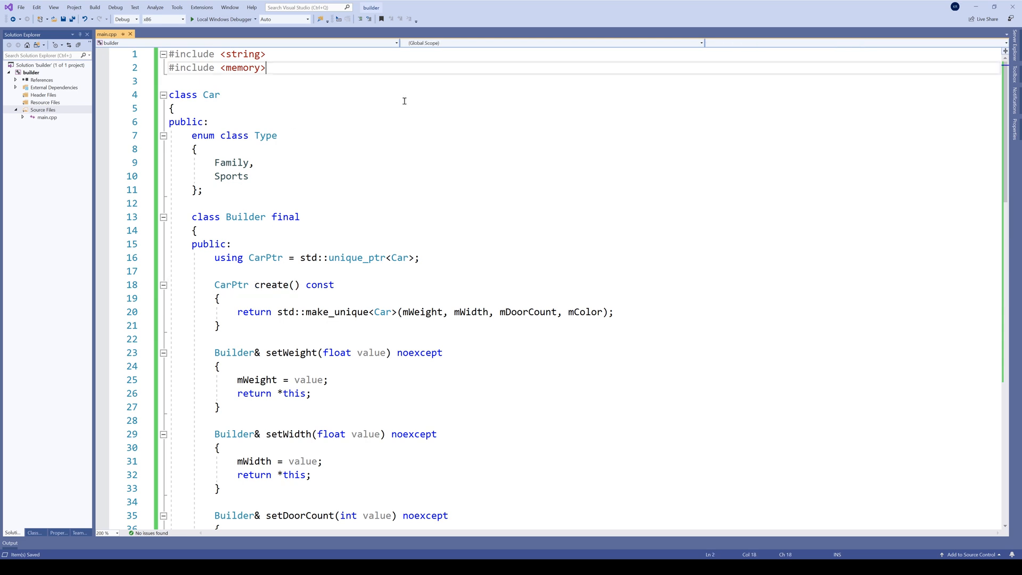
Define class Engine with private int mPower = 0 and a public section starting its explicit constructor
{"action": "key", "text": "Enter"}
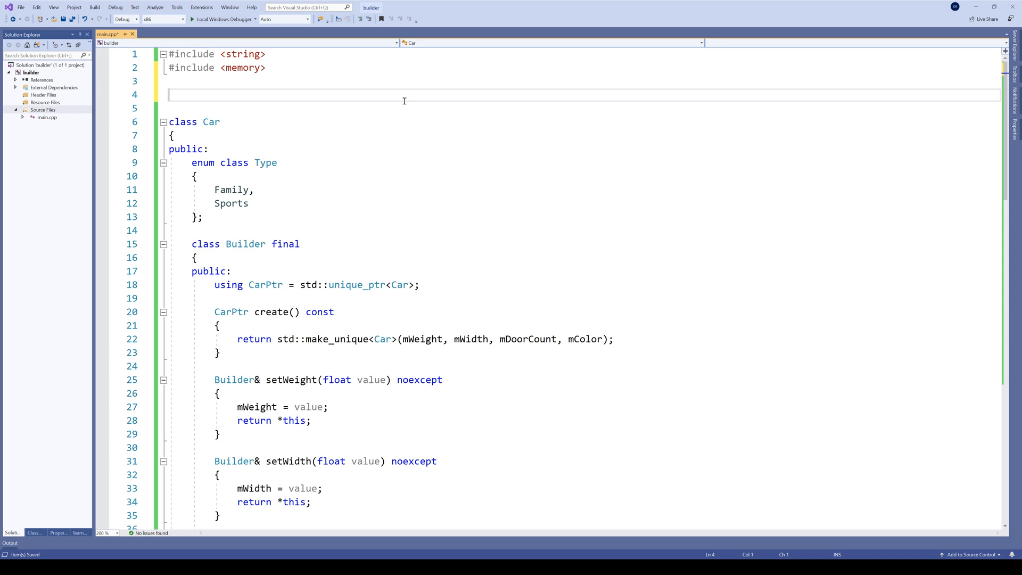
{"action": "type", "text": "class Engine"}
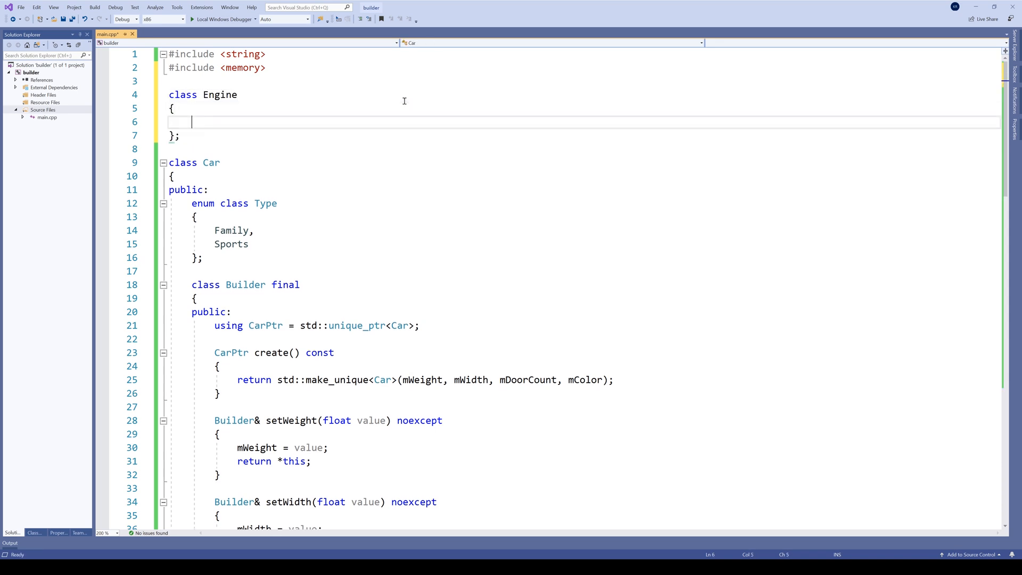
{"action": "type", "text": "private:"}
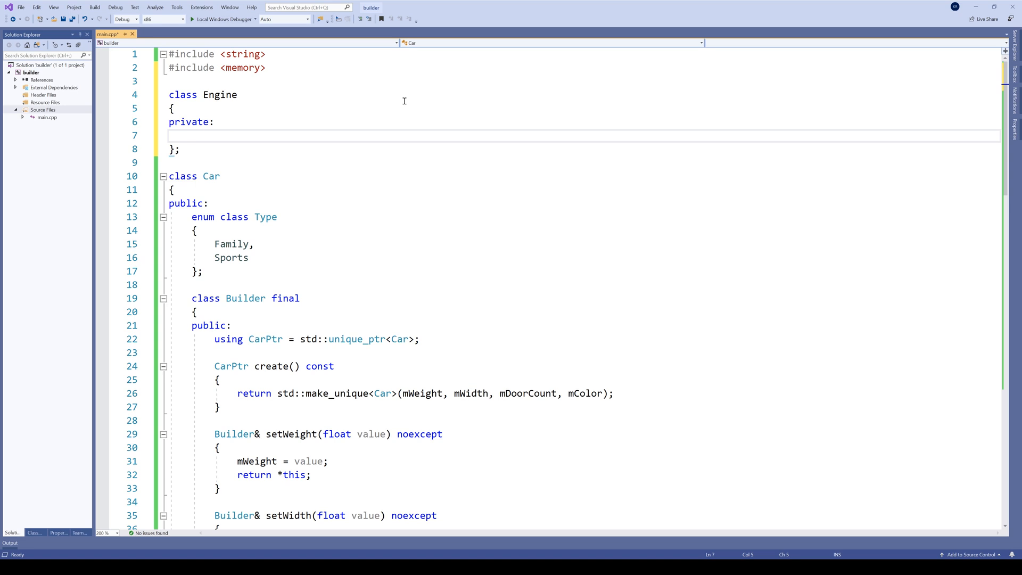
{"action": "type", "text": "int mPower = 0;"}
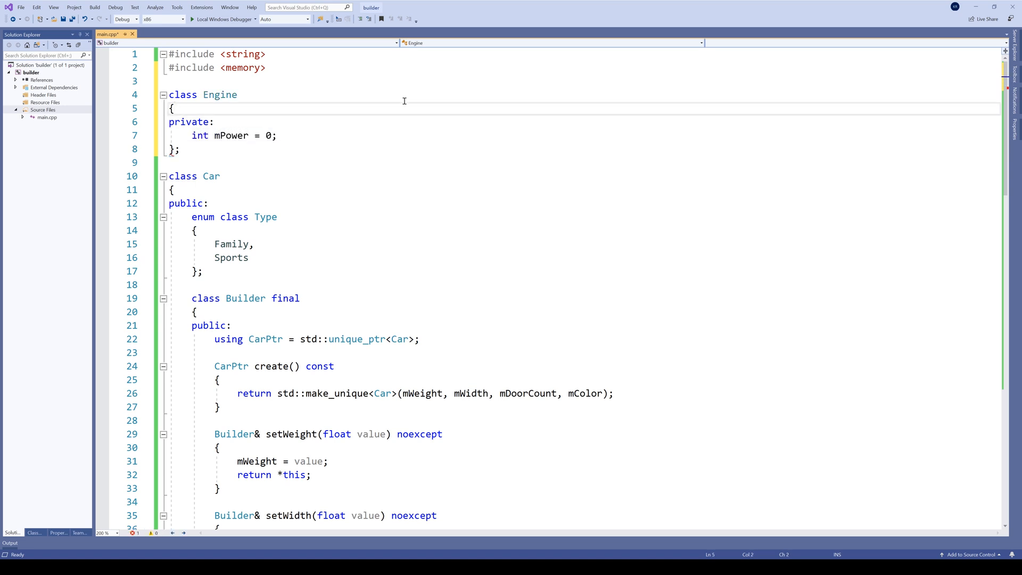
{"action": "type", "text": "p"}
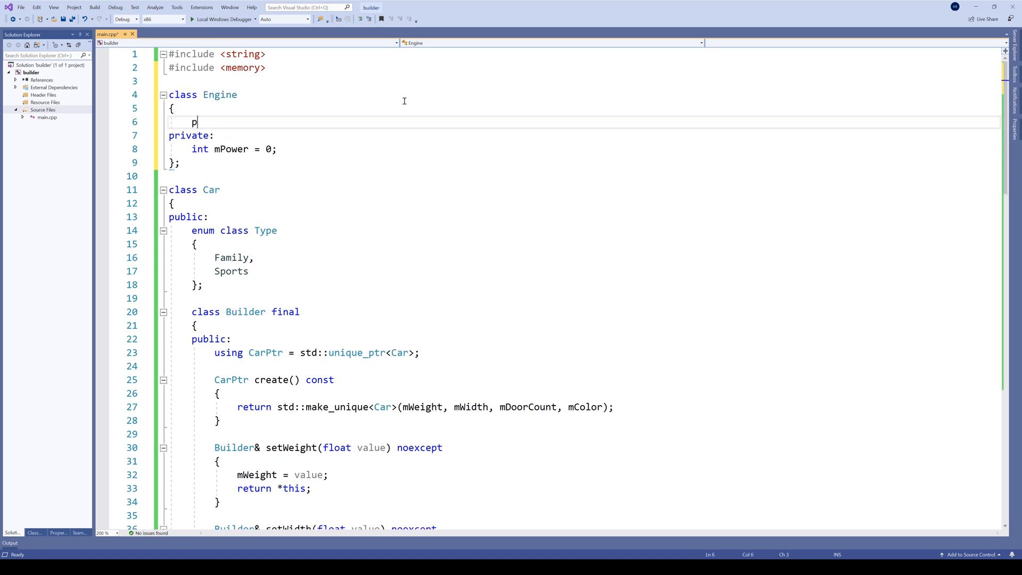
{"action": "type", "text": "ublic:"}
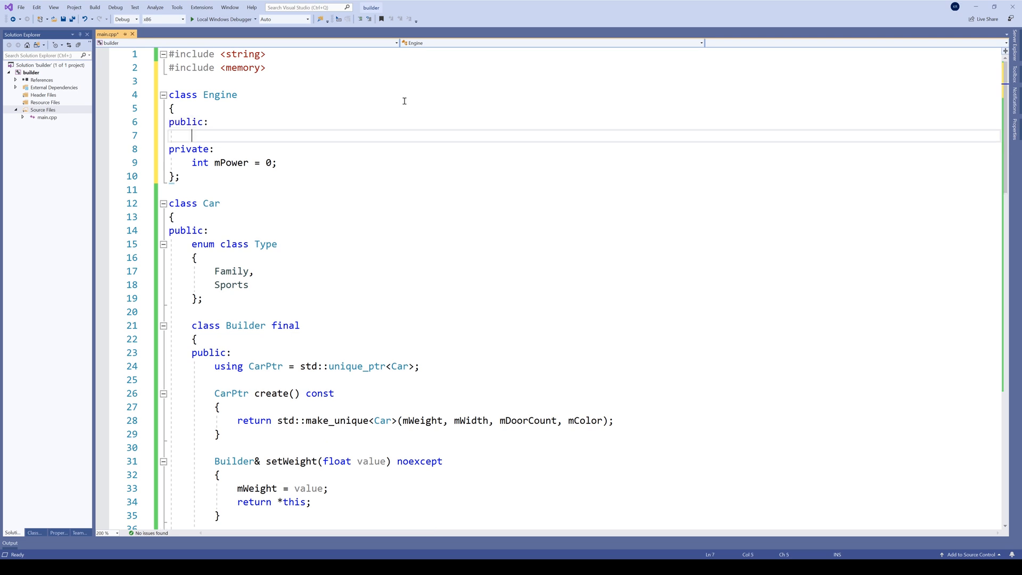
{"action": "type", "text": "explicit"}
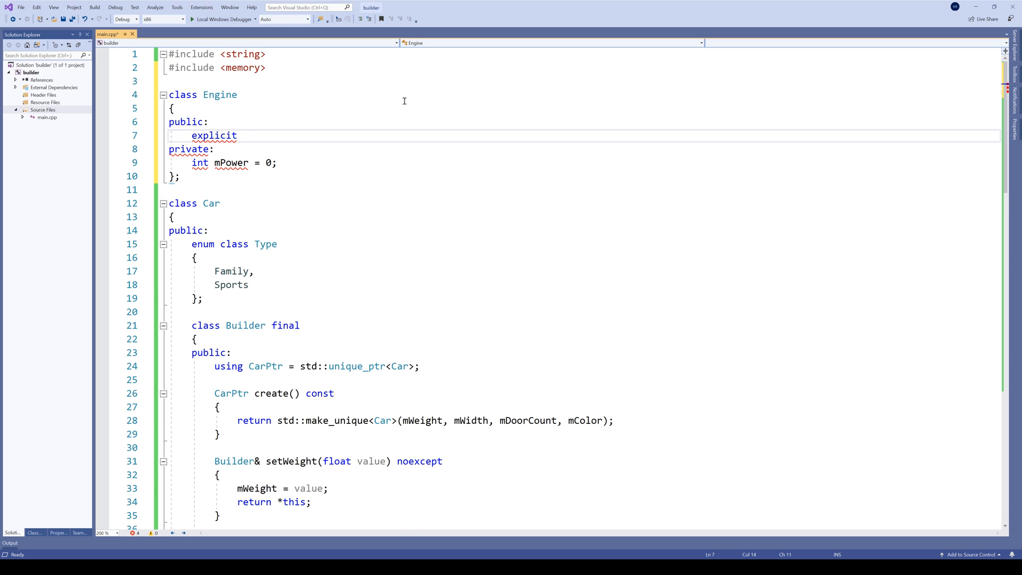
{"action": "scroll", "scroll_direction": "down", "scroll_amount": 3}
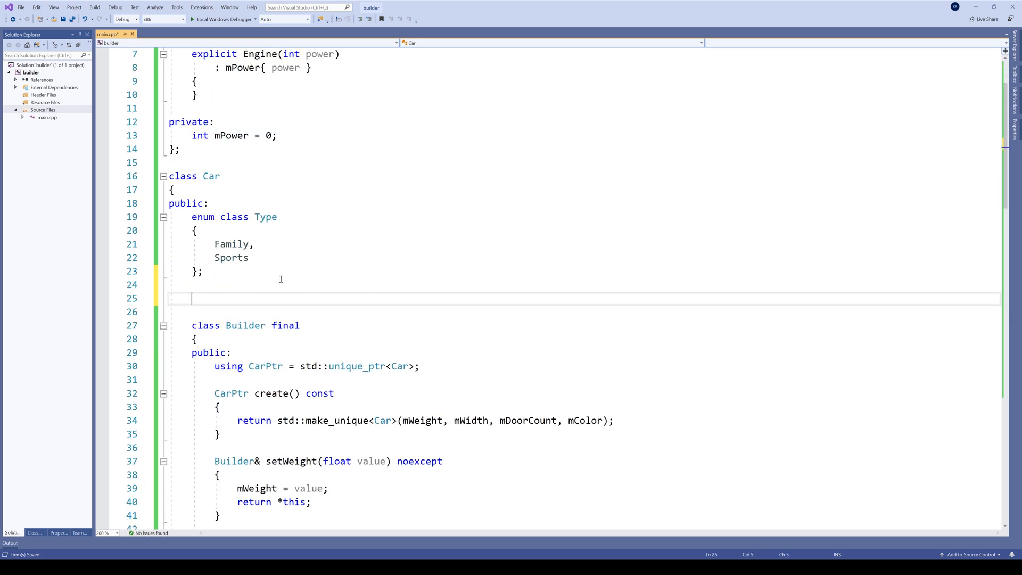
Add using EnginePtr alias, member EnginePtr mEngine, and constructor parameter initialised with mEngine{std::move(engine)}
{"action": "type", "text": "u"}
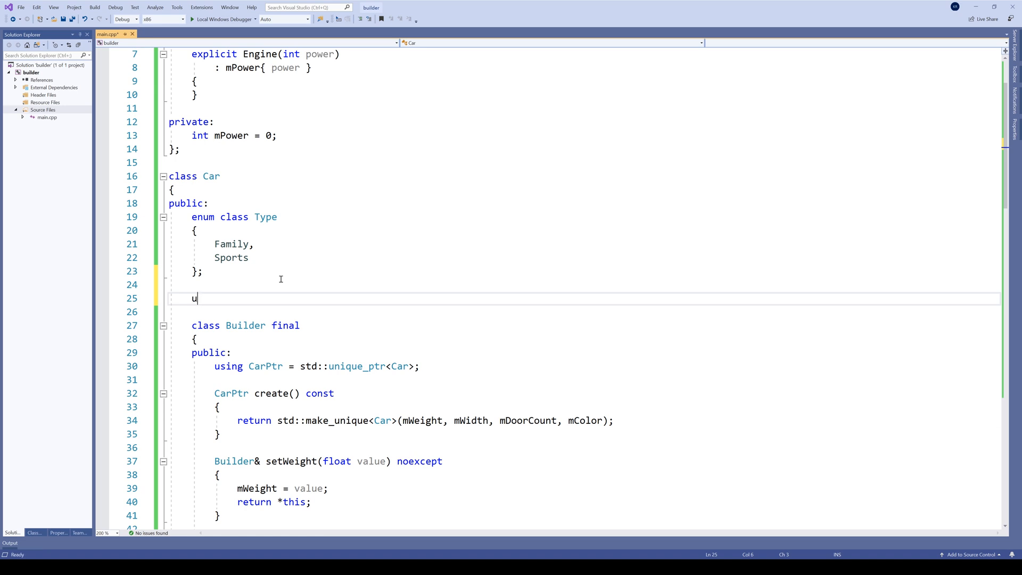
{"action": "type", "text": "sing Engine"}
{"action": "type", "text": "EnginePtr"}
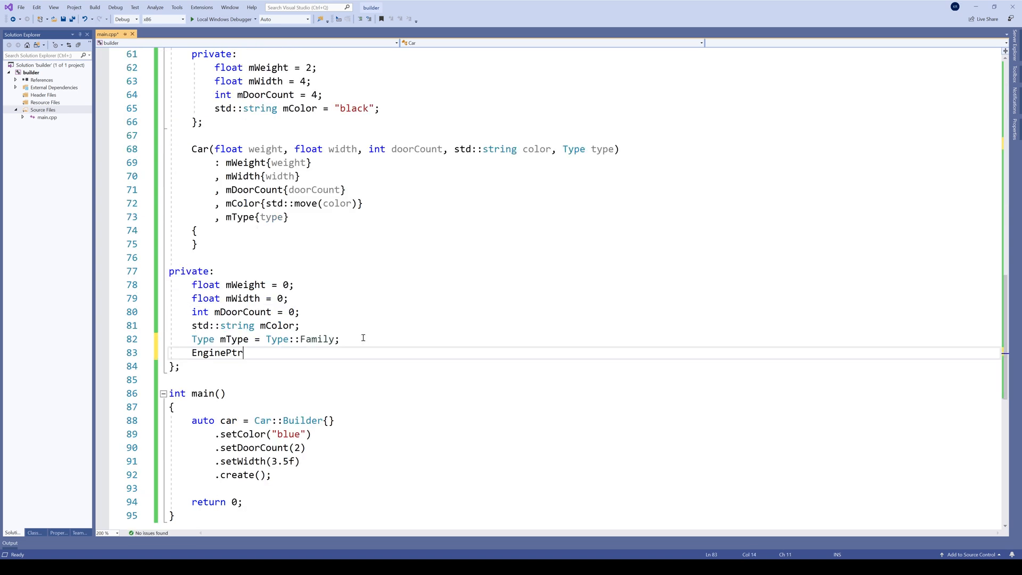
{"action": "type", "text": "mEngine;"}
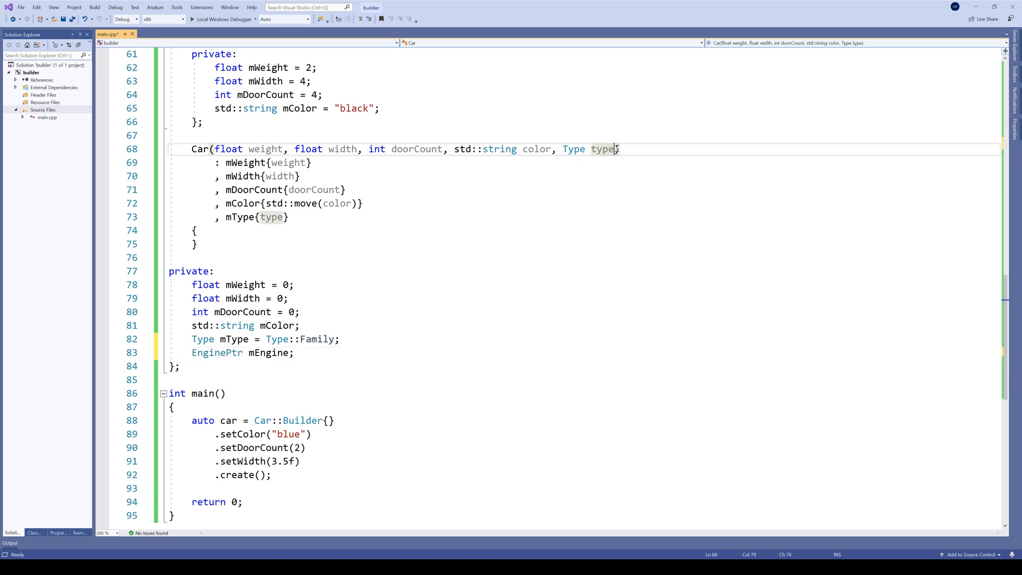
{"action": "type", "text": ", EnginePtr engine"}
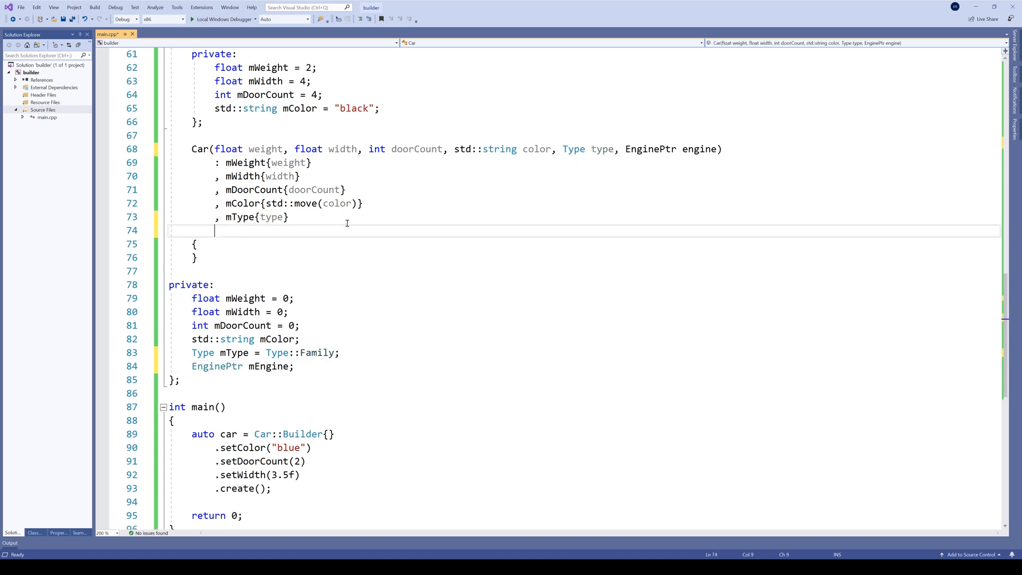
{"action": "type", "text": ", mEngine{s}"}
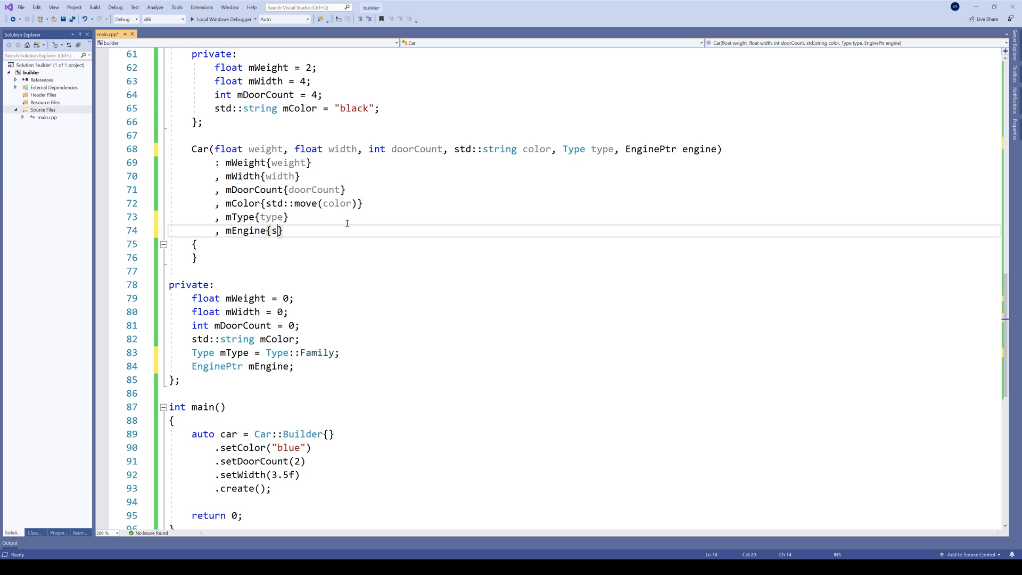
{"action": "type", "text": "td::m"}
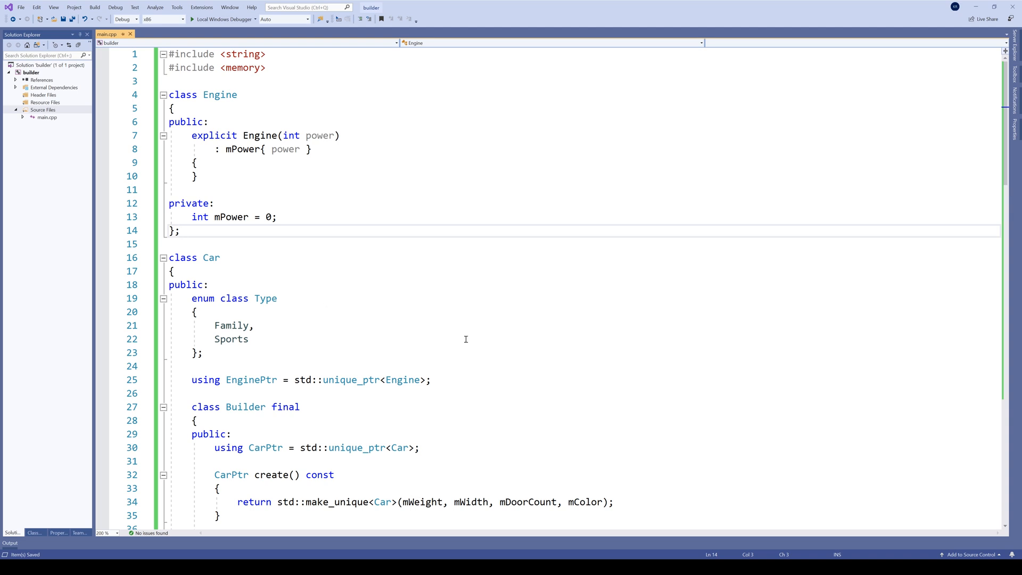
Write empty class Wheel and class StandardWheel : public Wheel, then begin the next wheel class
{"action": "type", "text": "c"}
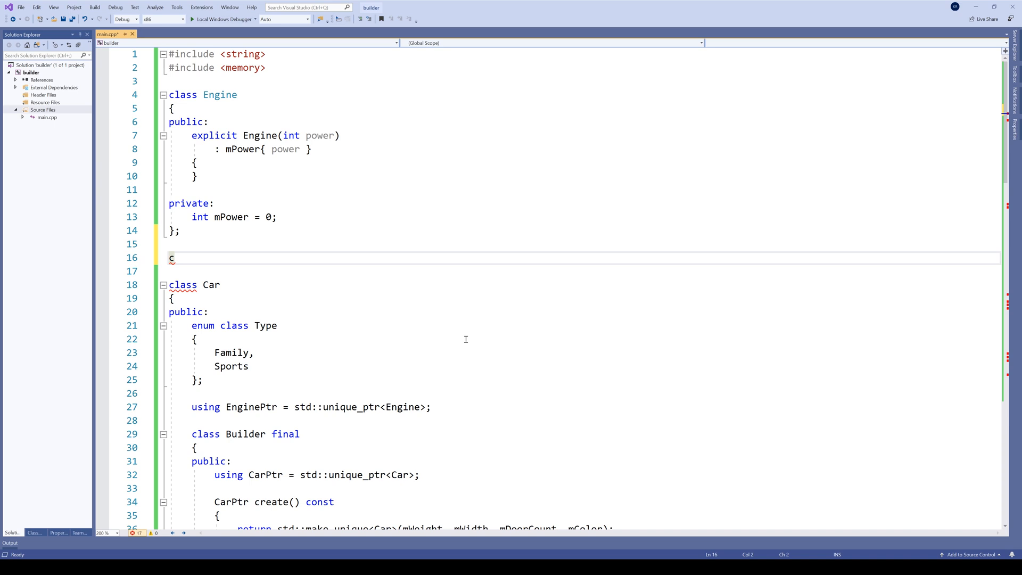
{"action": "type", "text": "lass Wheel"}
{"action": "type", "text": "{};"}
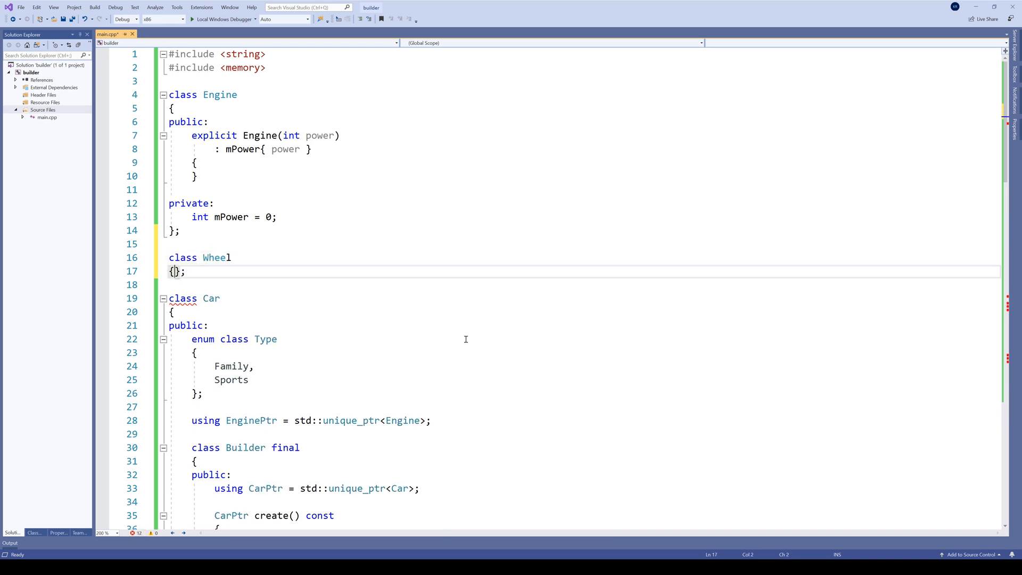
{"action": "key", "text": "Enter"}
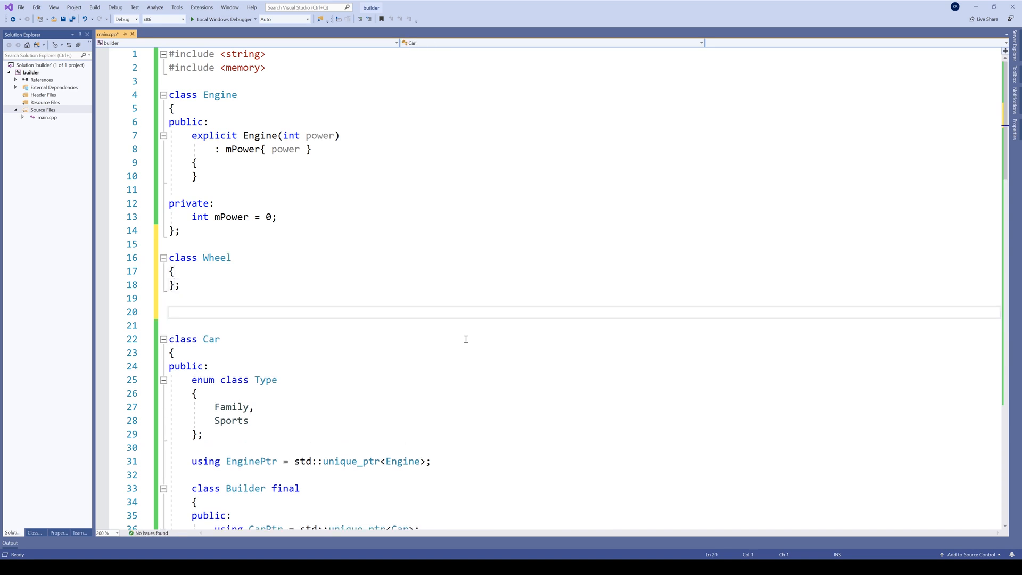
{"action": "type", "text": "class"}
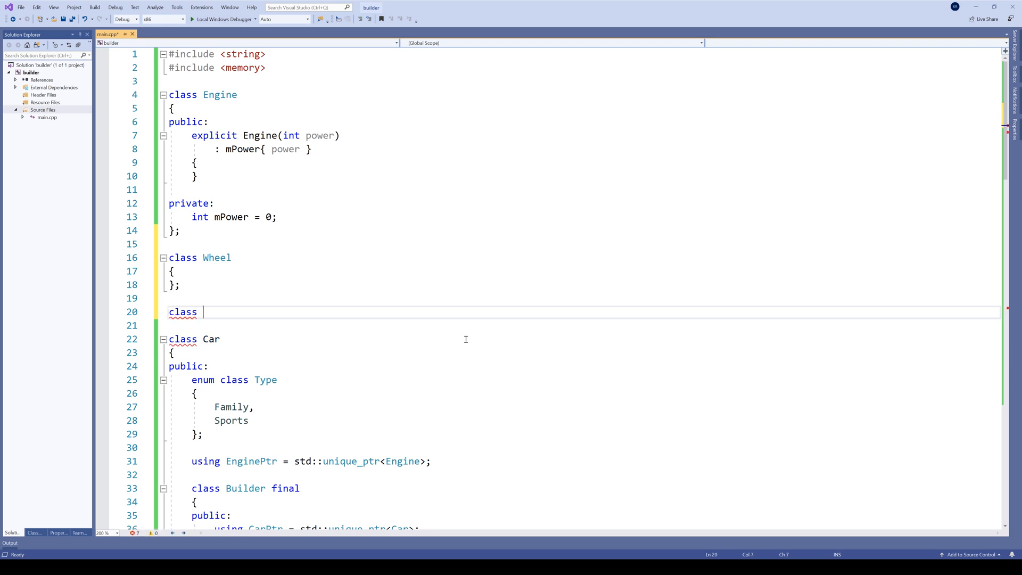
{"action": "type", "text": "Stan"}
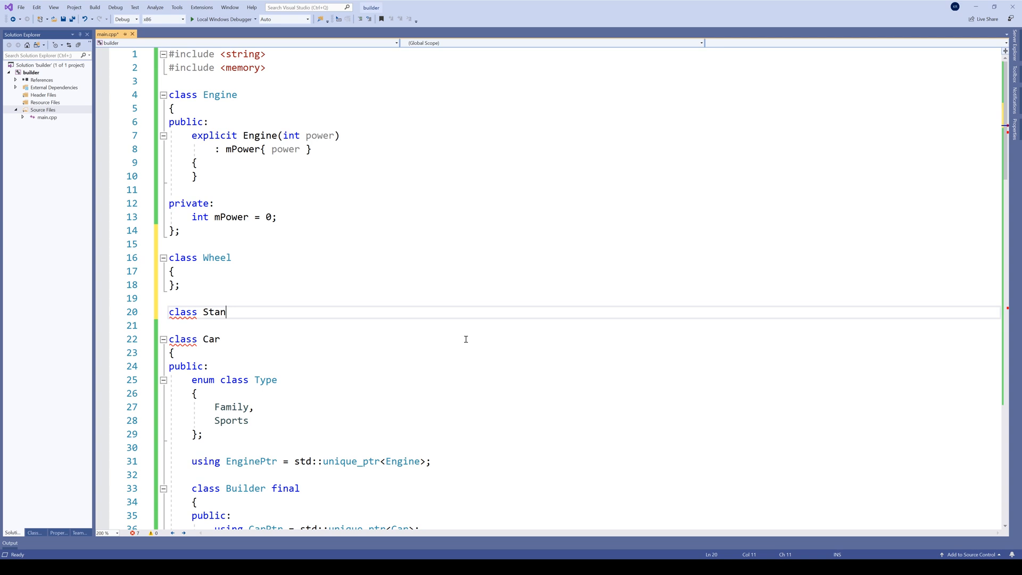
{"action": "type", "text": "dardWhe"}
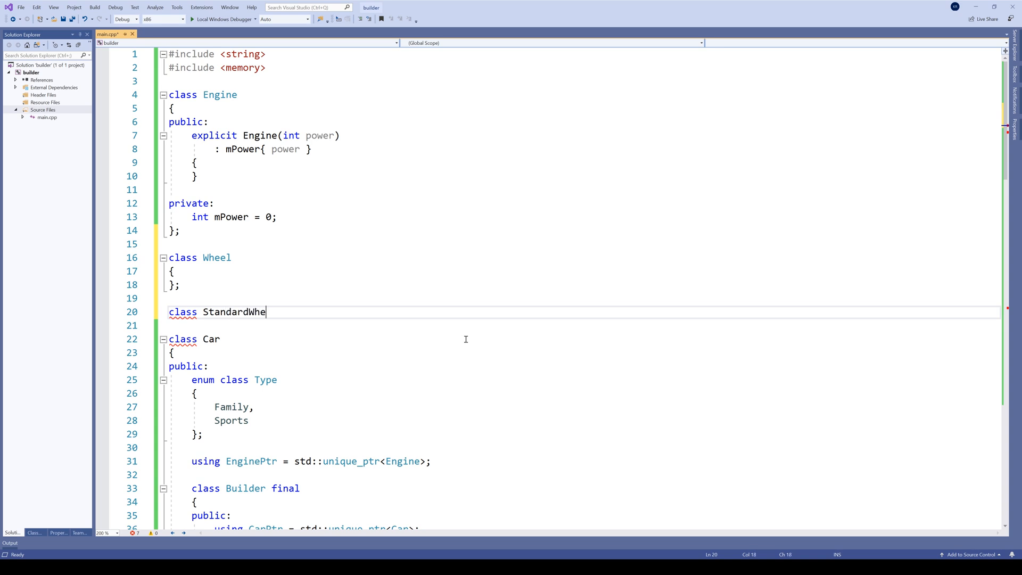
{"action": "type", "text": "el"}
{"action": "left_click", "coordinate": [580, 324]}
{"action": "type", "text": ": public Wheel"}
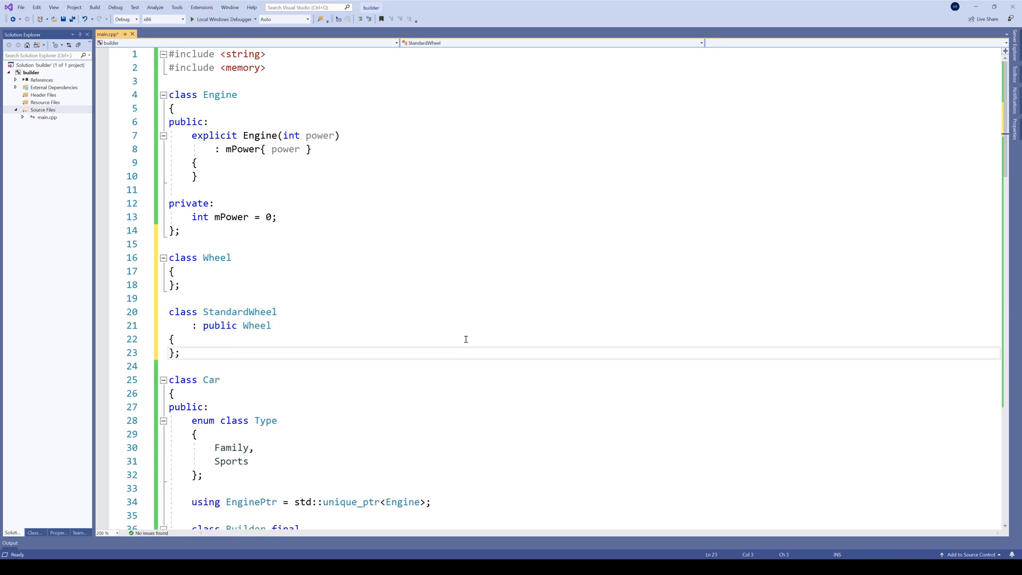
{"action": "type", "text": "class HeavyDutyWheel"}
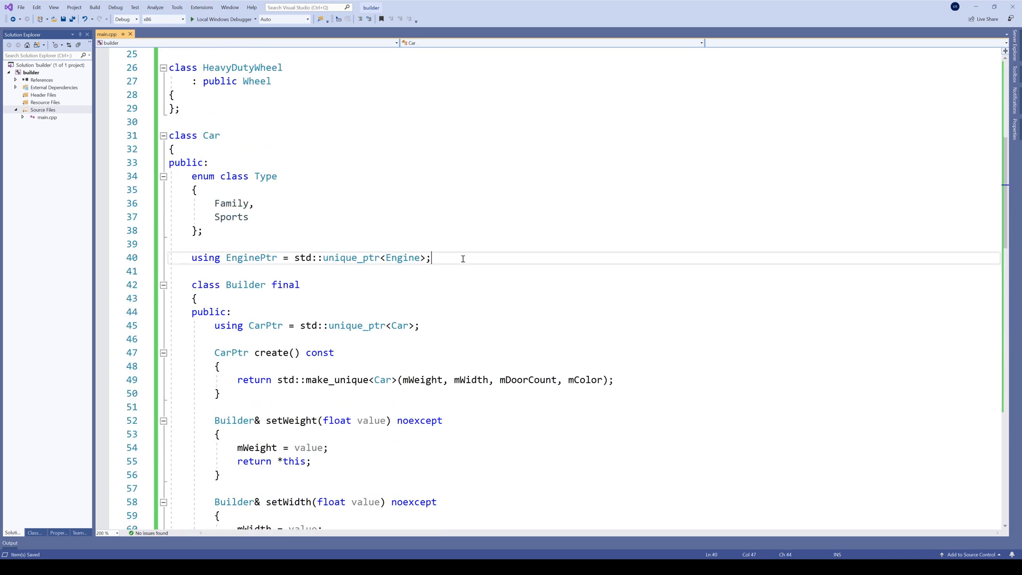
Add the 'using WheelPtr = std::unique_ptr<Wheel>;' and 'using Wheels = std::vector<WheelPtr>;' aliases
{"action": "key", "text": "Enter"}
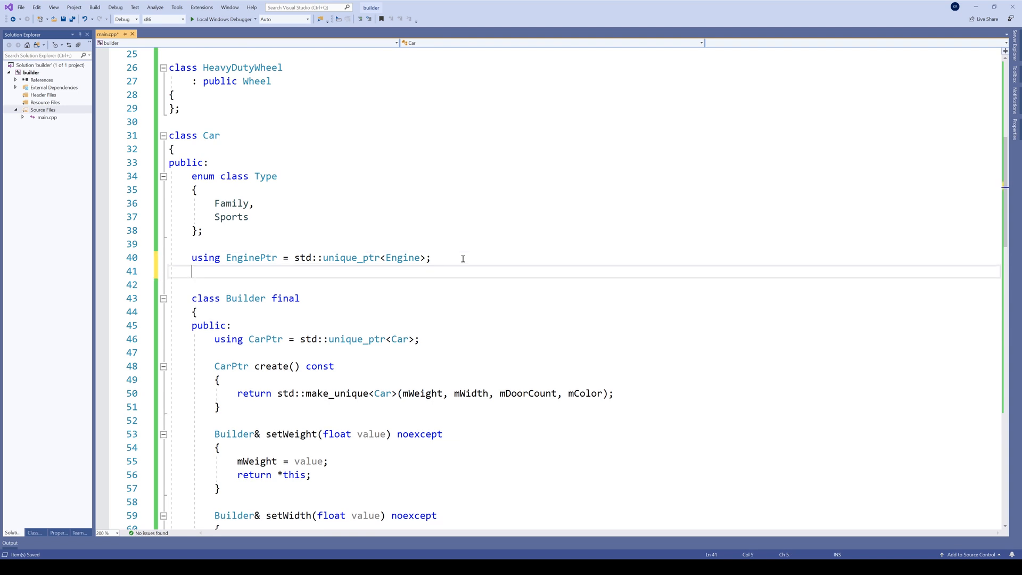
{"action": "type", "text": "using"}
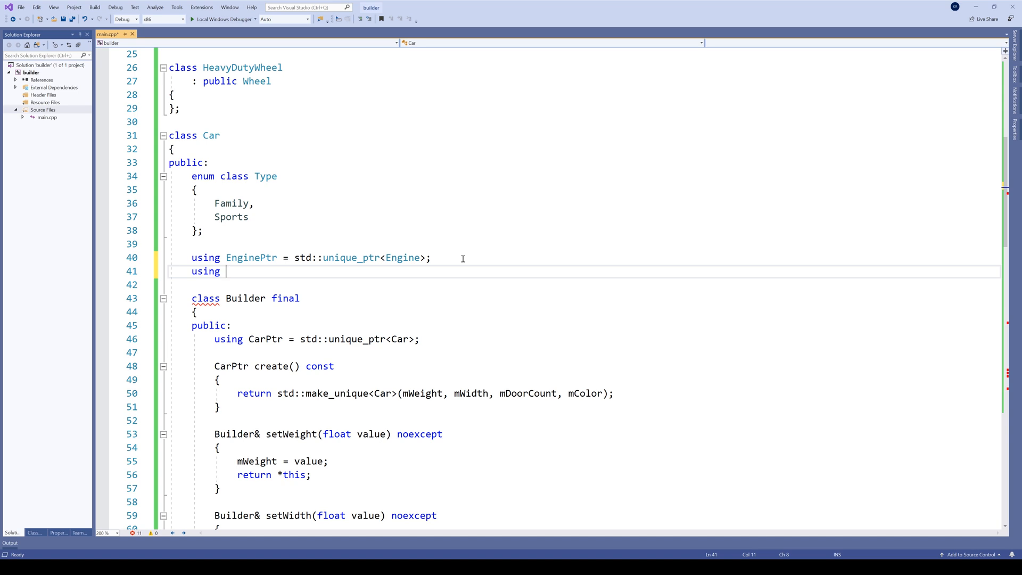
{"action": "type", "text": "WheelPtr = std::unique_ptr<Wheel>;"}
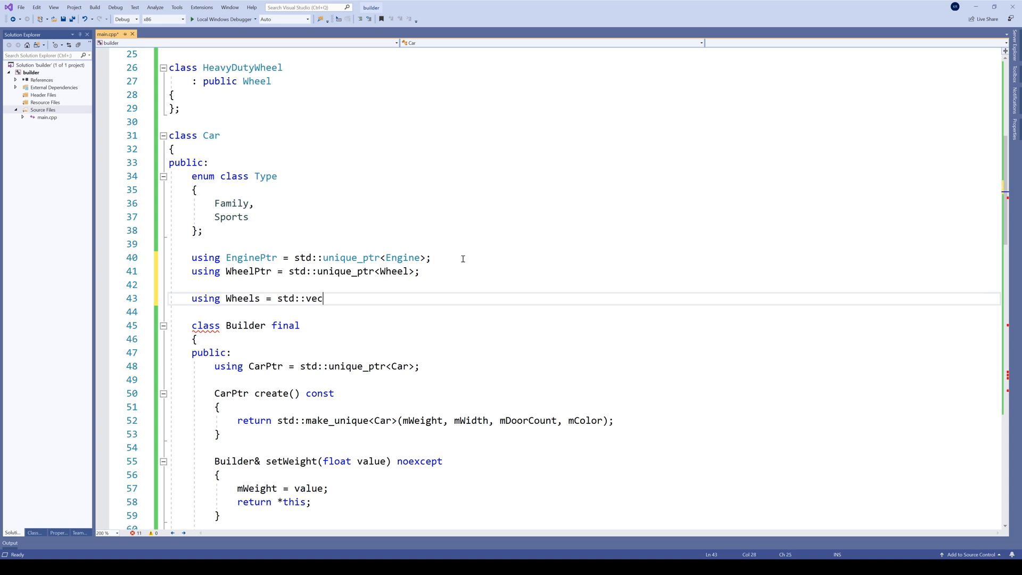
{"action": "type", "text": "tor<Wheel"}
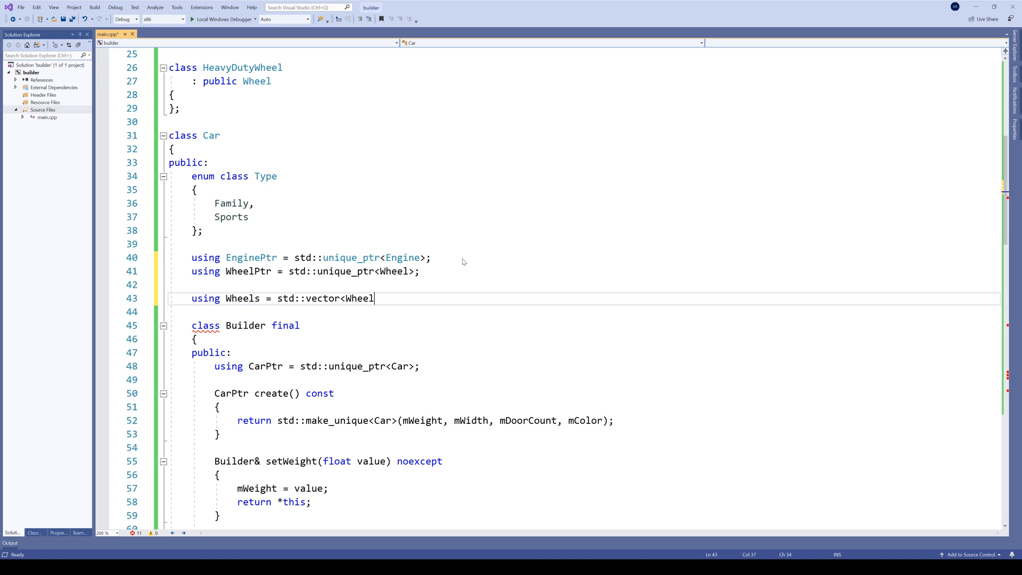
{"action": "type", "text": "Ptr>;"}
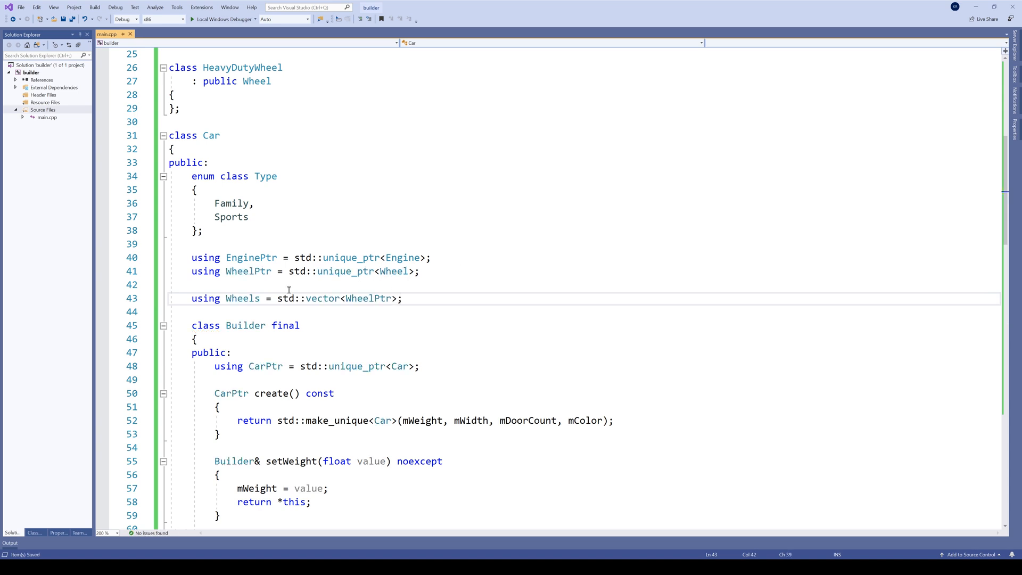
Add member 'Wheels mWheels;' and constructor param 'Wheels wheels' initializing mWheels{std::move(wheels)}
{"action": "type", "text": "Wheels mWheels;"}
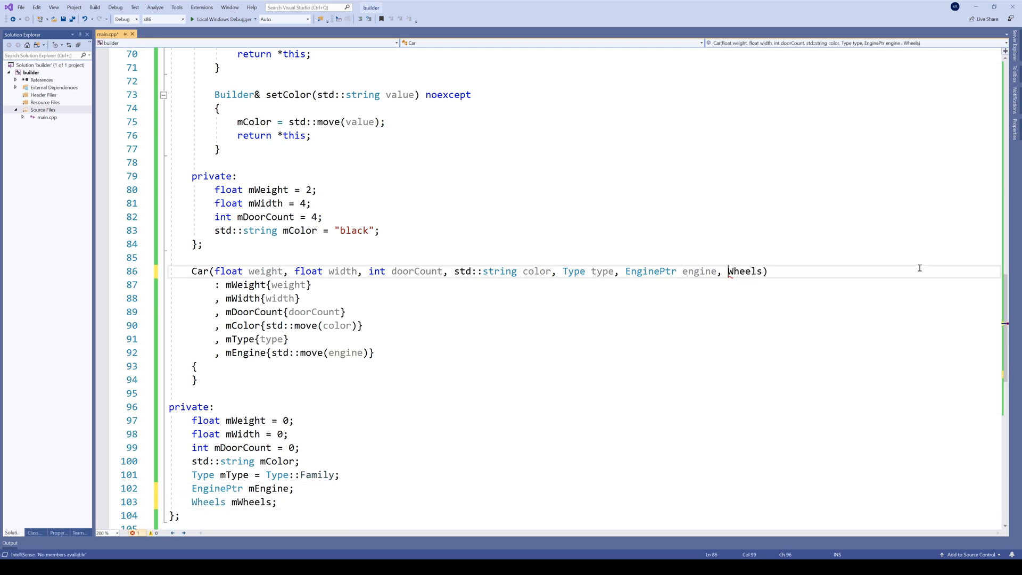
{"action": "type", "text": "wheels"}
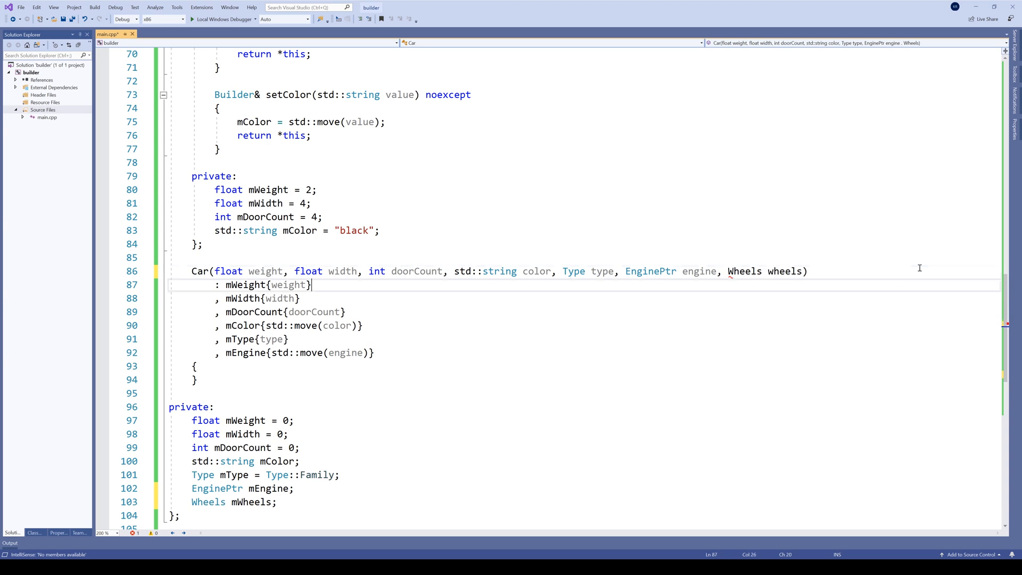
{"action": "type", "text": ", mWheels{std::move(wheels)}"}
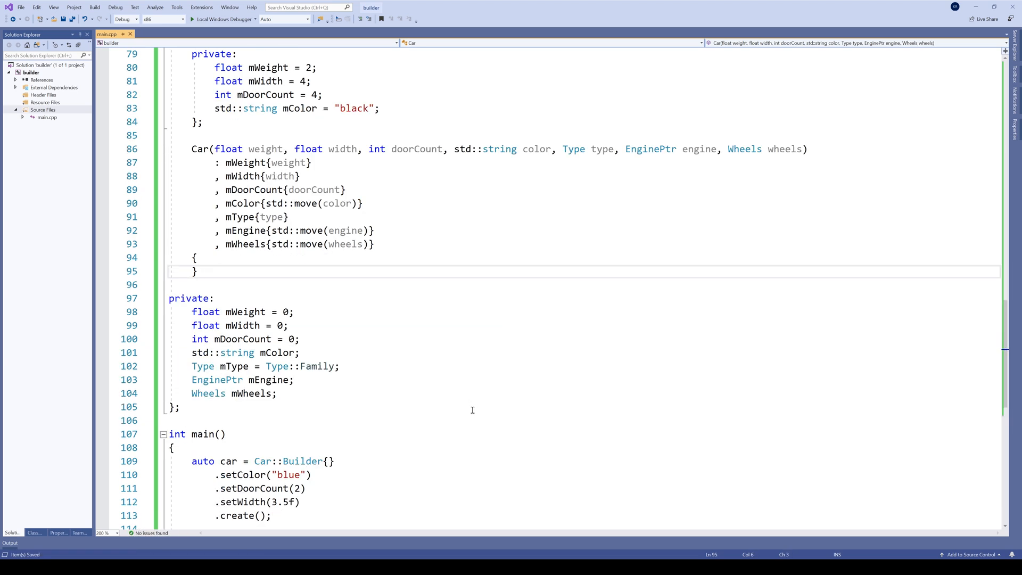
{"action": "mouse_move", "coordinate": [218, 367]}
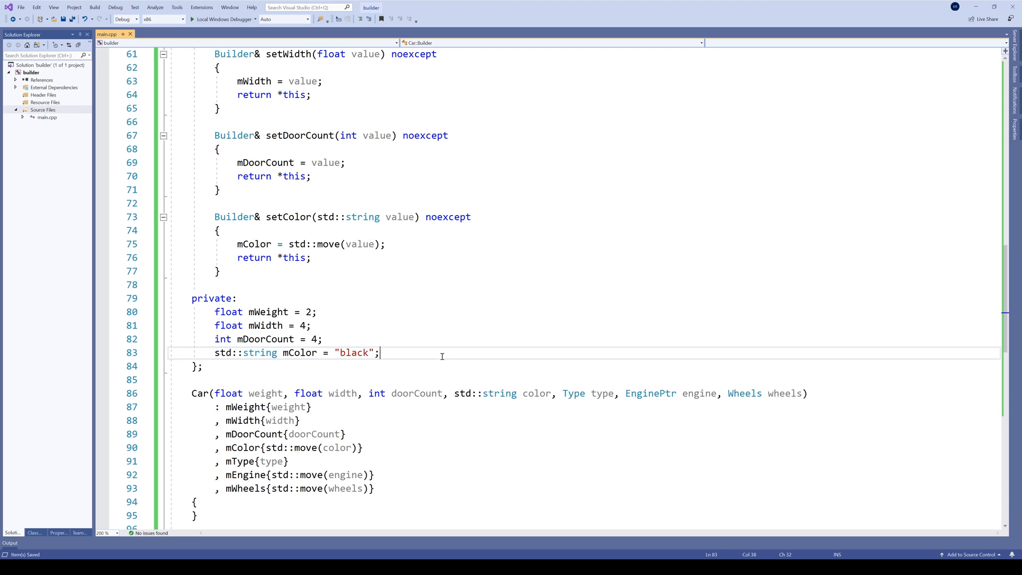
{"action": "mouse_move", "coordinate": [604, 379]}
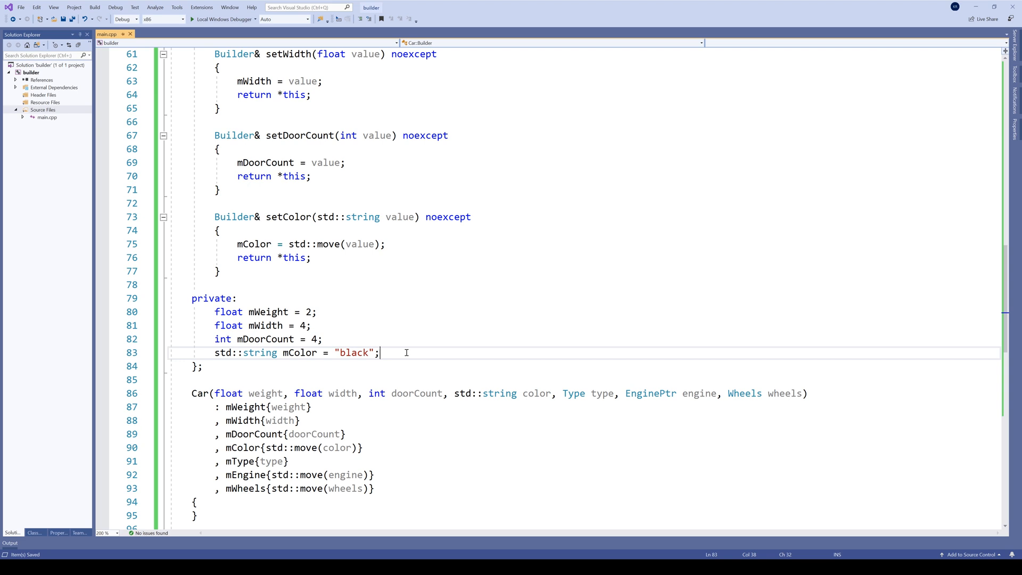
Add private member 'int mPower = 100;' to the Builder and save the file
{"action": "key", "text": "Enter"}
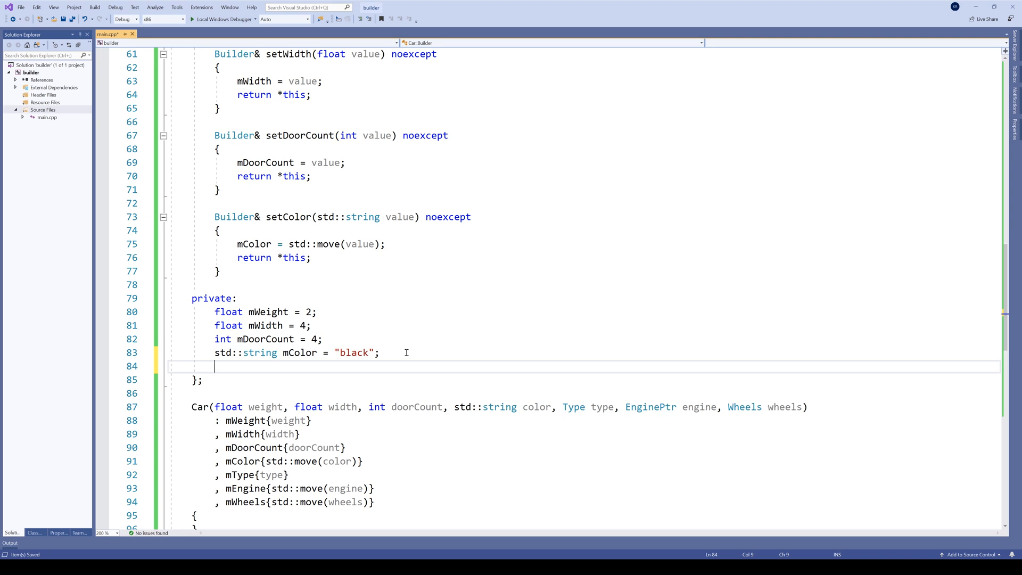
{"action": "type", "text": "int mPower"}
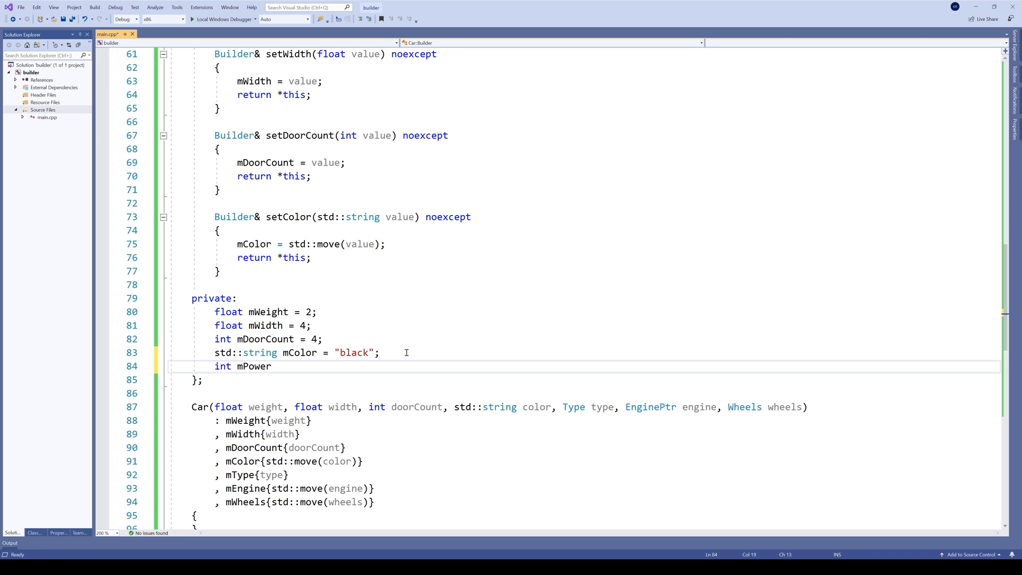
{"action": "type", "text": "= 100;"}
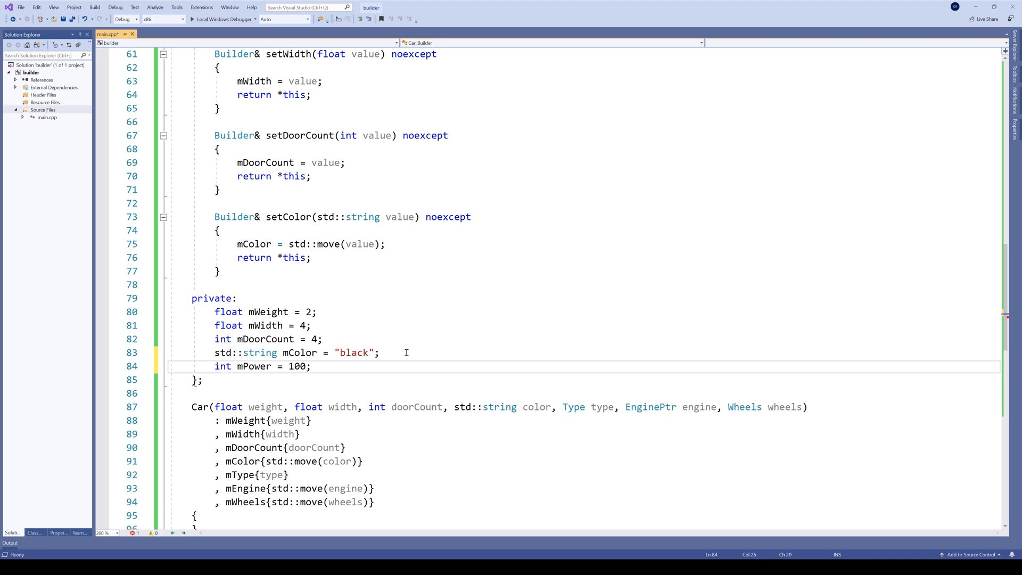
{"action": "key", "text": "Ctrl+S"}
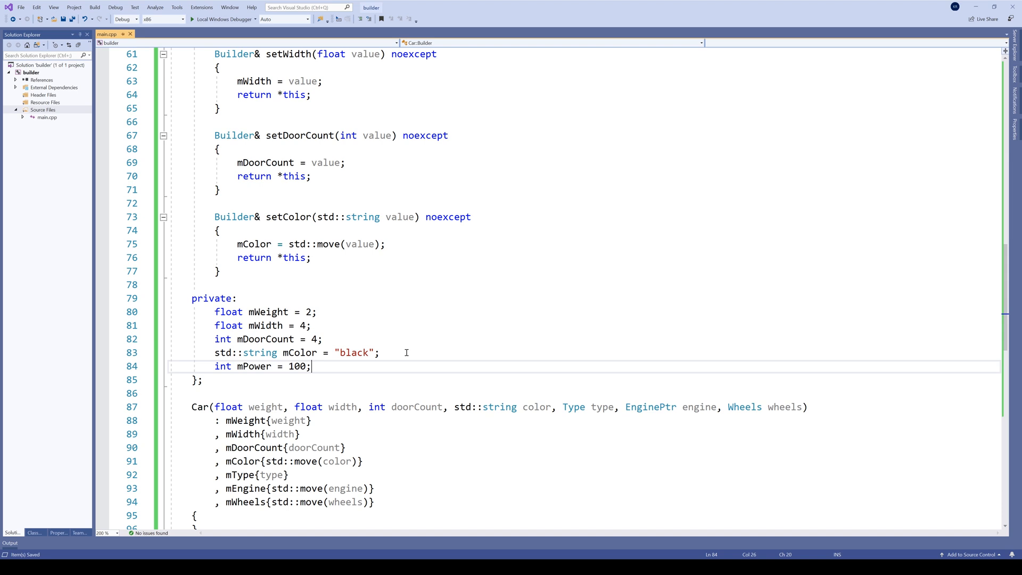
{"action": "mouse_move", "coordinate": [507, 364]}
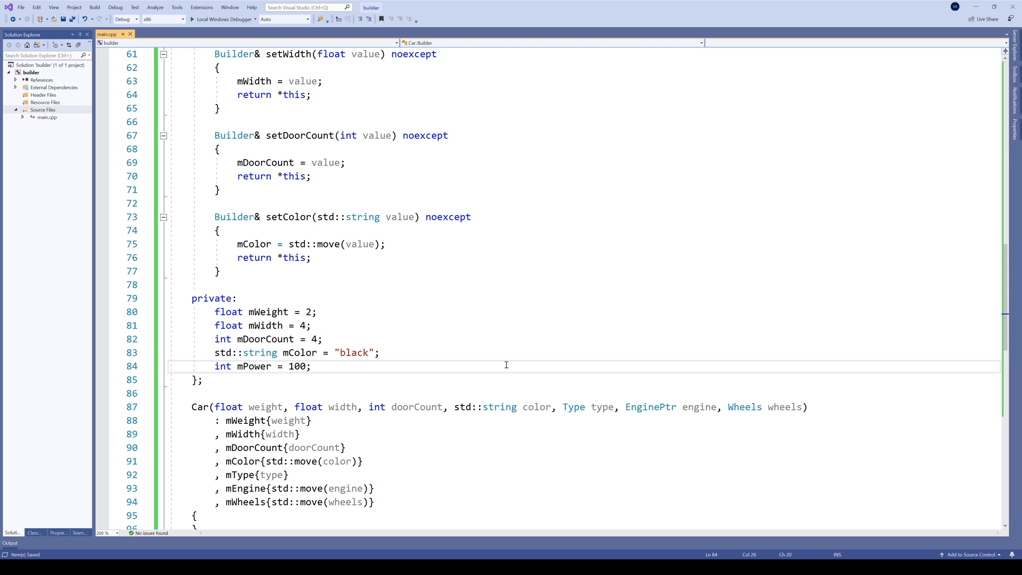
Add private member 'int mWheelCount = 4;' to the Builder
{"action": "type", "text": "int"}
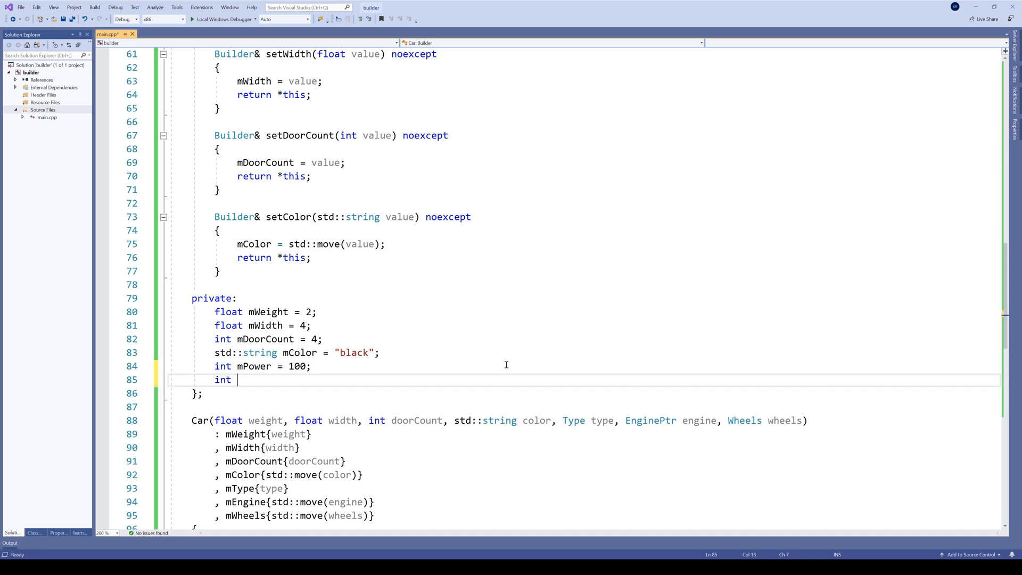
{"action": "type", "text": "mWheelCoun"}
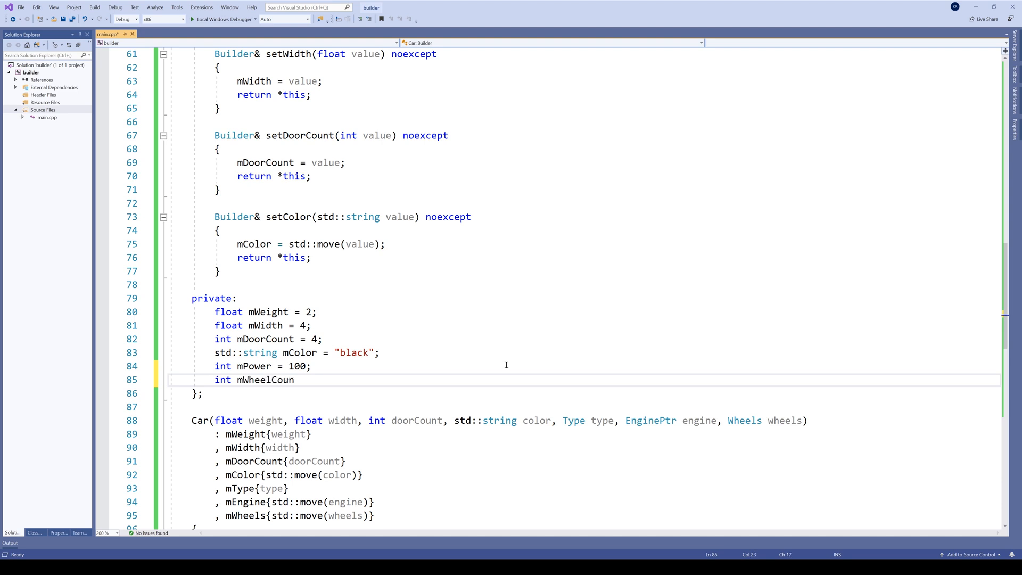
{"action": "type", "text": "t = 4;"}
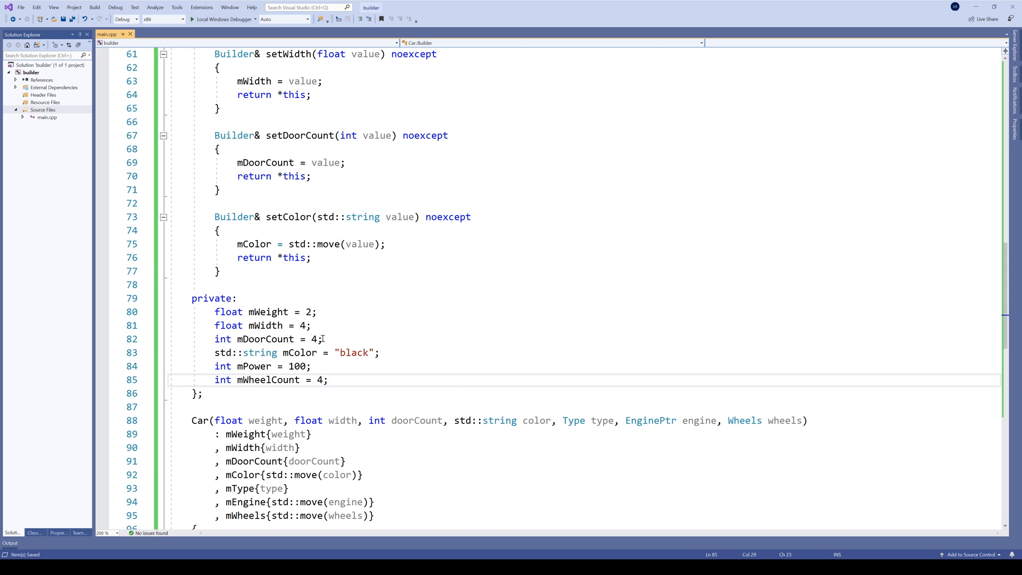
{"action": "mouse_move", "coordinate": [340, 308]}
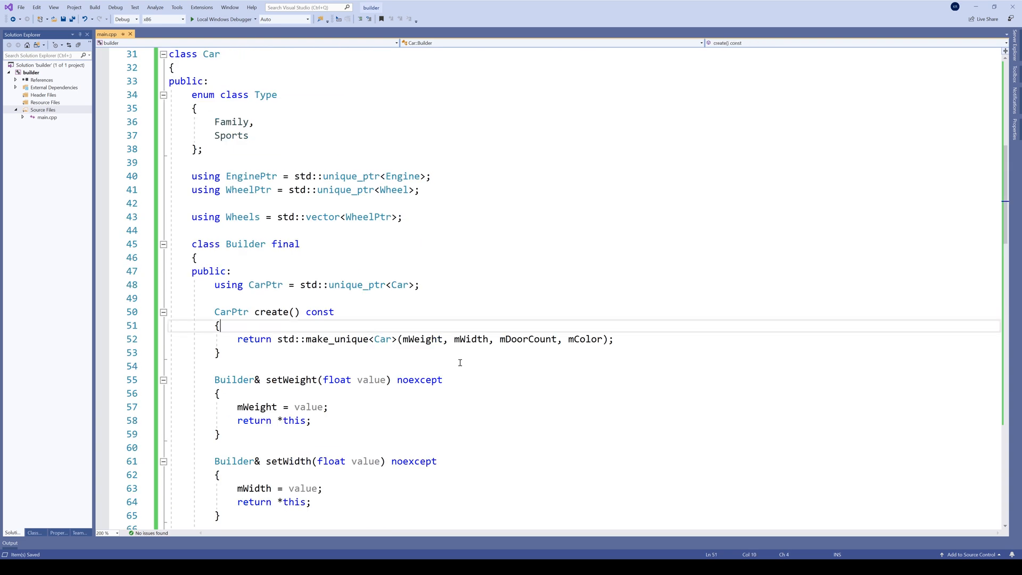
{"action": "mouse_move", "coordinate": [605, 387]}
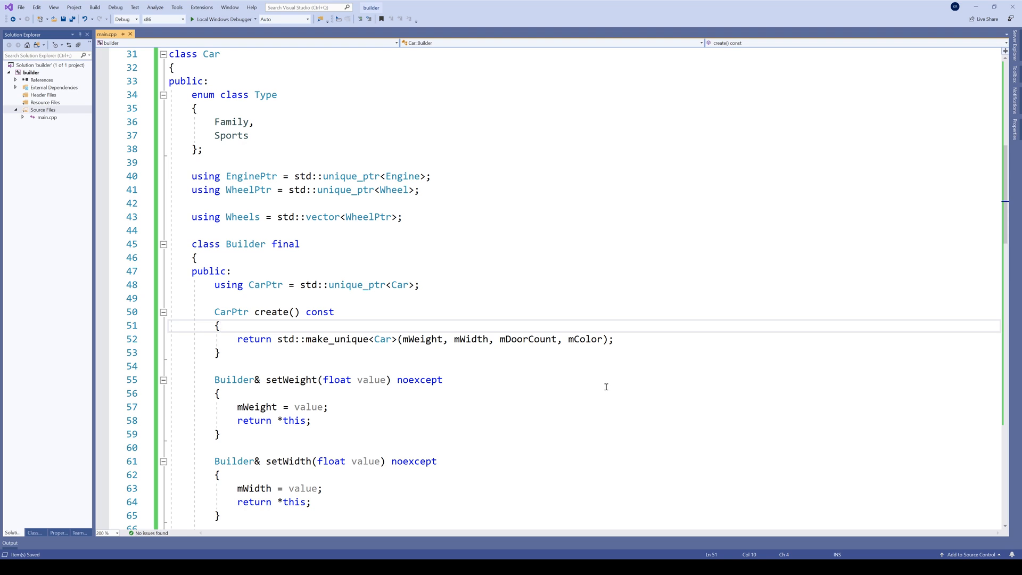
Declare 'Type type;' and set Type::Sports when mPower > 500, else Type::Family, in create()
{"action": "key", "text": "Enter"}
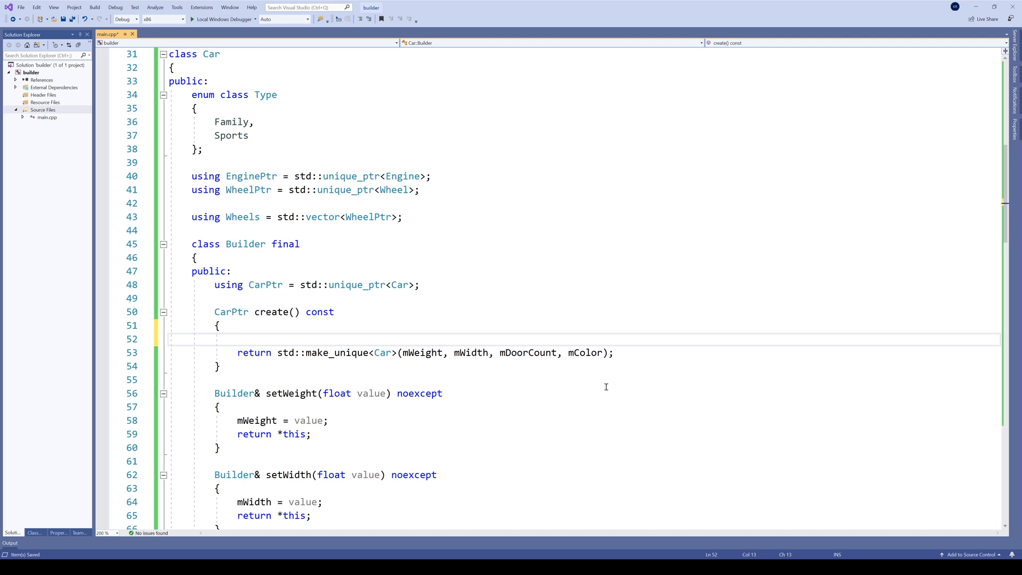
{"action": "type", "text": "if (mPower >"}
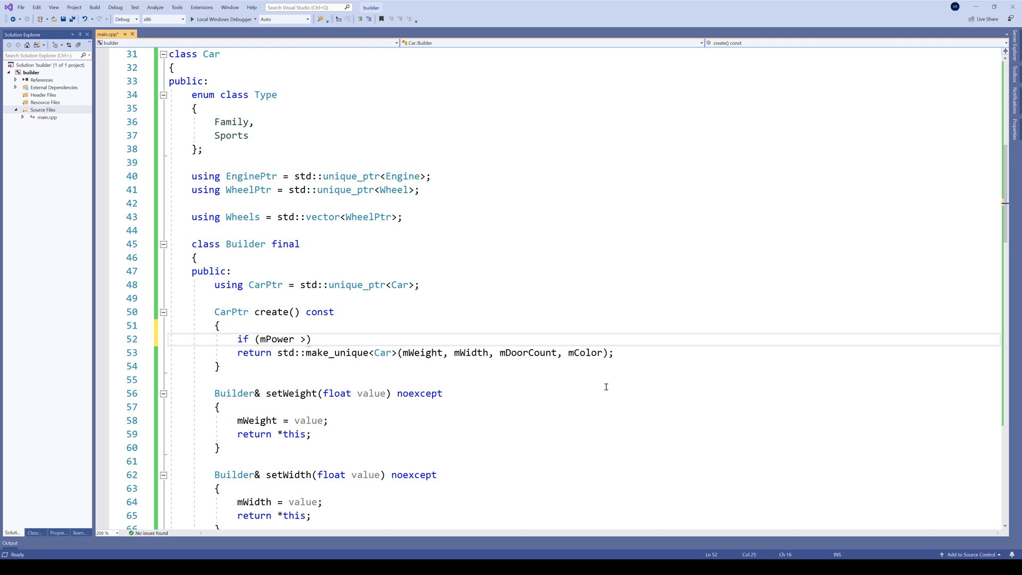
{"action": "type", "text": "500"}
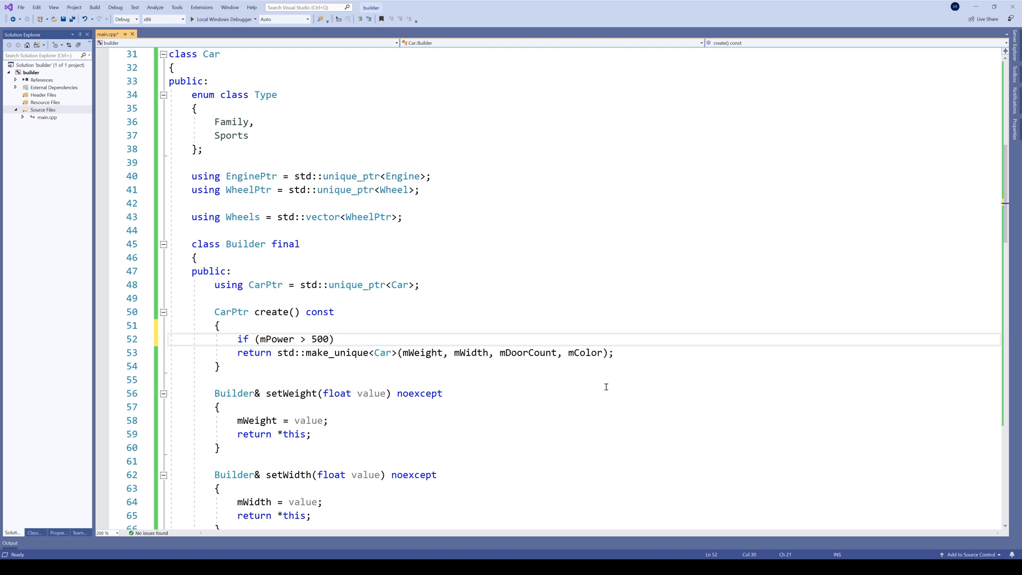
{"action": "type", "text": "Type type;"}
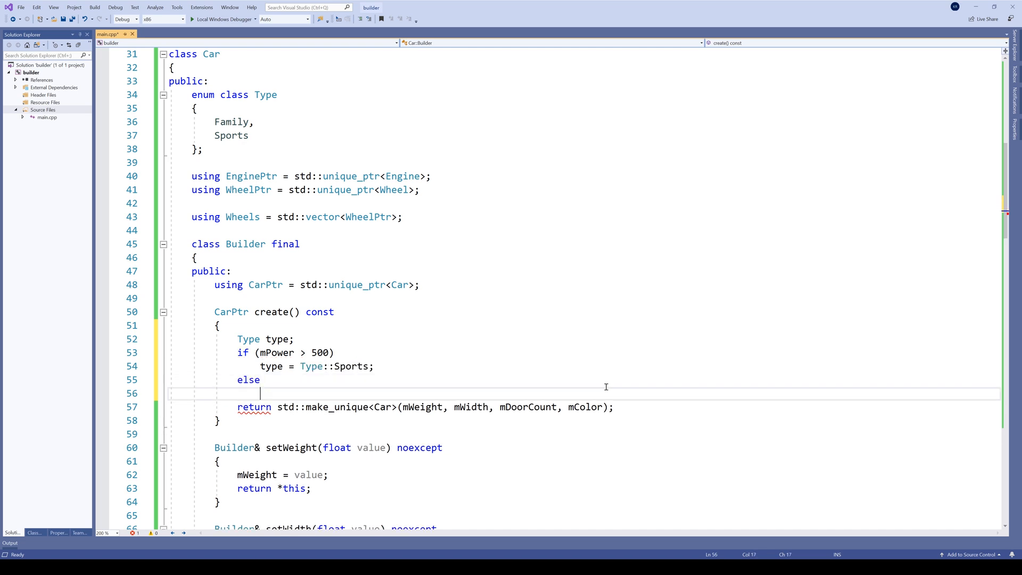
{"action": "type", "text": "type = Ty"}
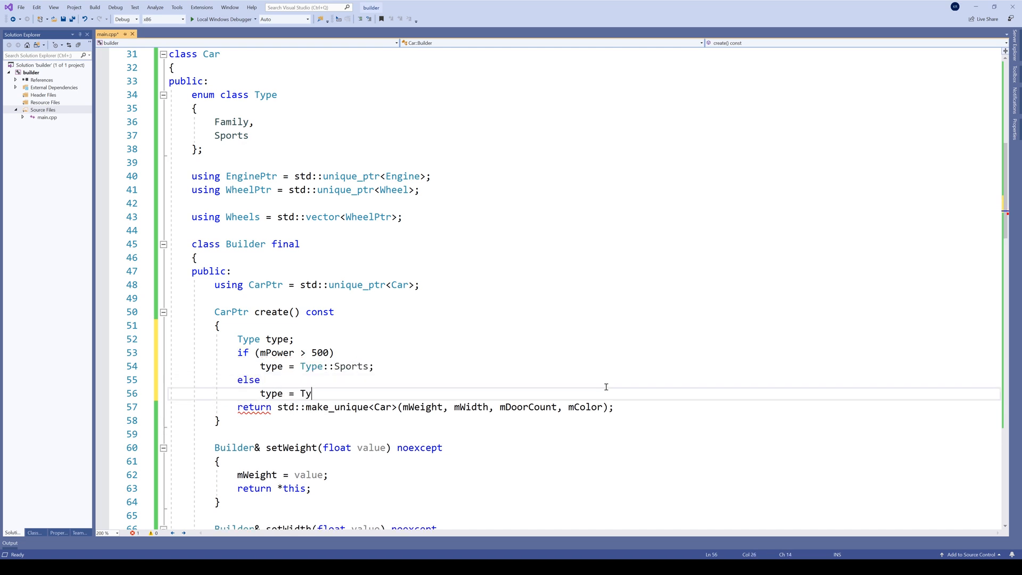
{"action": "type", "text": "pe::Family;"}
{"action": "left_click", "coordinate": [583, 406]}
{"action": "type", "text": ", "}
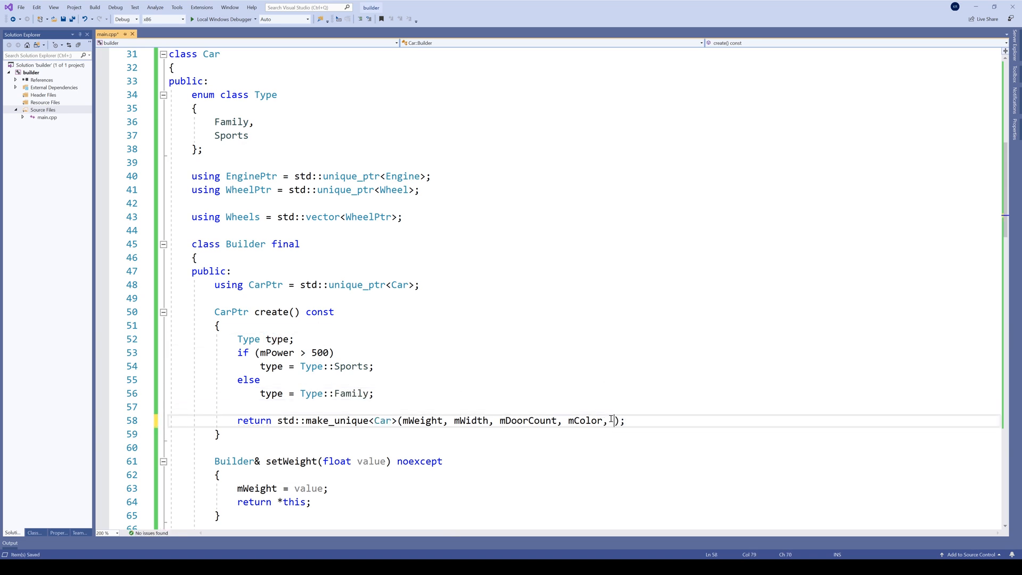
Pass type and std::make_unique<Engine>(mPower) to the make_unique<Car> call
{"action": "type", "text": "type,"}
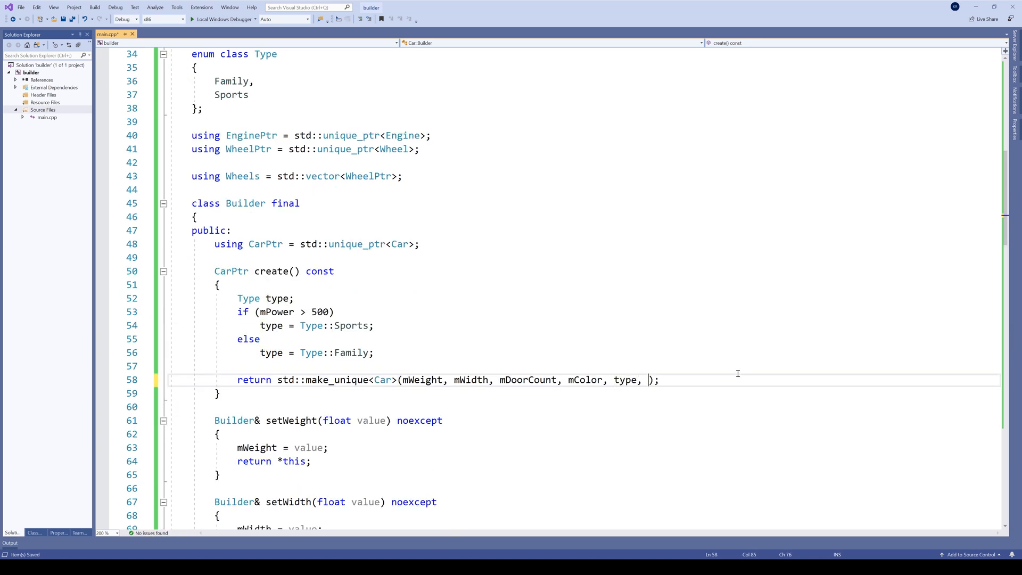
{"action": "type", "text": "std::make"}
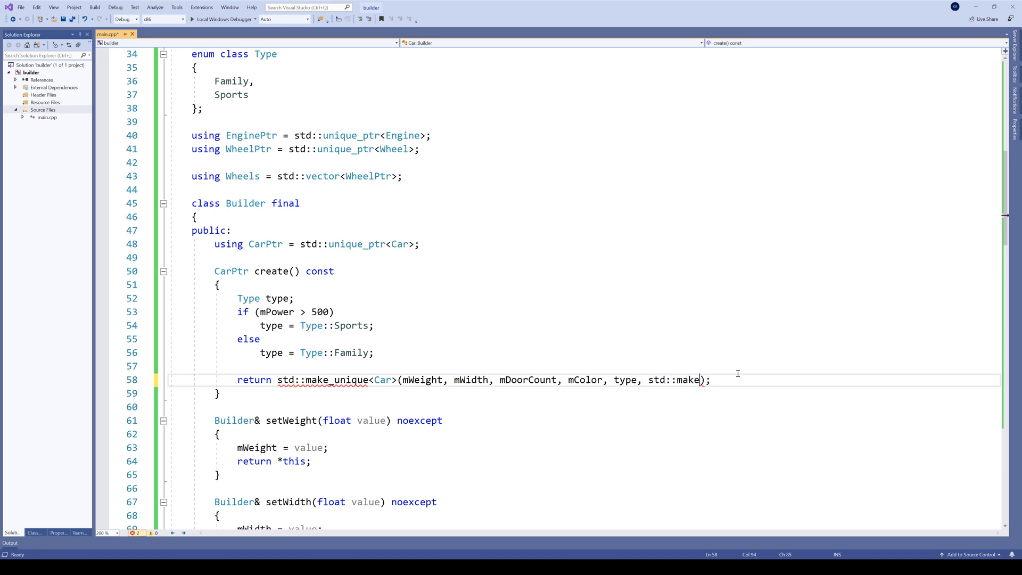
{"action": "type", "text": "_unique<En"}
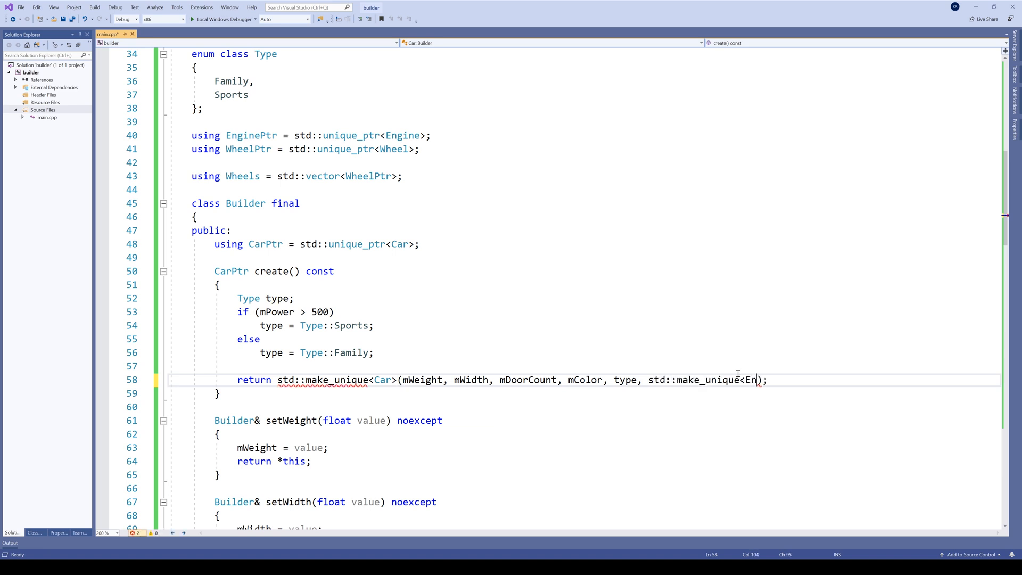
{"action": "type", "text": "gine>()"}
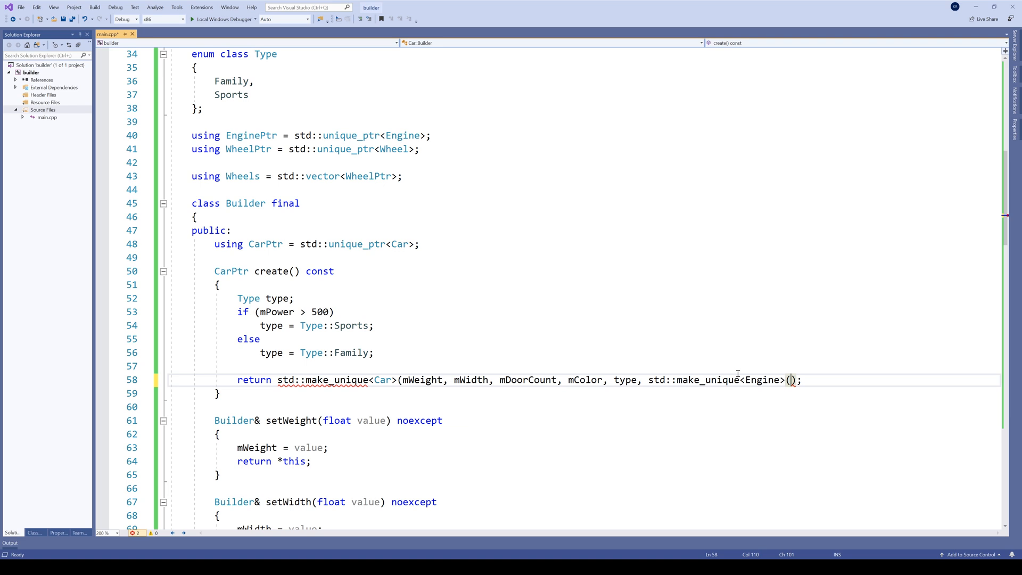
{"action": "type", "text": "mPower"}
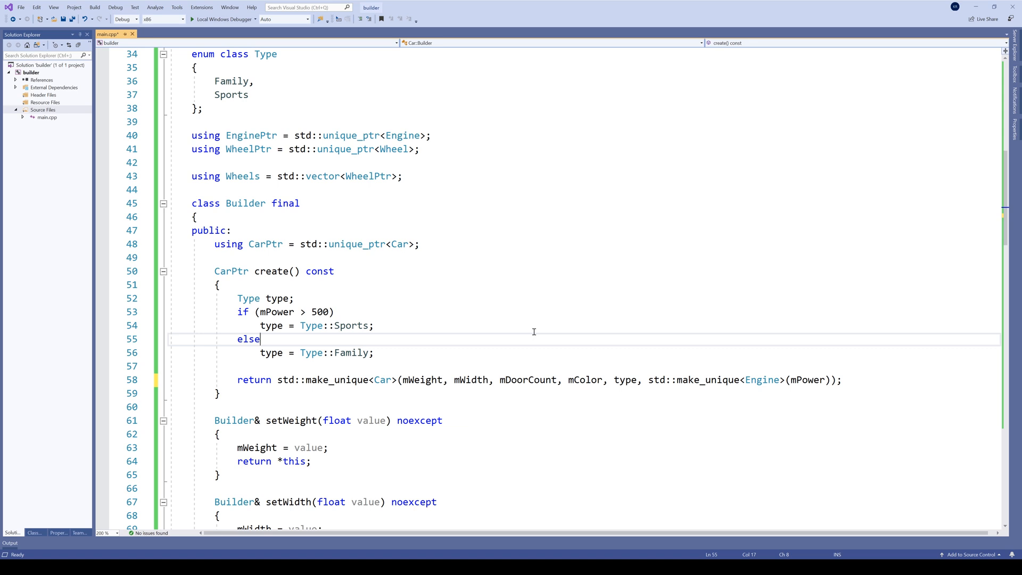
Declare 'Wheels wheels;' and pass std::move(wheels) as the Car's final argument
{"action": "type", "text": "Wheels wheels;"}
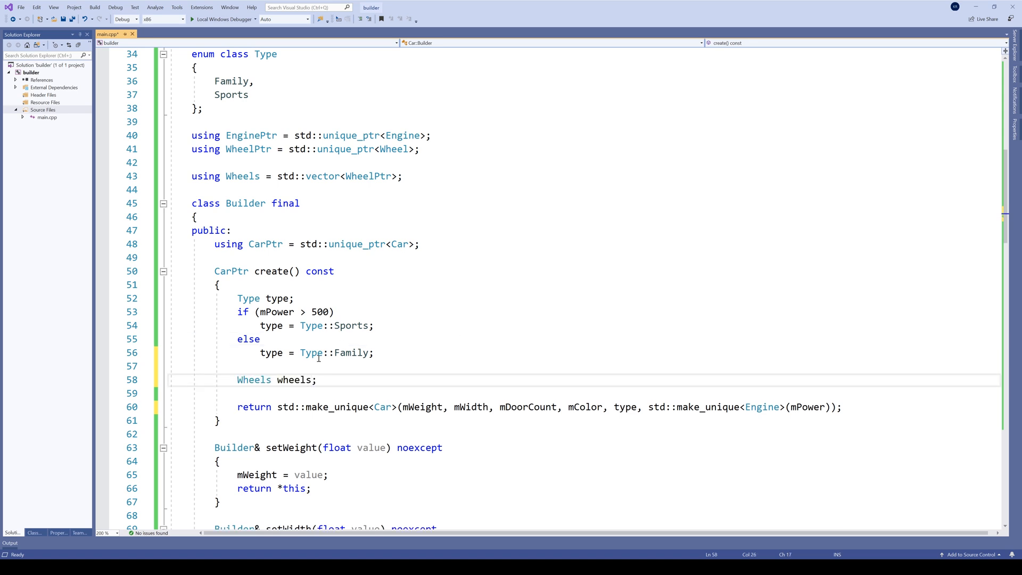
{"action": "type", "text": ", std::move(wheels"}
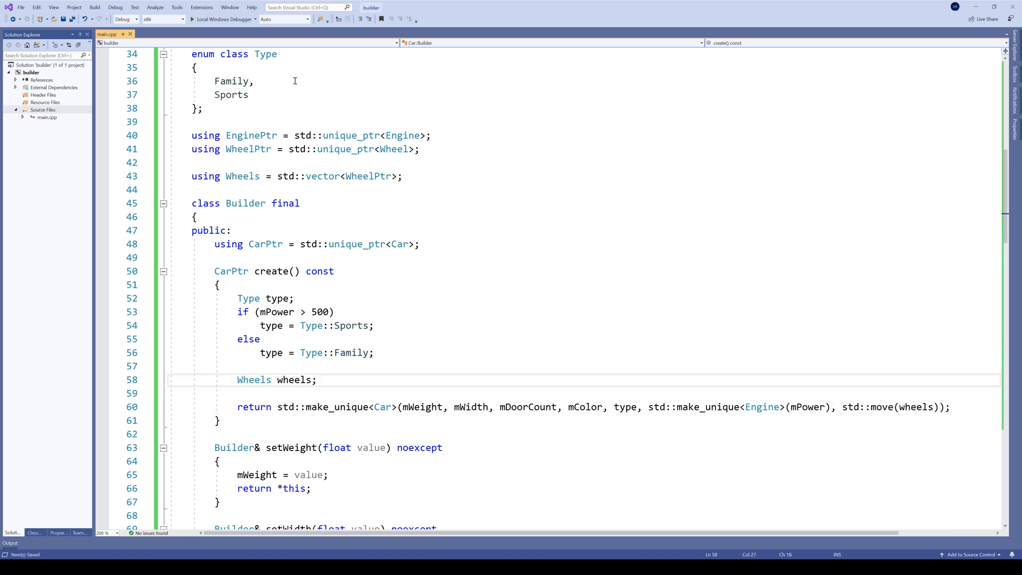
{"action": "left_click", "coordinate": [253, 81]}
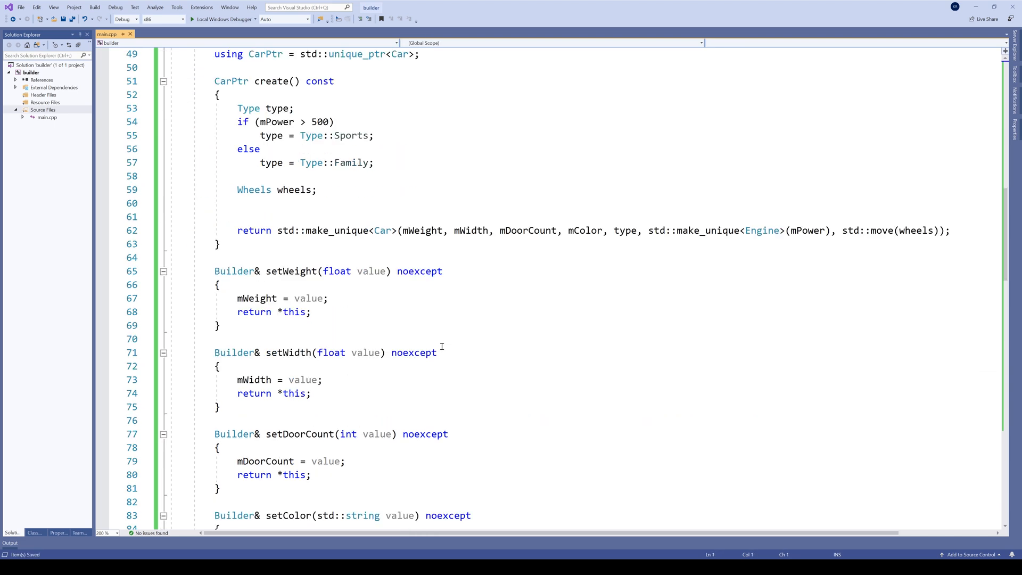
Write a template<class T> createWheels helper with a for loop from 0 to mWheelCount
{"action": "scroll", "scroll_direction": "down", "scroll_amount": 3}
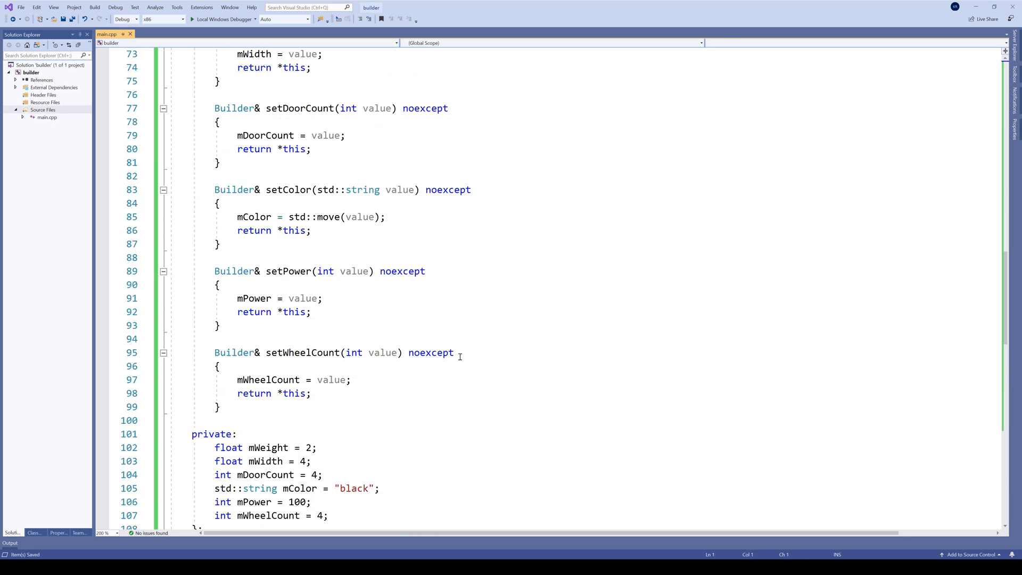
{"action": "type", "text": "template"}
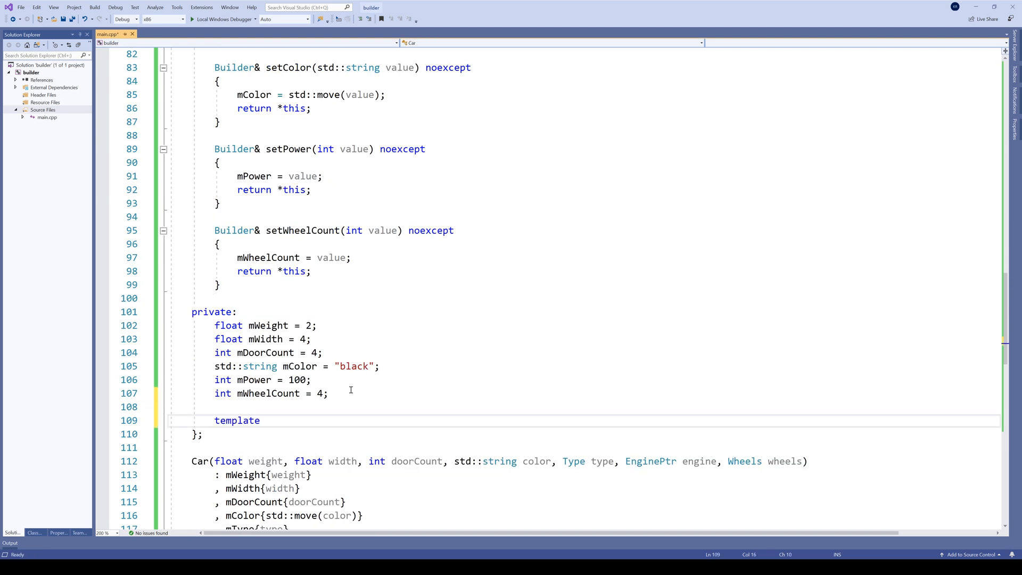
{"action": "type", "text": "<class T>"}
{"action": "type", "text": "fo"}
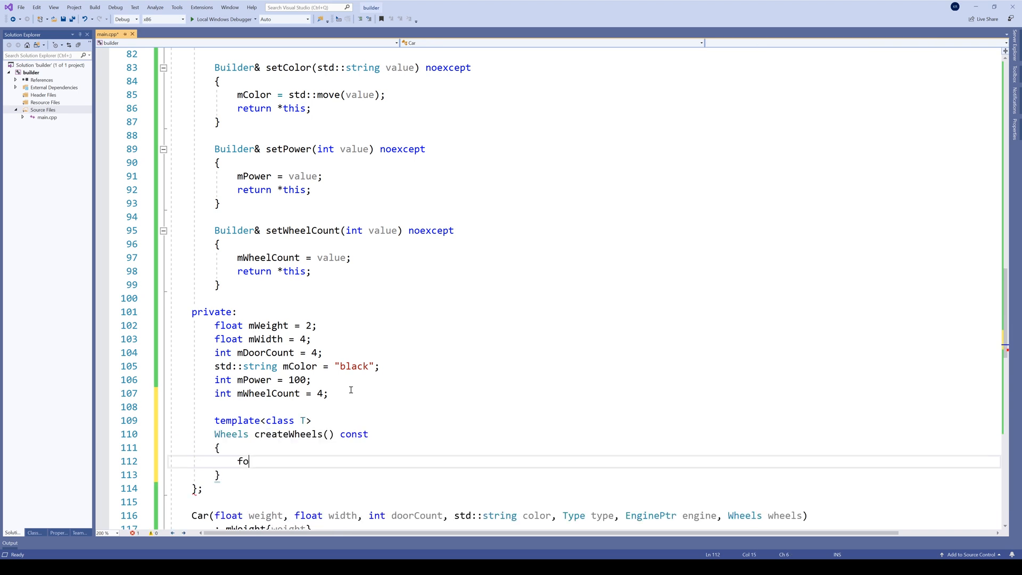
{"action": "type", "text": "r (auto i = 0)"}
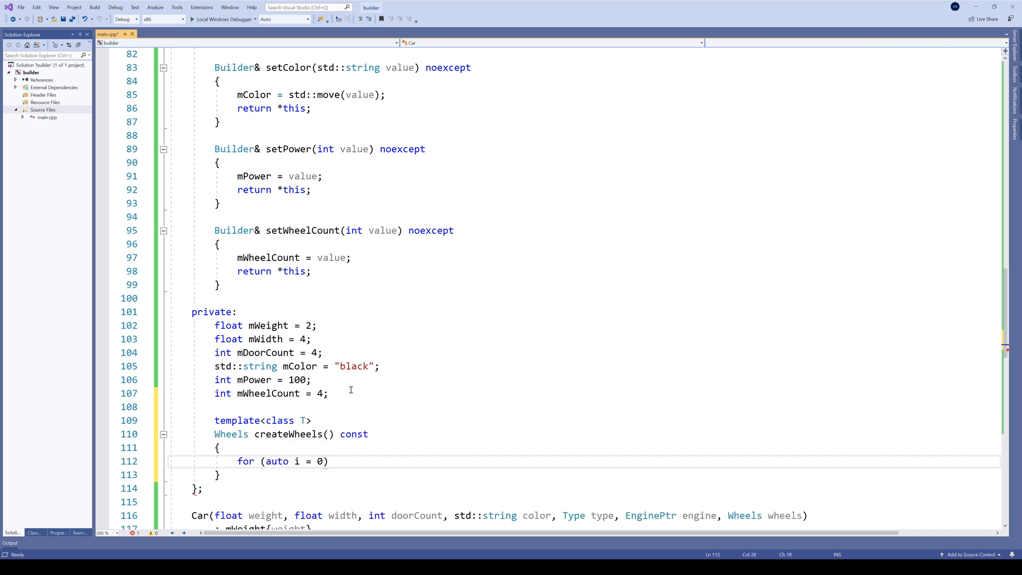
{"action": "type", "text": "; i < mWheelCount; ++i)"}
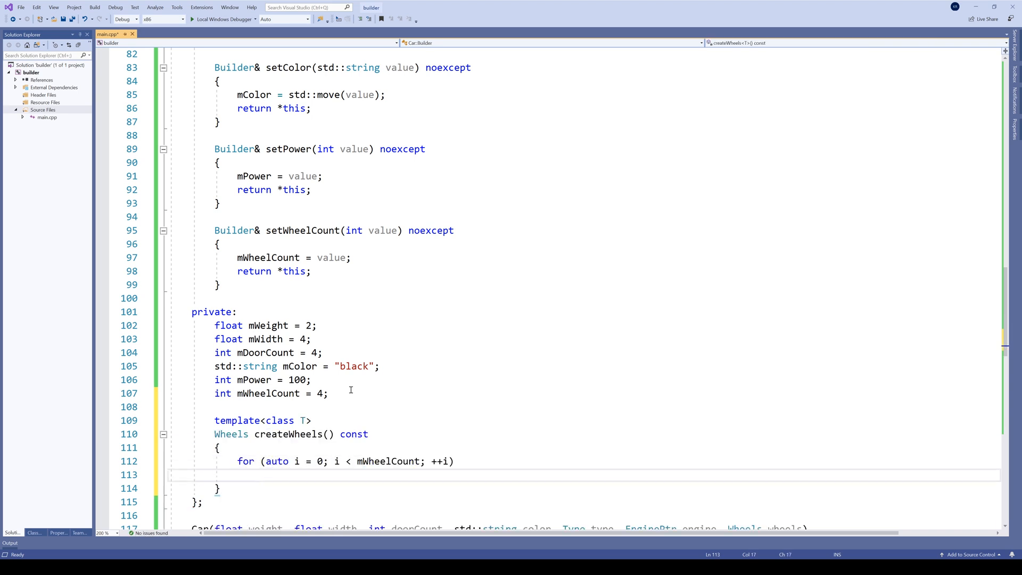
Declare 'Wheels wheels;' and begin a wheels.emplace_back( call inside the loop
{"action": "type", "text": "Wheels wheels;"}
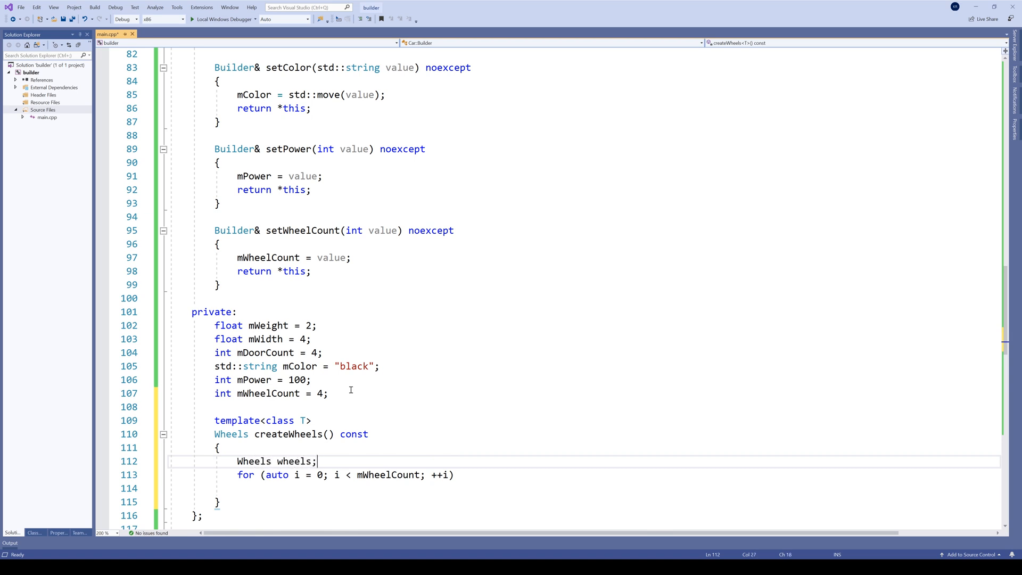
{"action": "type", "text": "wheels"}
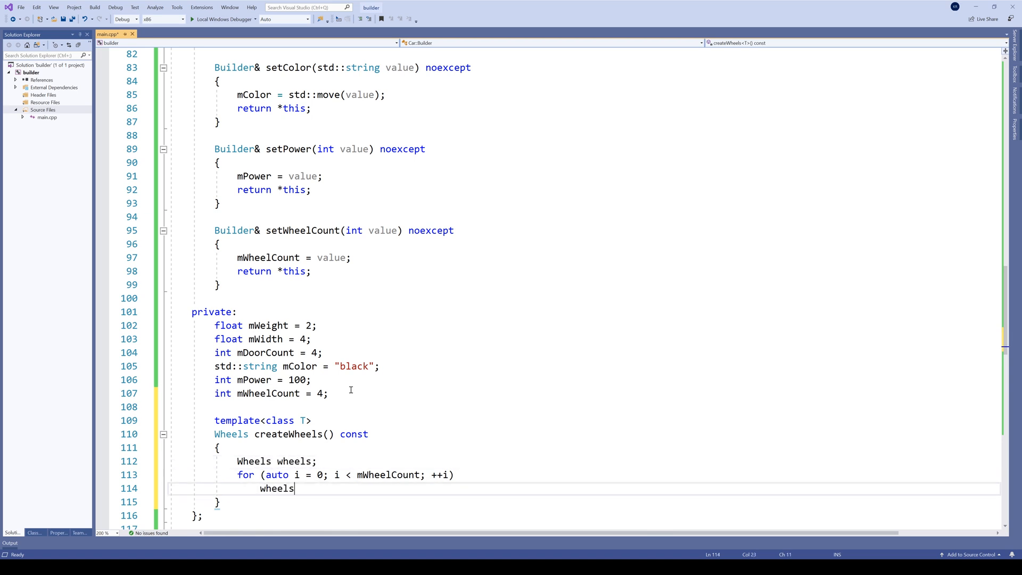
{"action": "type", "text": ".emplace_back("}
{"action": "type", "text": "if ("}
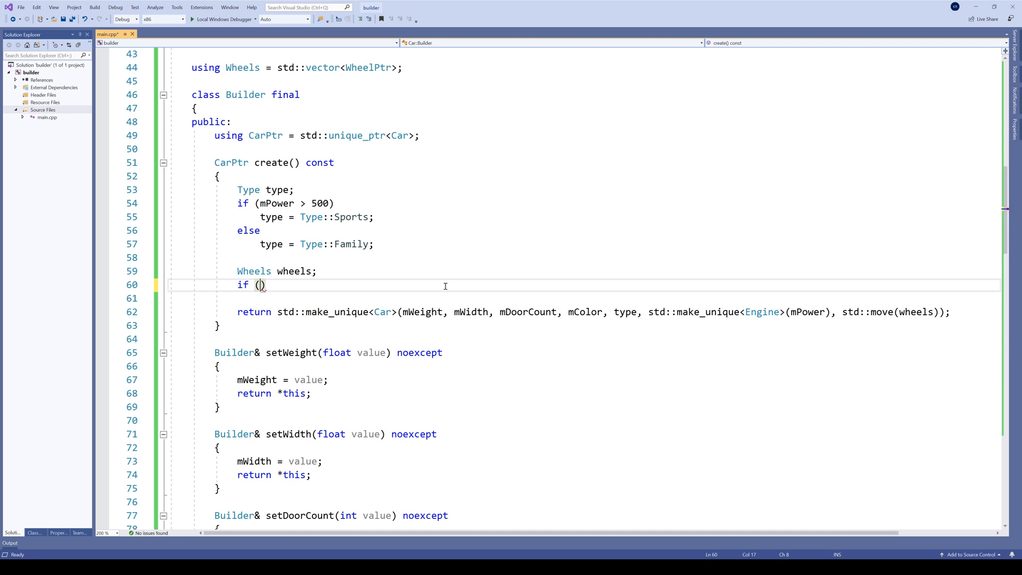
Use createWheels<HeavyDutyWheel>() when mWheelCount > 4, else createWheels<StandardWheel>(), and choose Type::Truck over Sports
{"action": "type", "text": "mWheelCount > 4"}
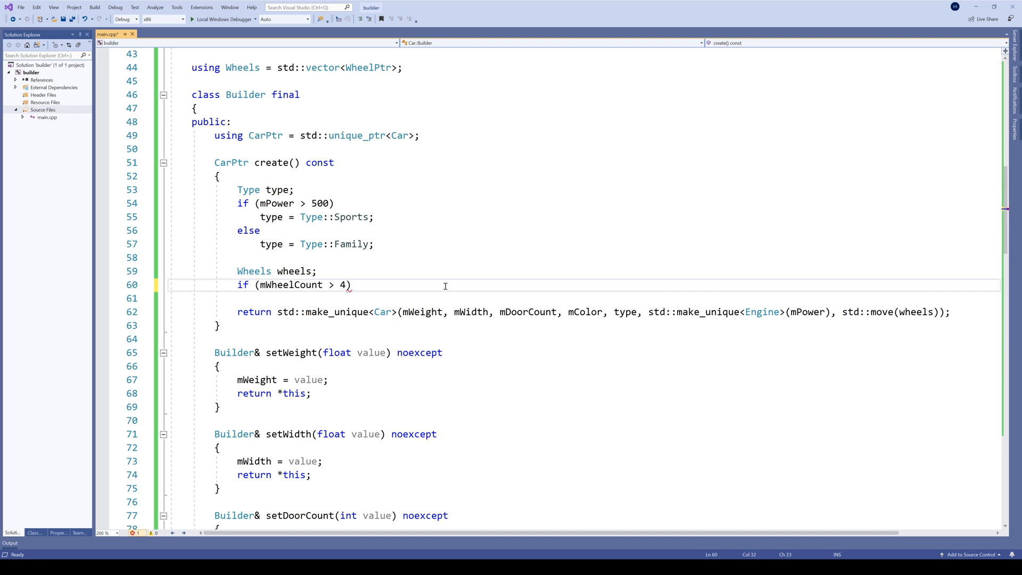
{"action": "type", "text": "wheels = createWheels<"}
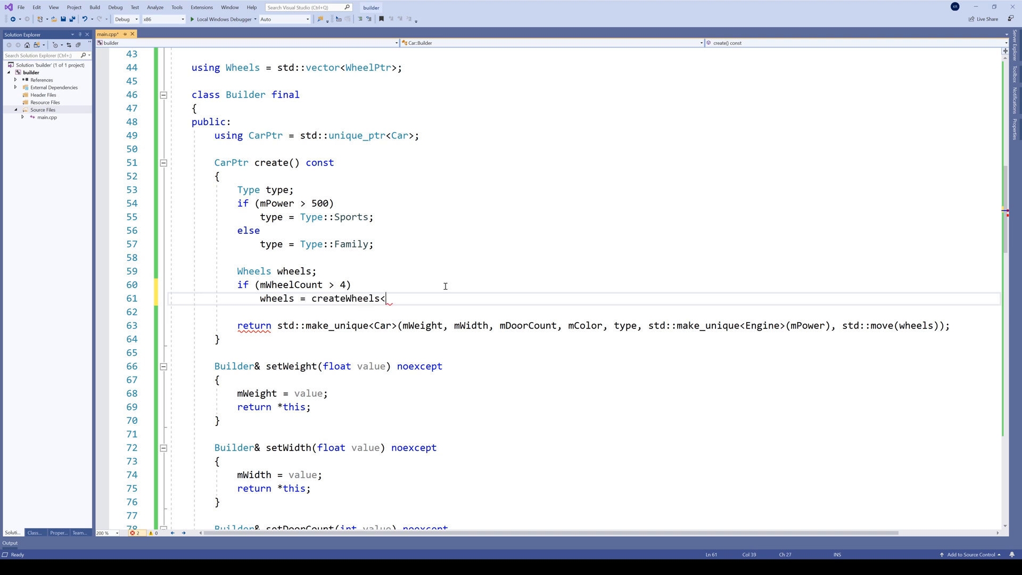
{"action": "type", "text": "HeavyDutyWheel>();"}
{"action": "left_click", "coordinate": [584, 311]}
{"action": "type", "text": "else"}
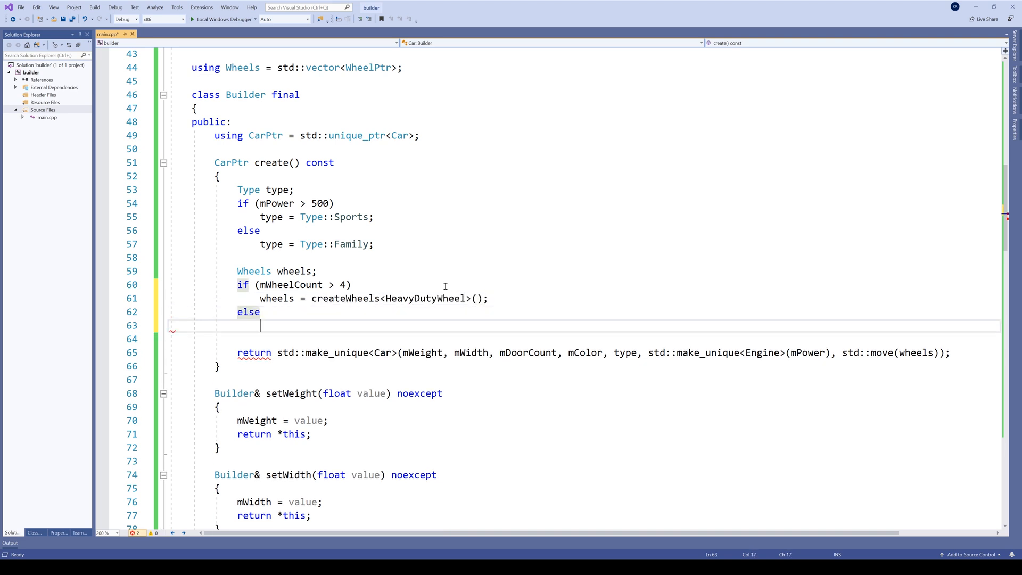
{"action": "type", "text": "wheels = createWheels<StandardWheel>();"}
{"action": "left_click", "coordinate": [584, 216]}
{"action": "type", "text": "(mWheelCount > 4) ? ("}
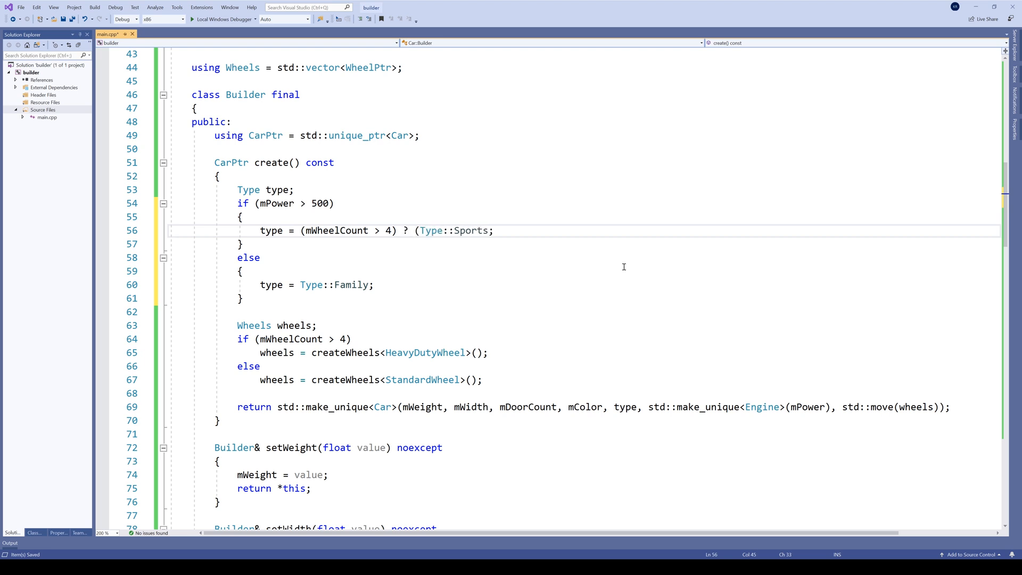
{"action": "type", "text": "Type::"}
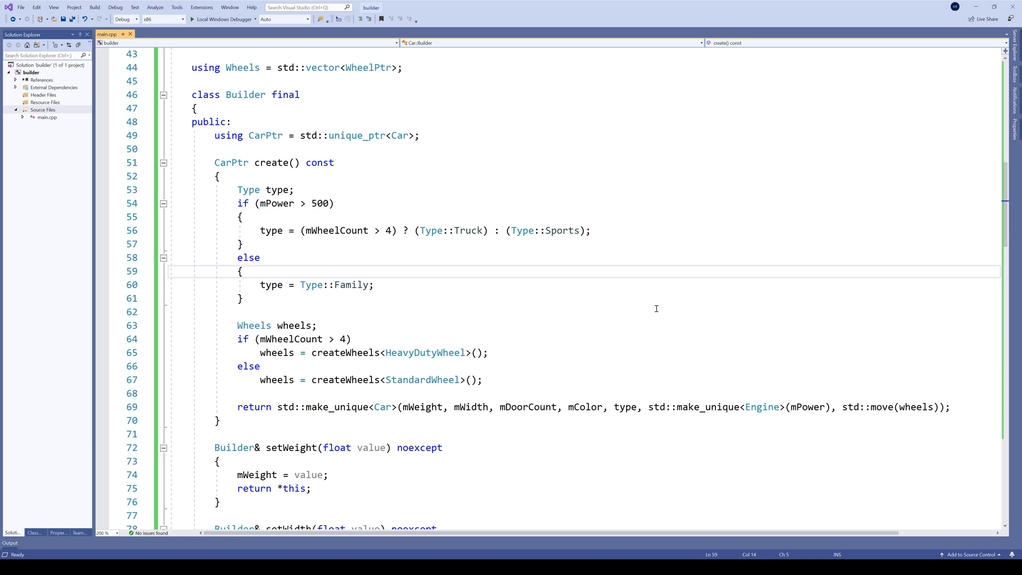
Chain .setWheelCount(6) and .setPower(800) before .create() in main and save
{"action": "scroll", "scroll_direction": "down", "scroll_amount": 3}
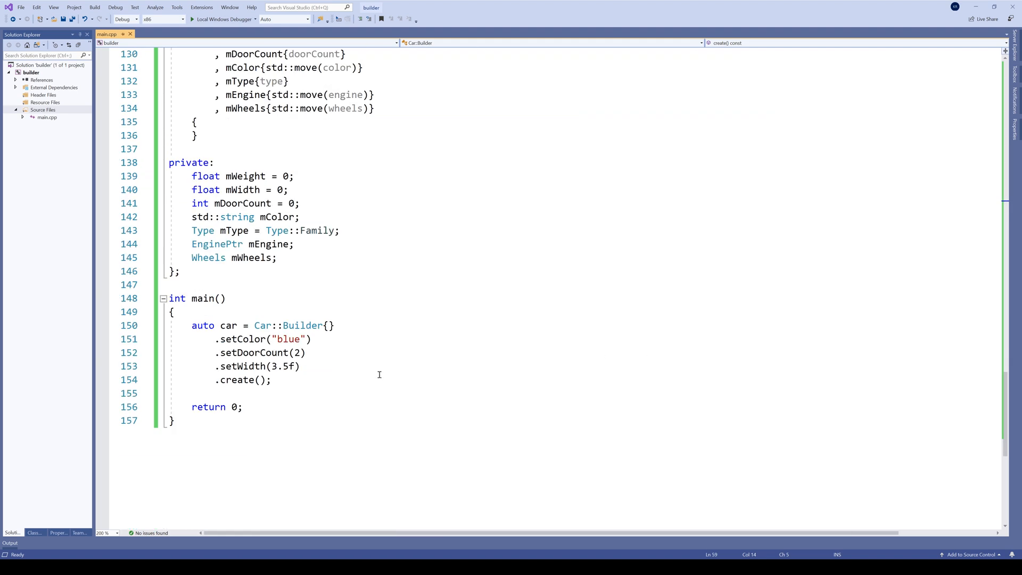
{"action": "type", "text": ".set"}
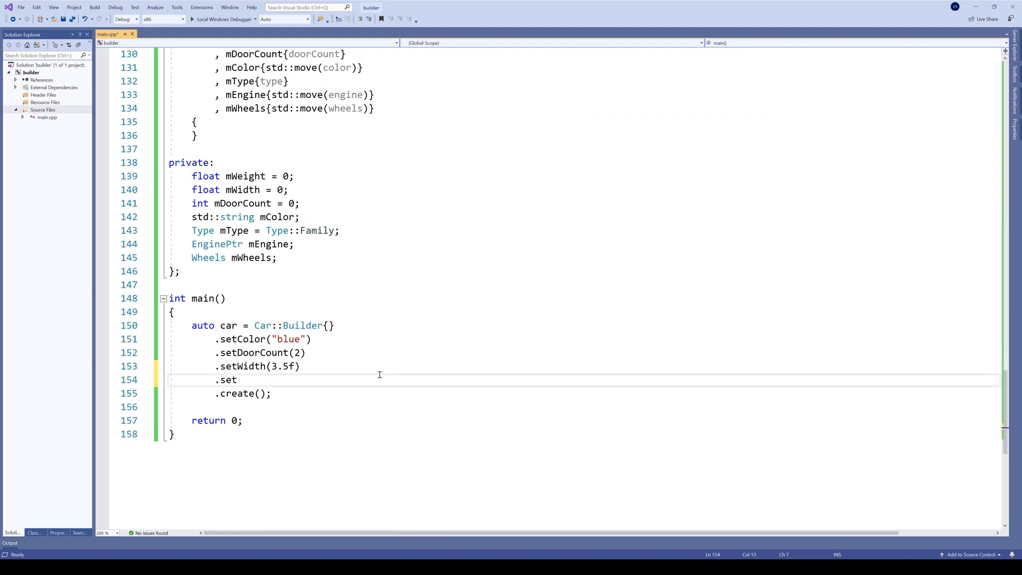
{"action": "type", "text": "WheelCount"}
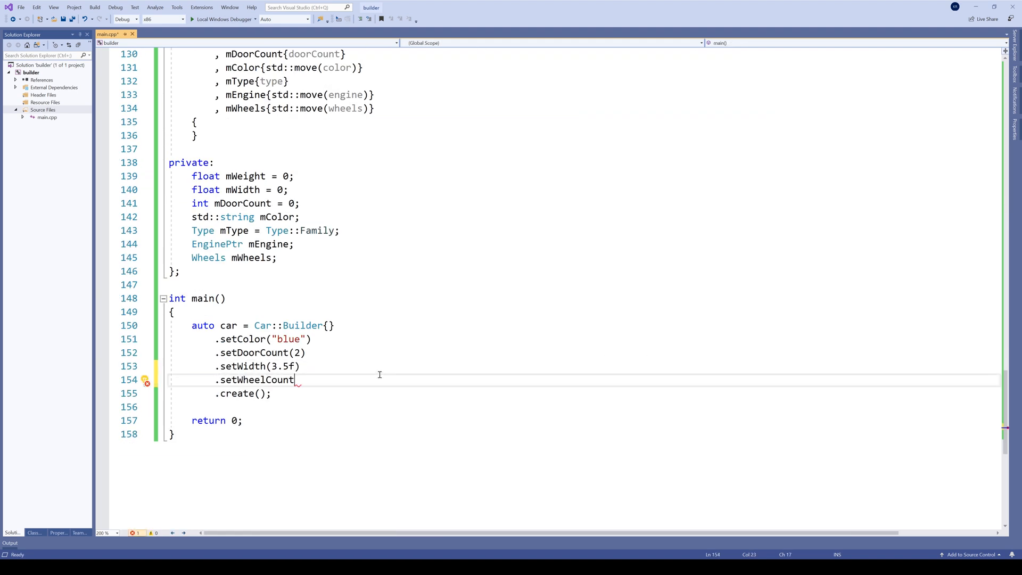
{"action": "type", "text": "()"}
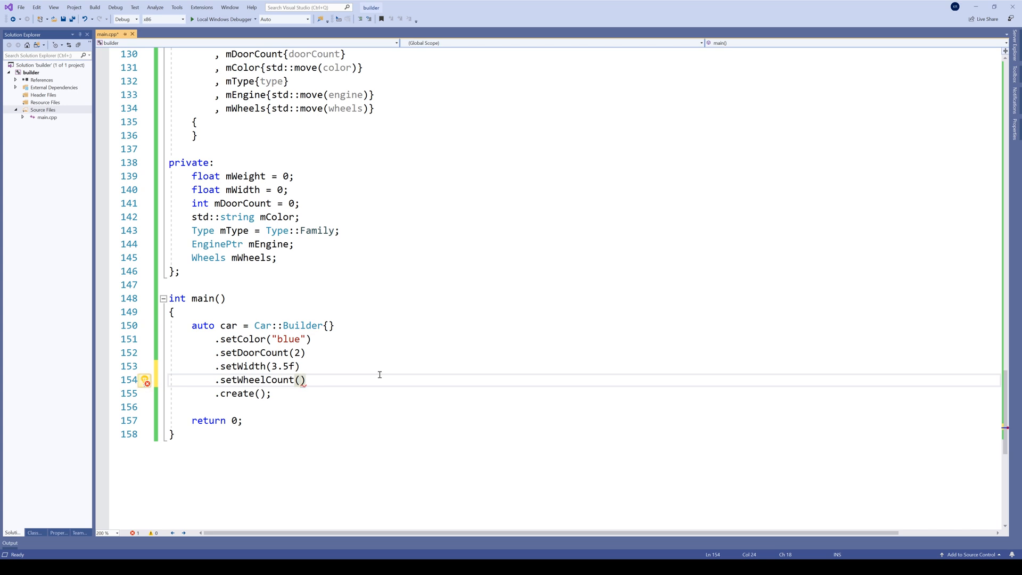
{"action": "type", "text": "6"}
{"action": "type", "text": ".s"}
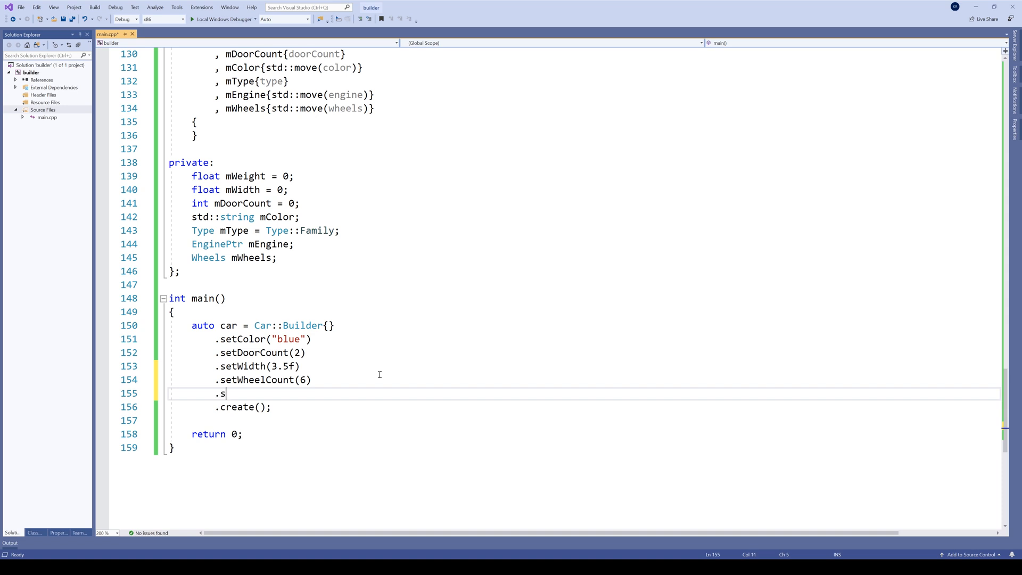
{"action": "type", "text": "etPower"}
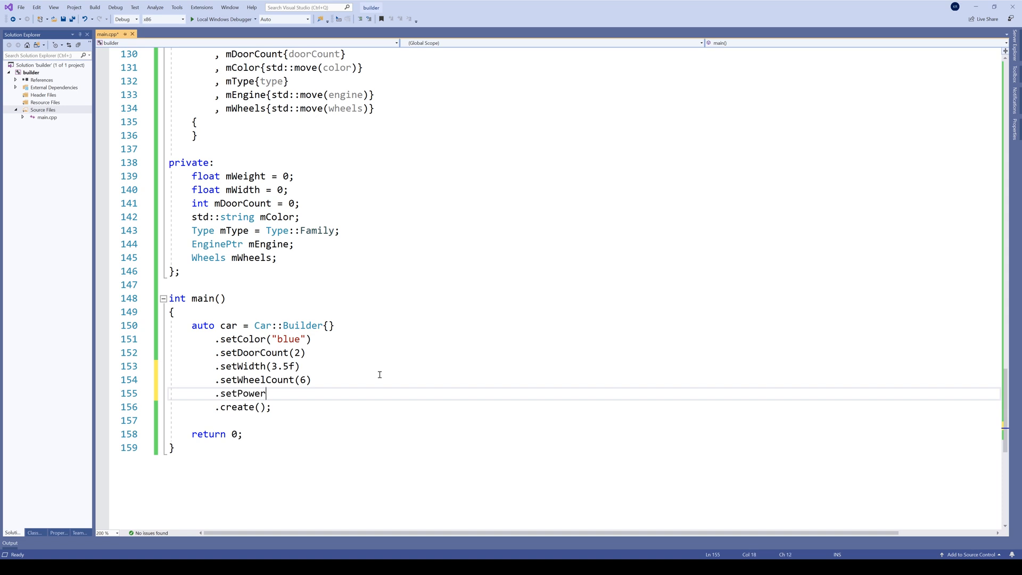
{"action": "type", "text": "(800)"}
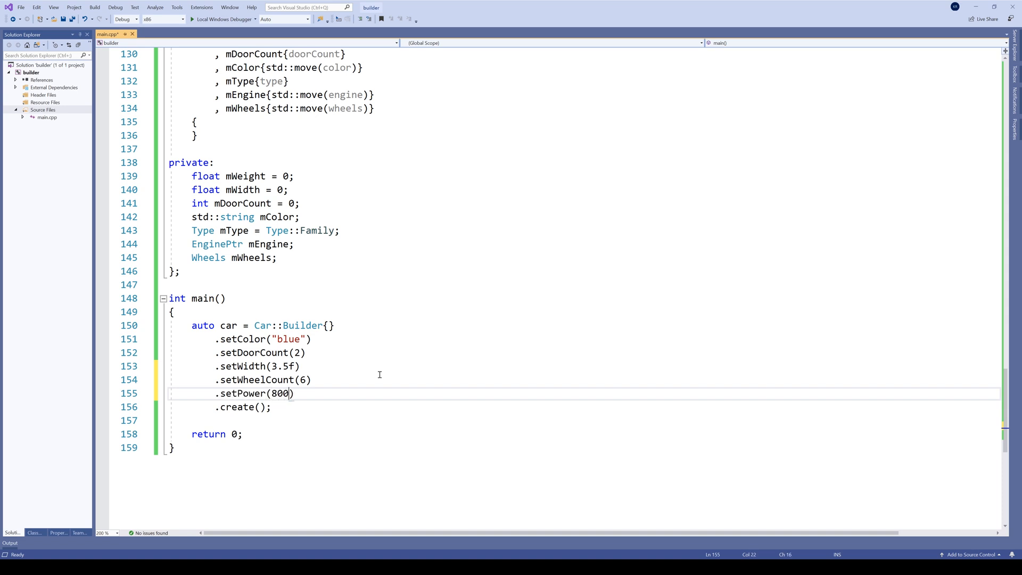
{"action": "key", "text": "Ctrl+S"}
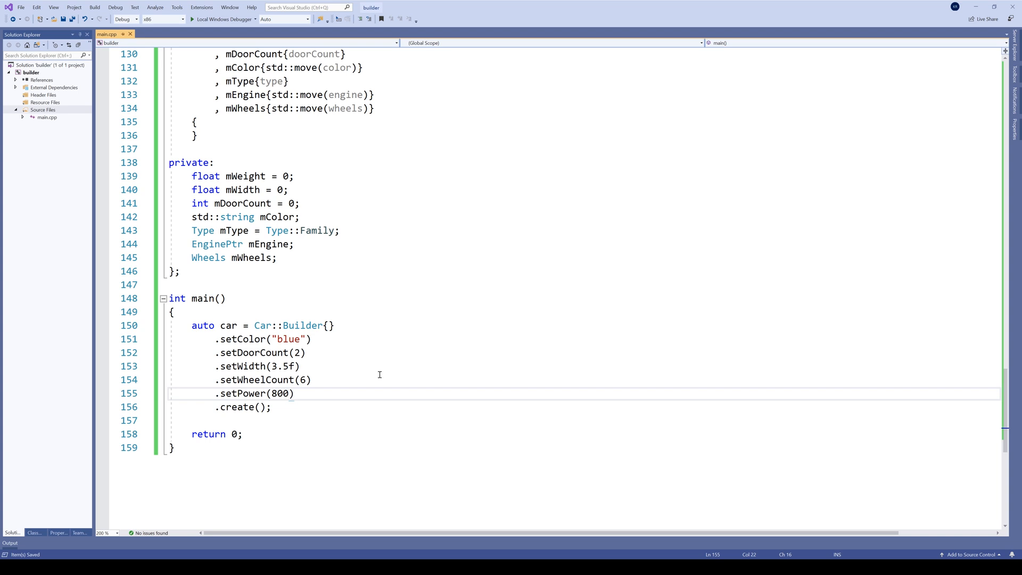
{"action": "left_click", "coordinate": [313, 378]}
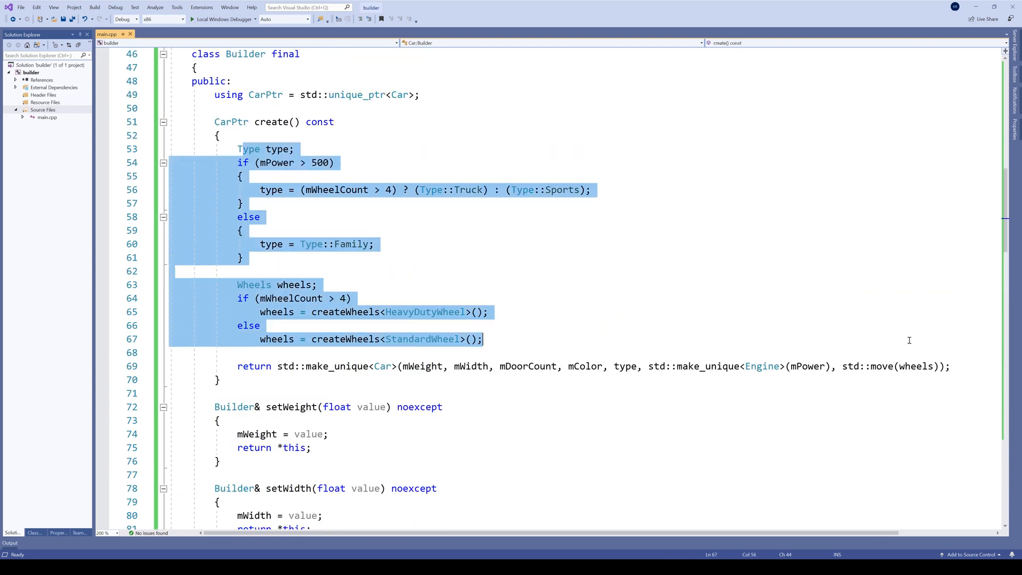
{"action": "left_click", "coordinate": [937, 343]}
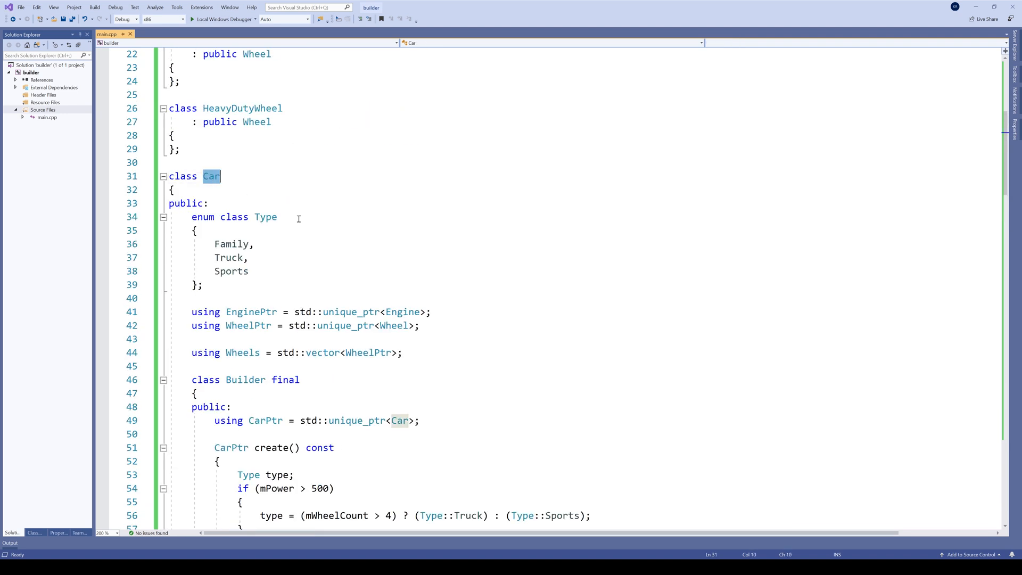
{"action": "scroll", "scroll_direction": "down", "scroll_amount": 3}
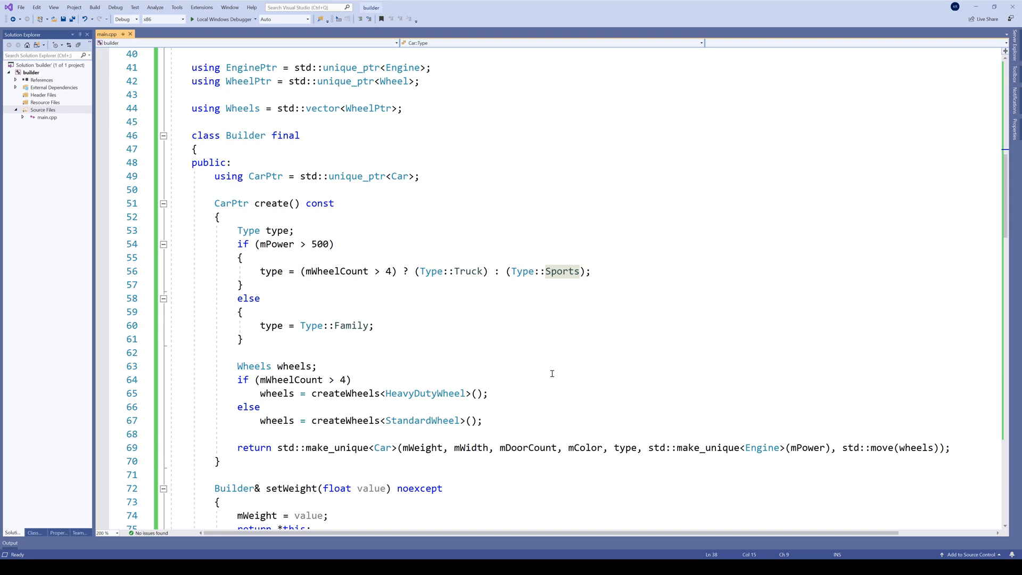
{"action": "scroll", "scroll_direction": "down", "scroll_amount": 3}
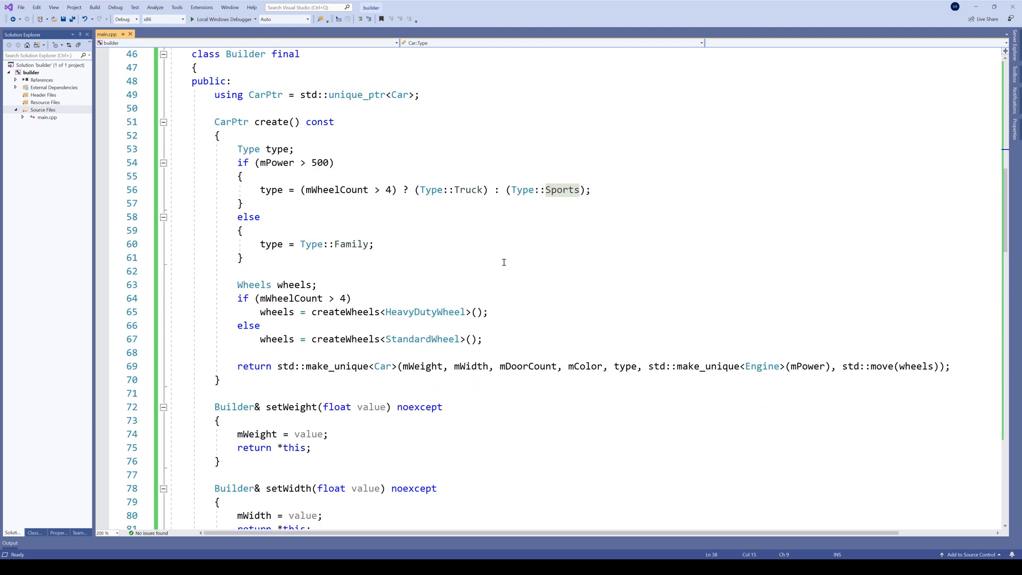
{"action": "scroll", "scroll_direction": "down", "scroll_amount": 3}
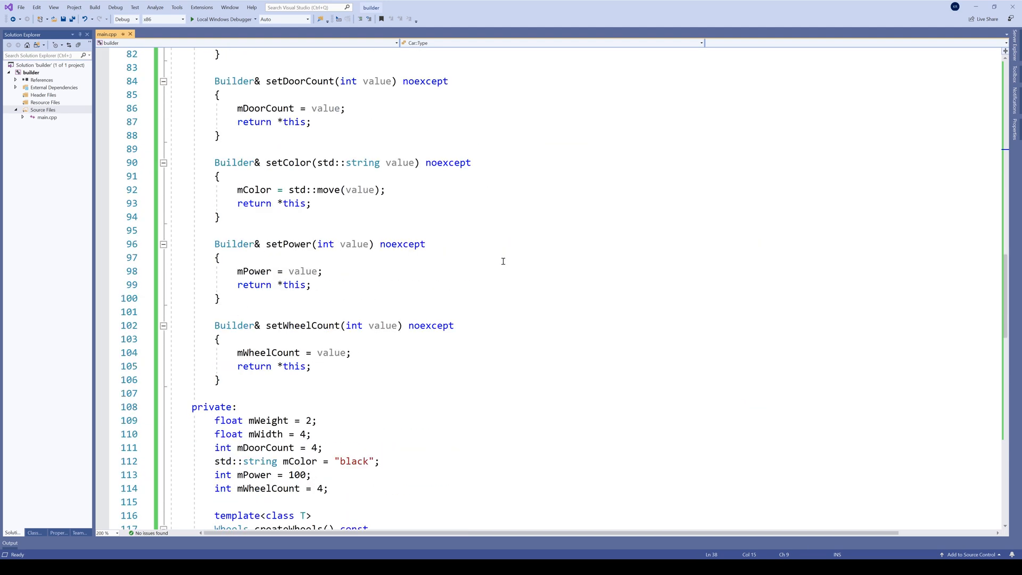
{"action": "scroll", "scroll_direction": "down", "scroll_amount": 3}
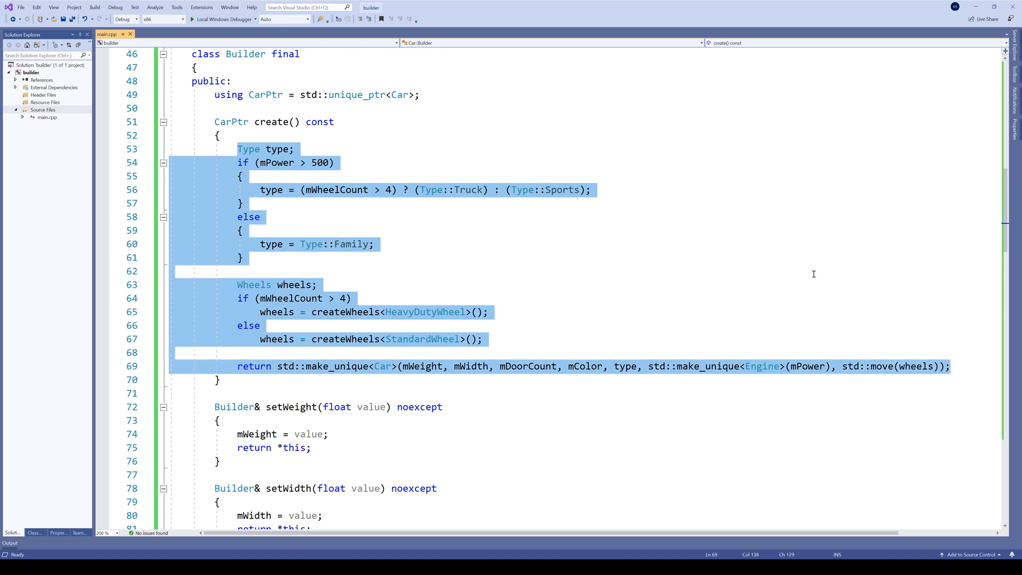
{"action": "left_click", "coordinate": [238, 272]}
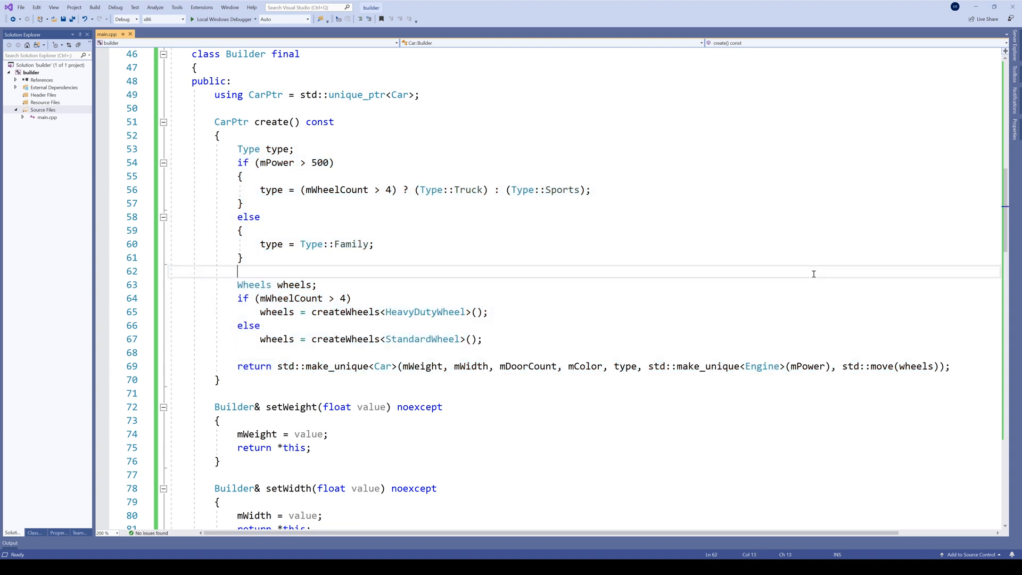